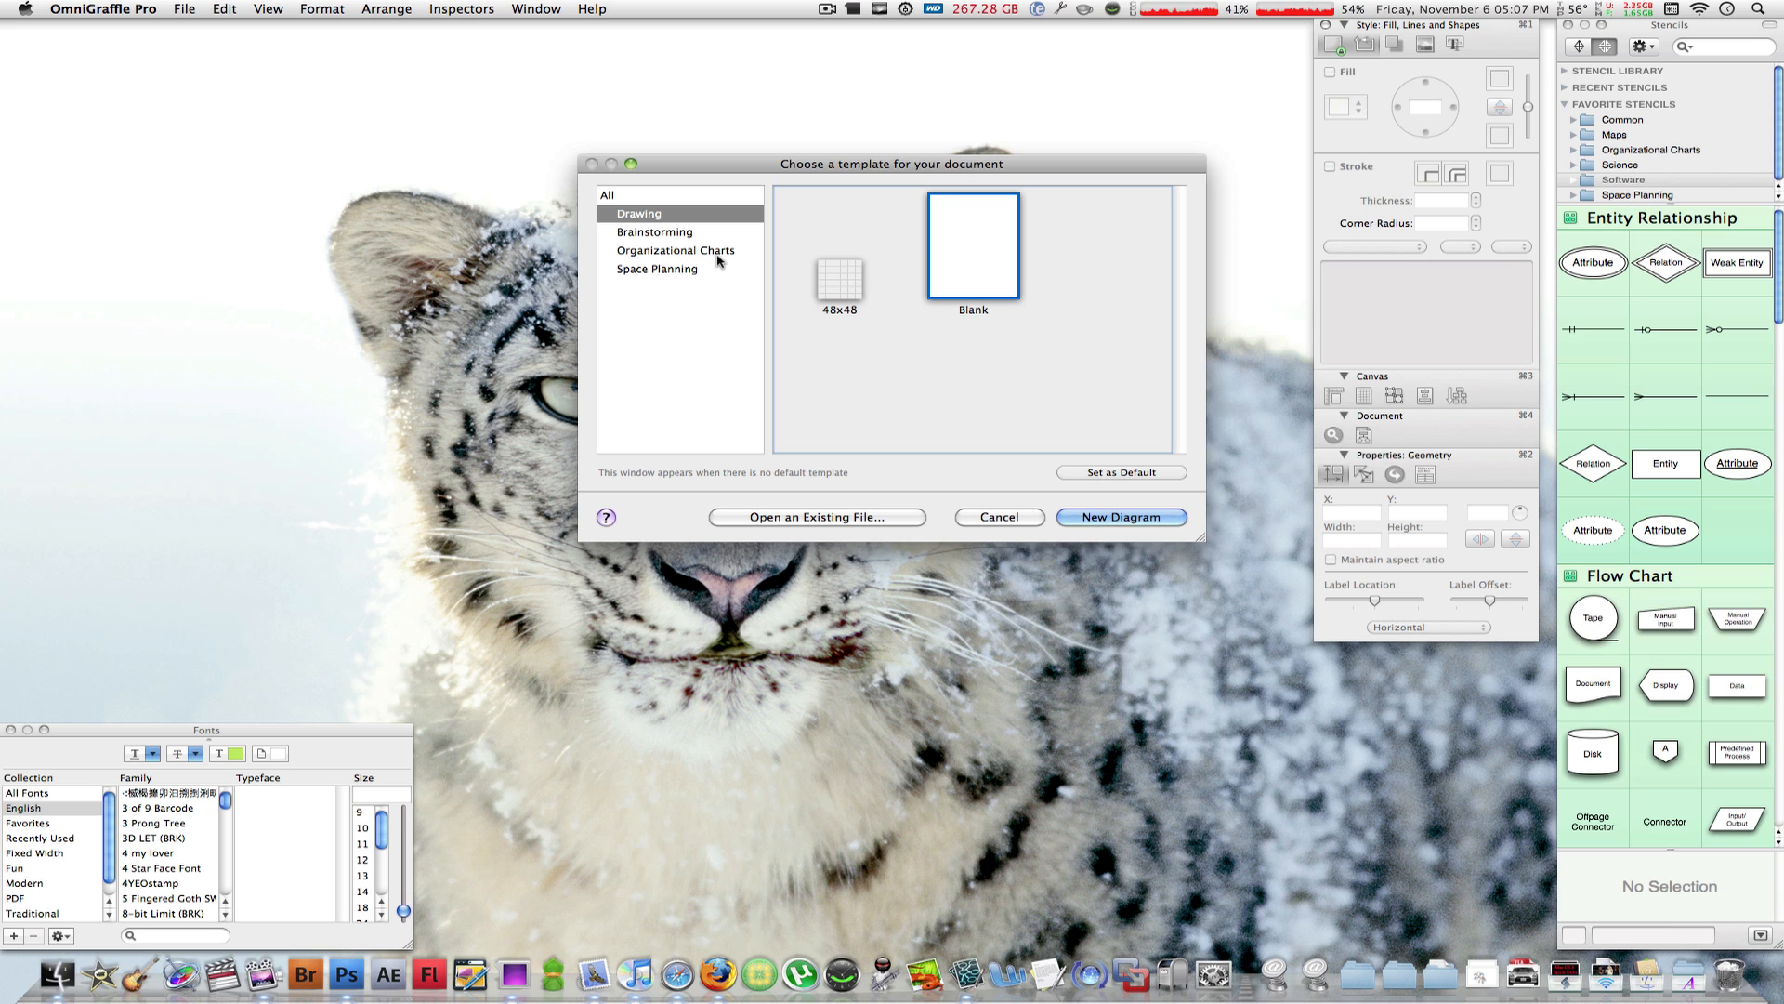
mouse_move(673, 253)
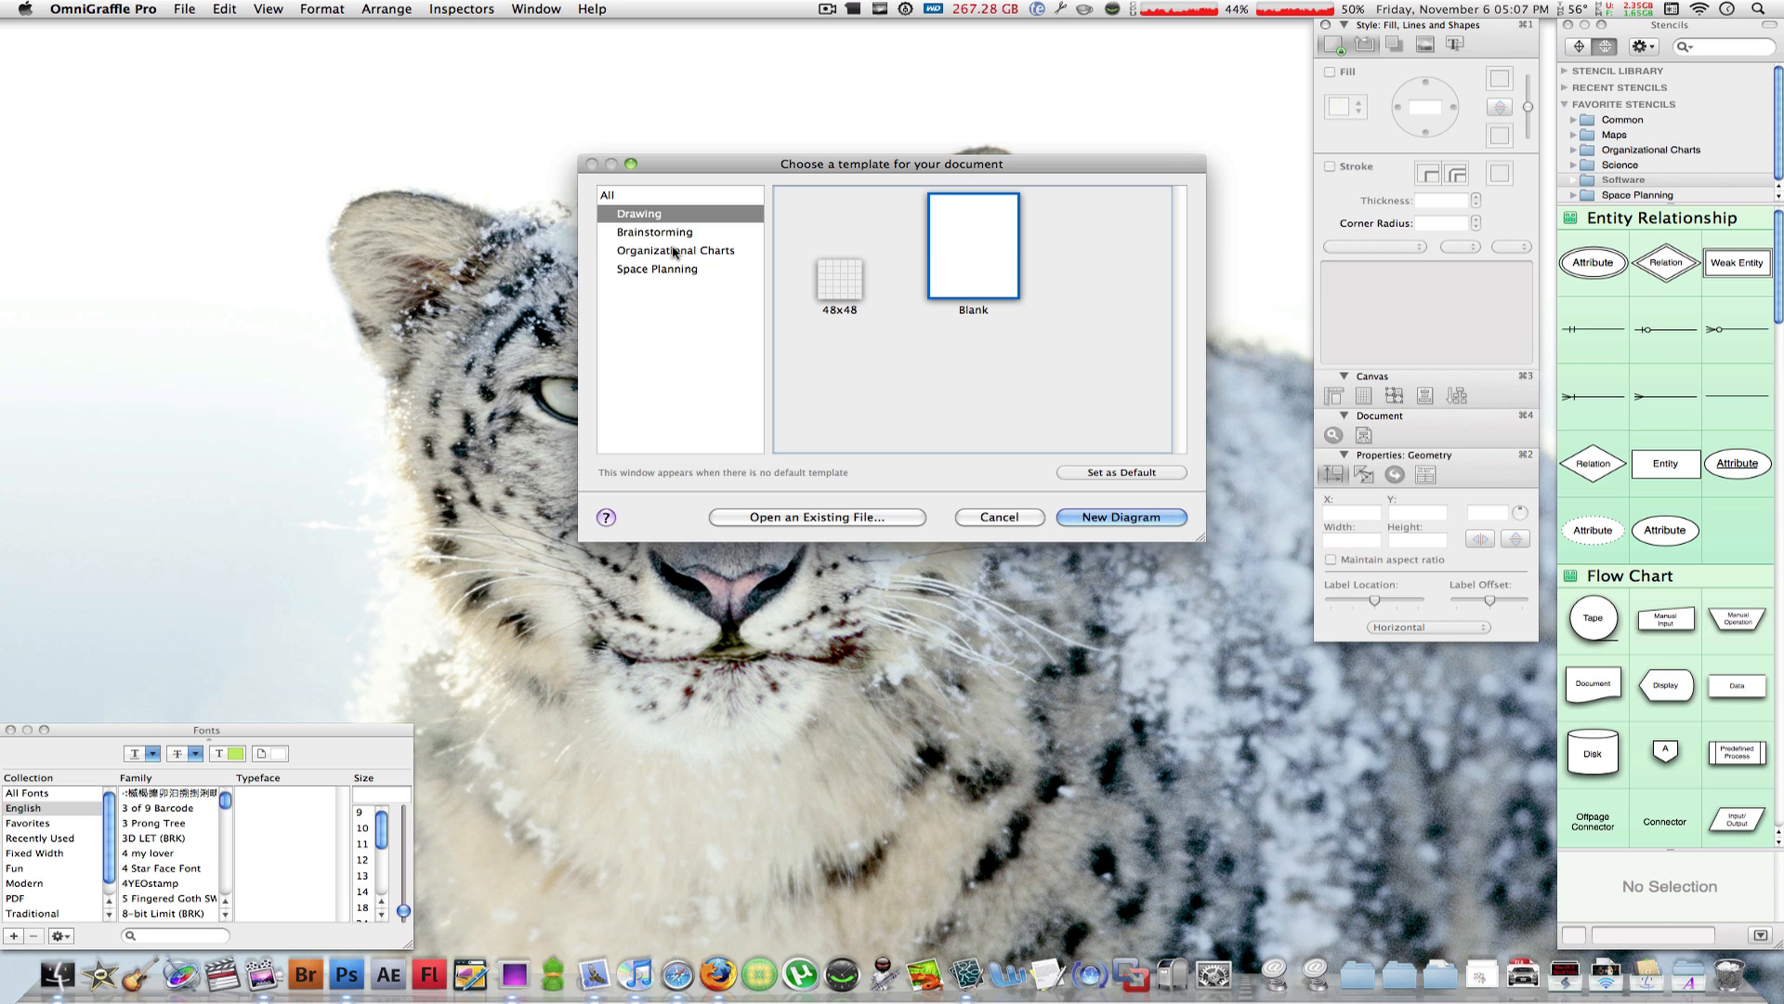
mouse_move(804, 294)
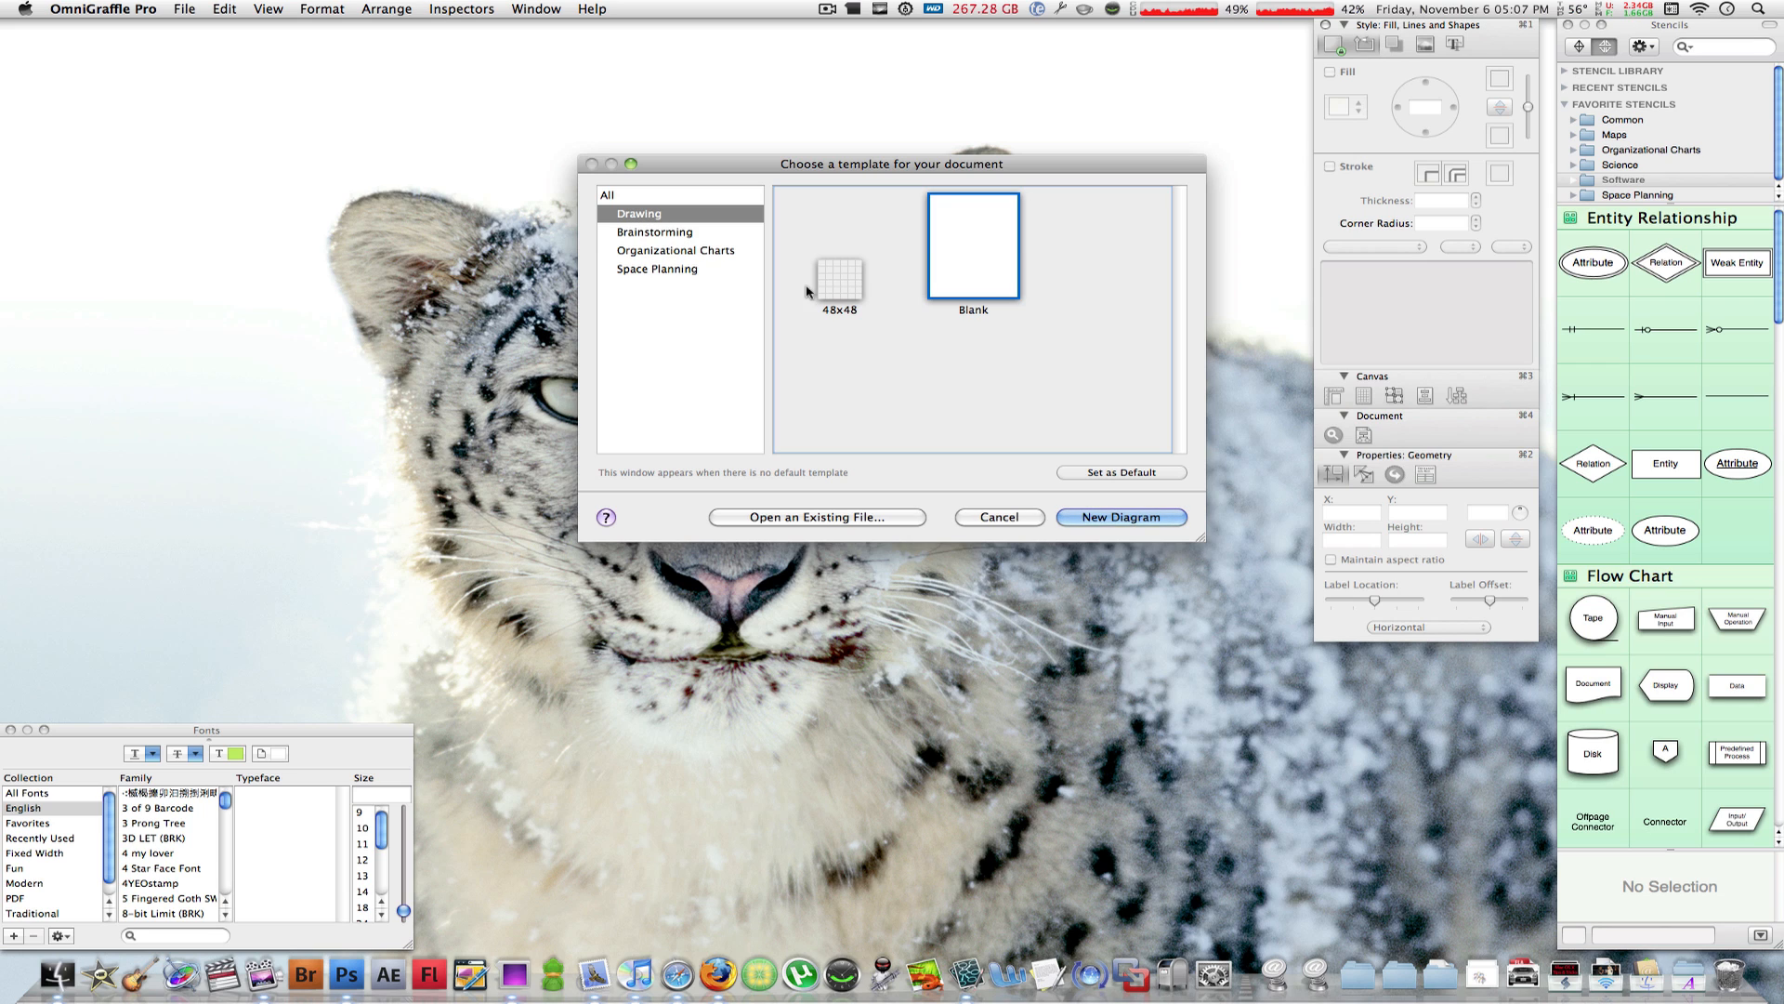
mouse_move(952, 273)
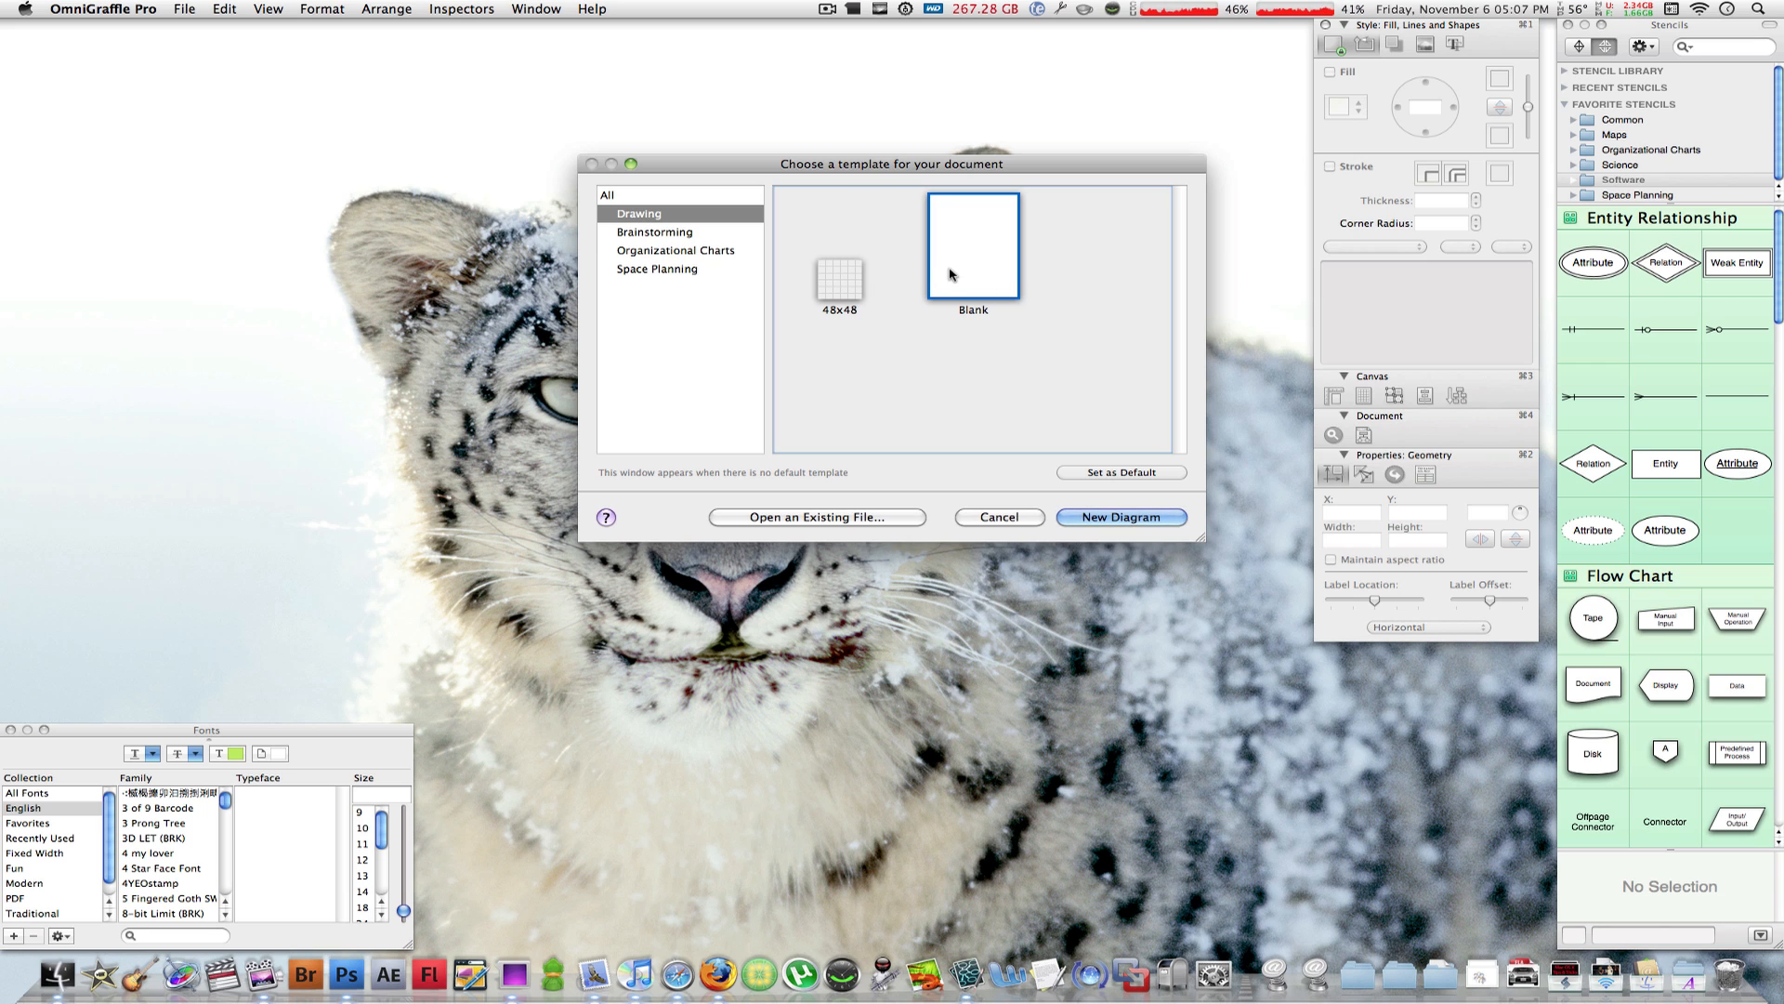
Browse the Organizational Charts and Space Planning templates, then create the new diagram
click(674, 251)
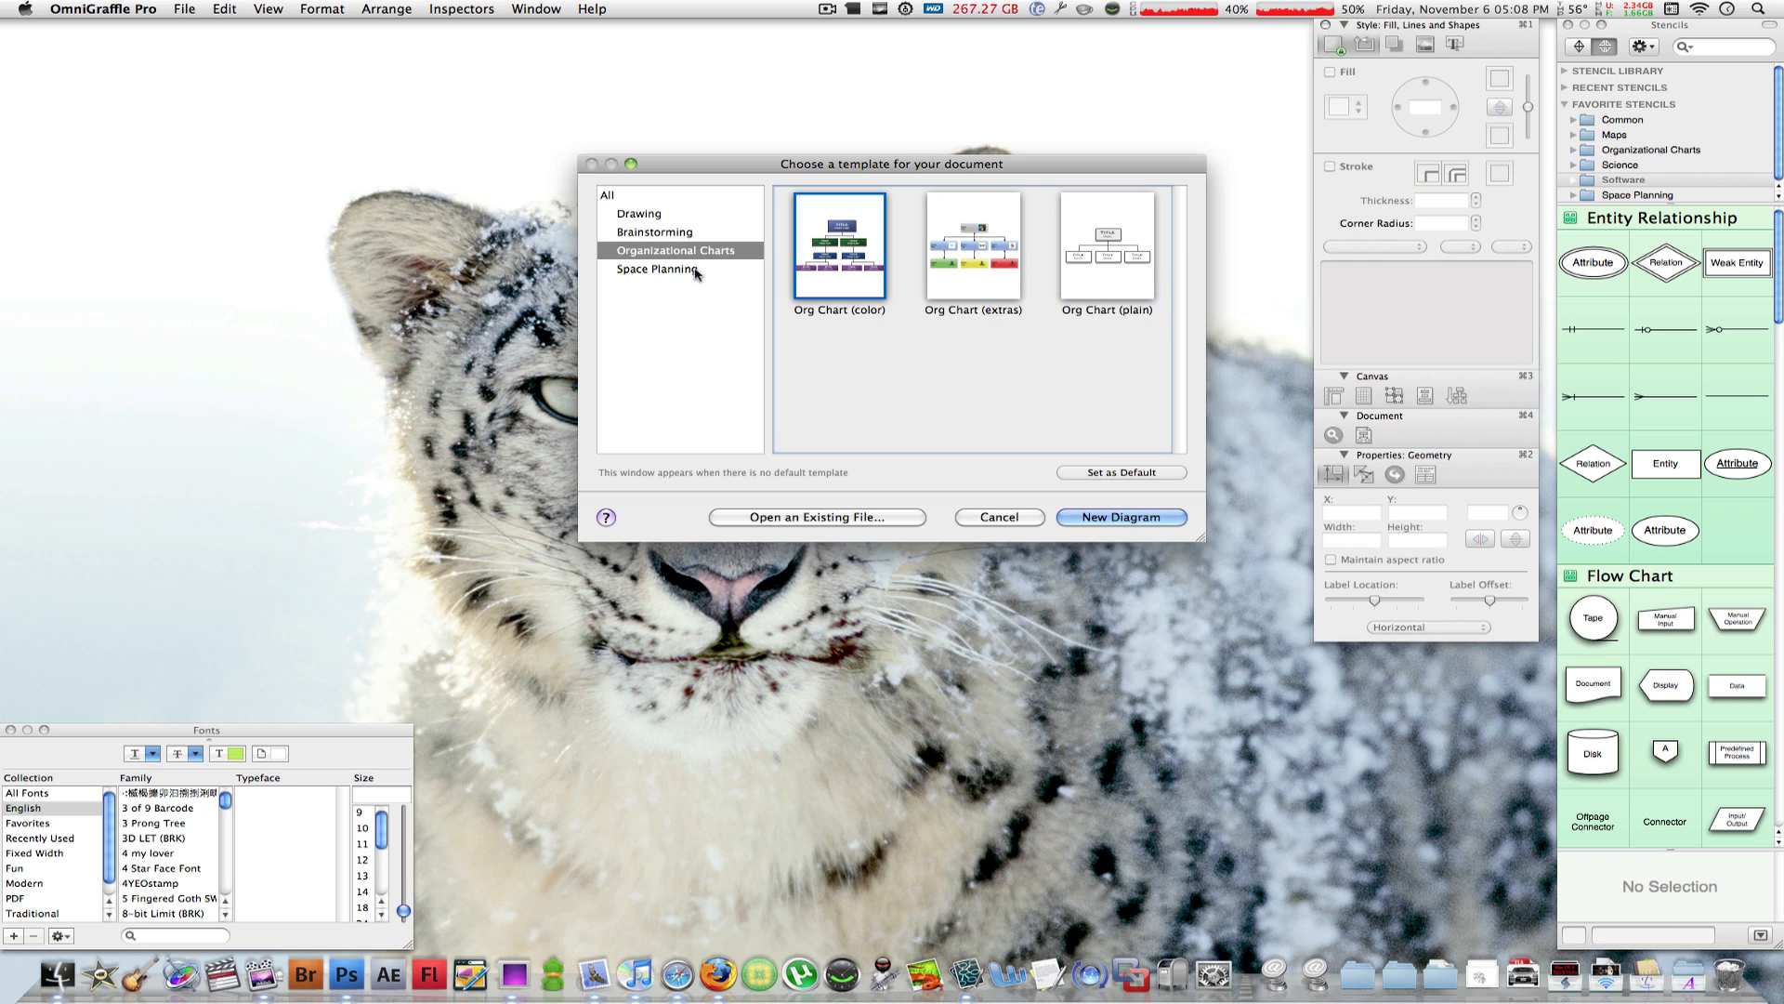
click(657, 268)
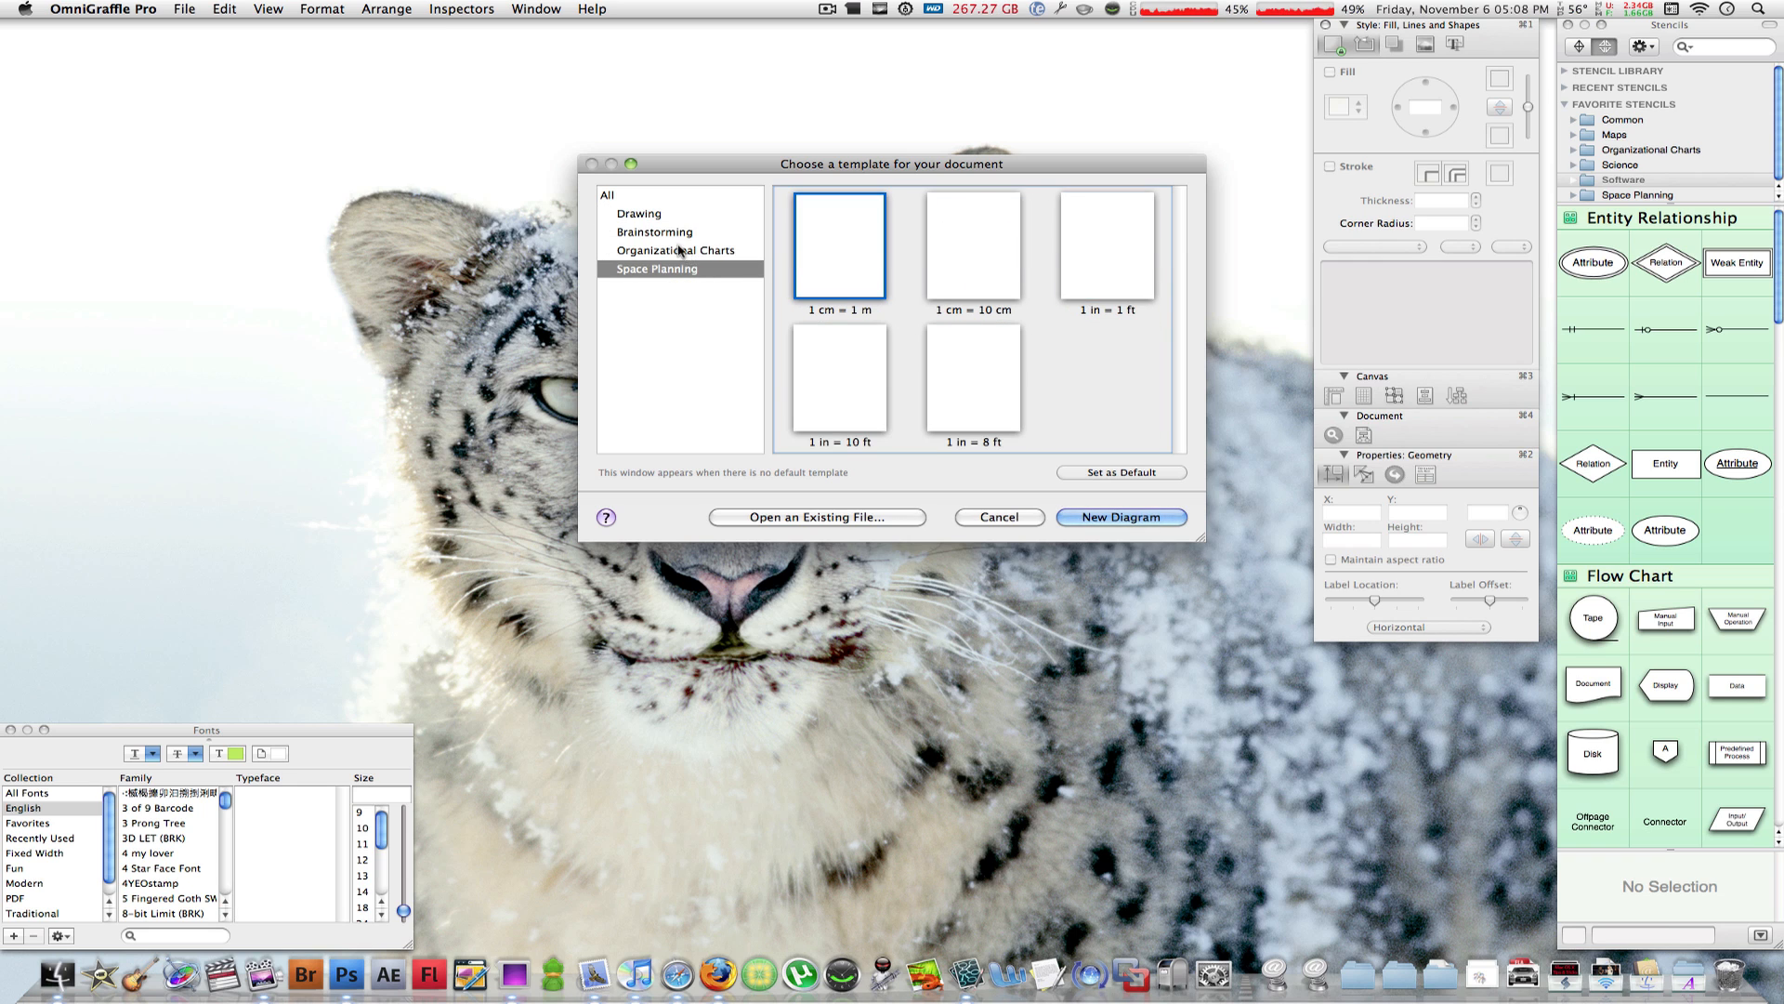
click(655, 232)
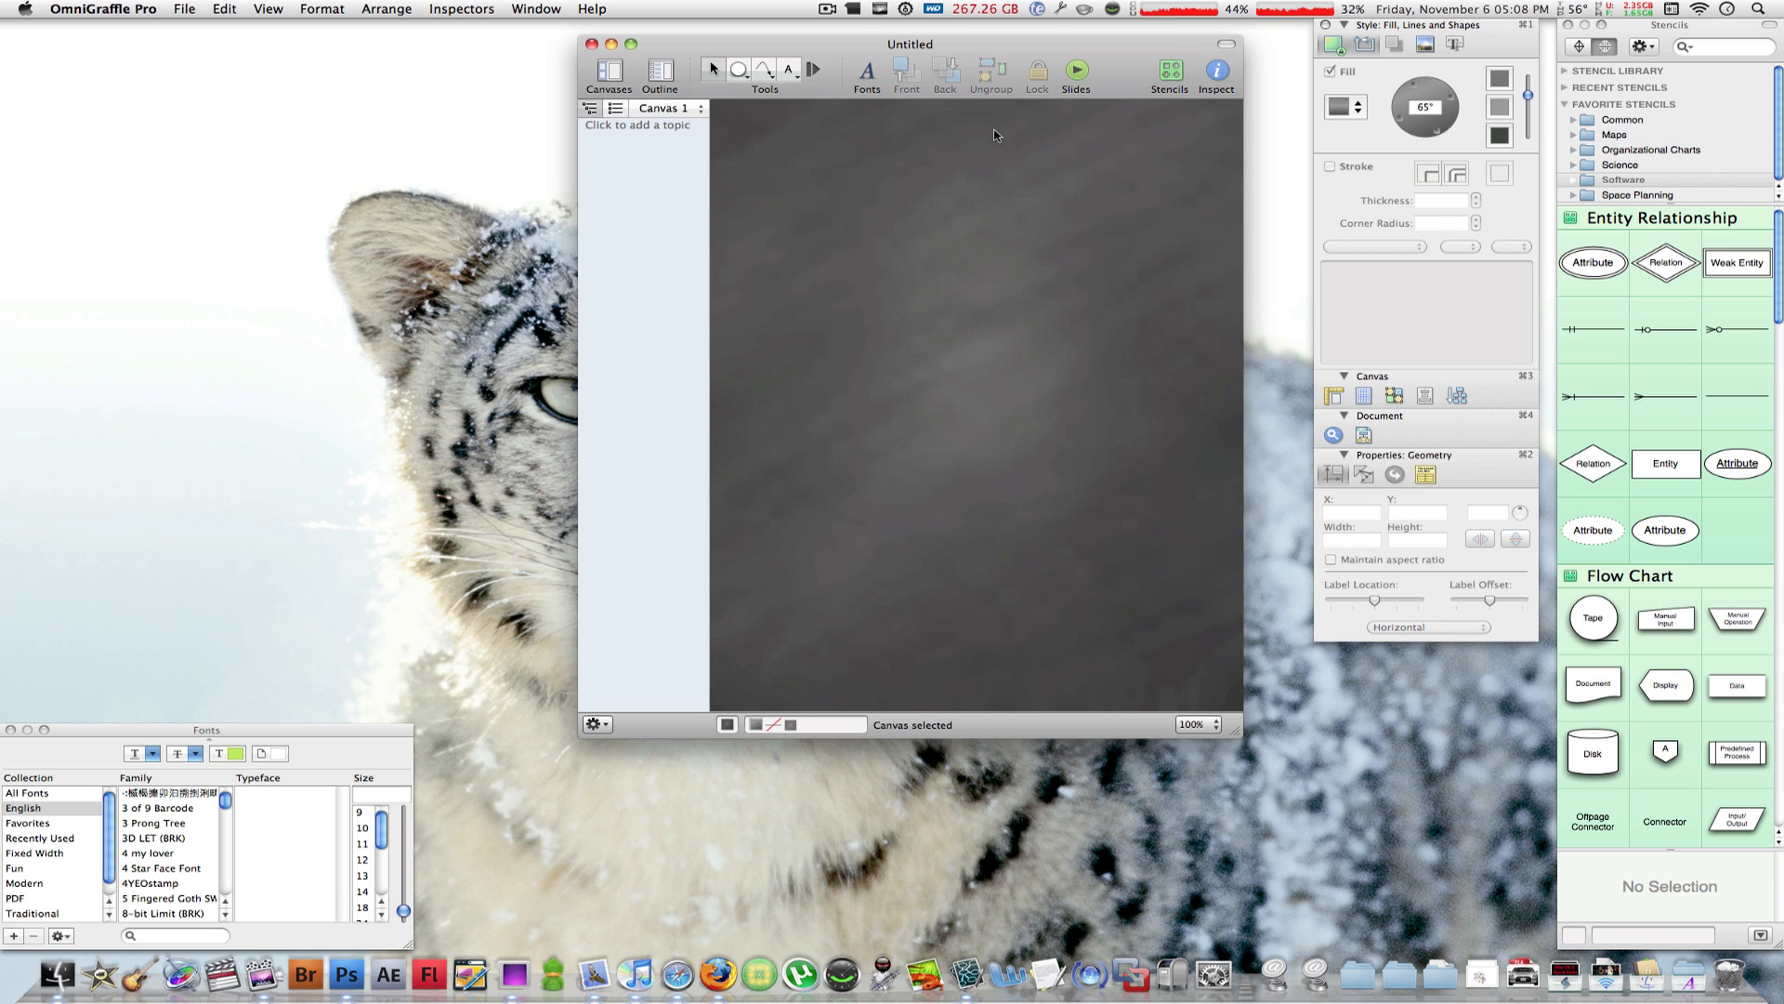
drag(909, 42, 680, 48)
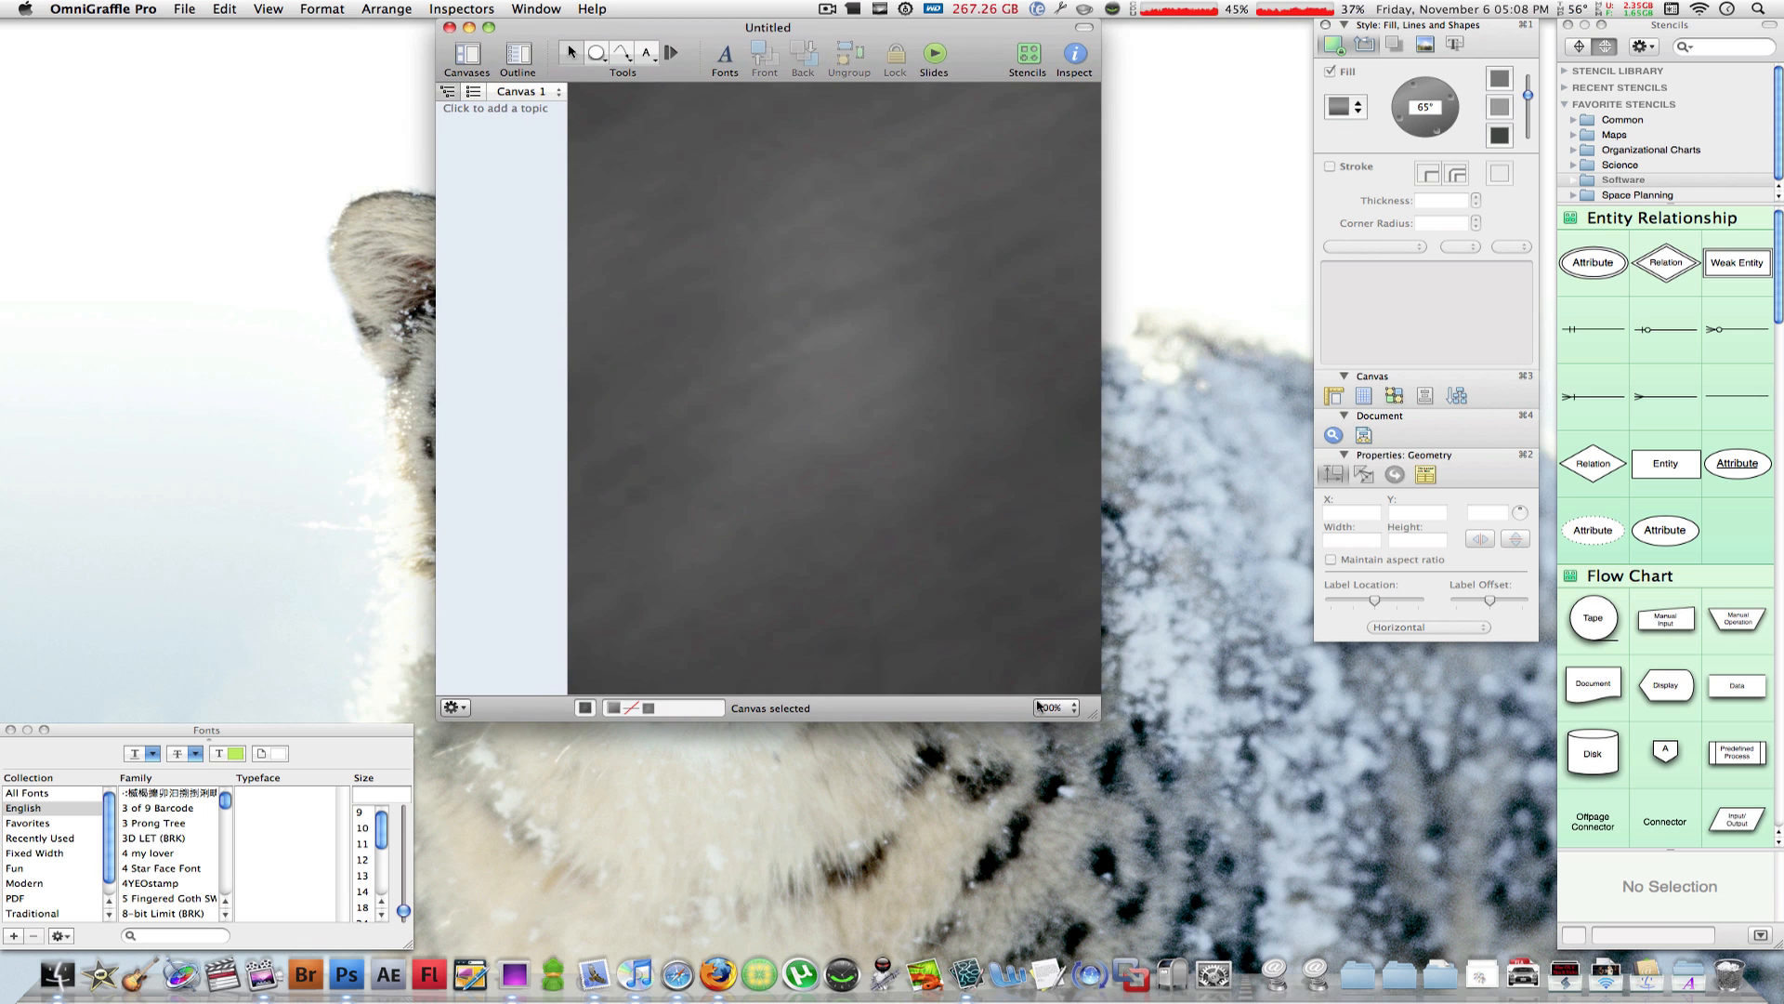
click(1052, 707)
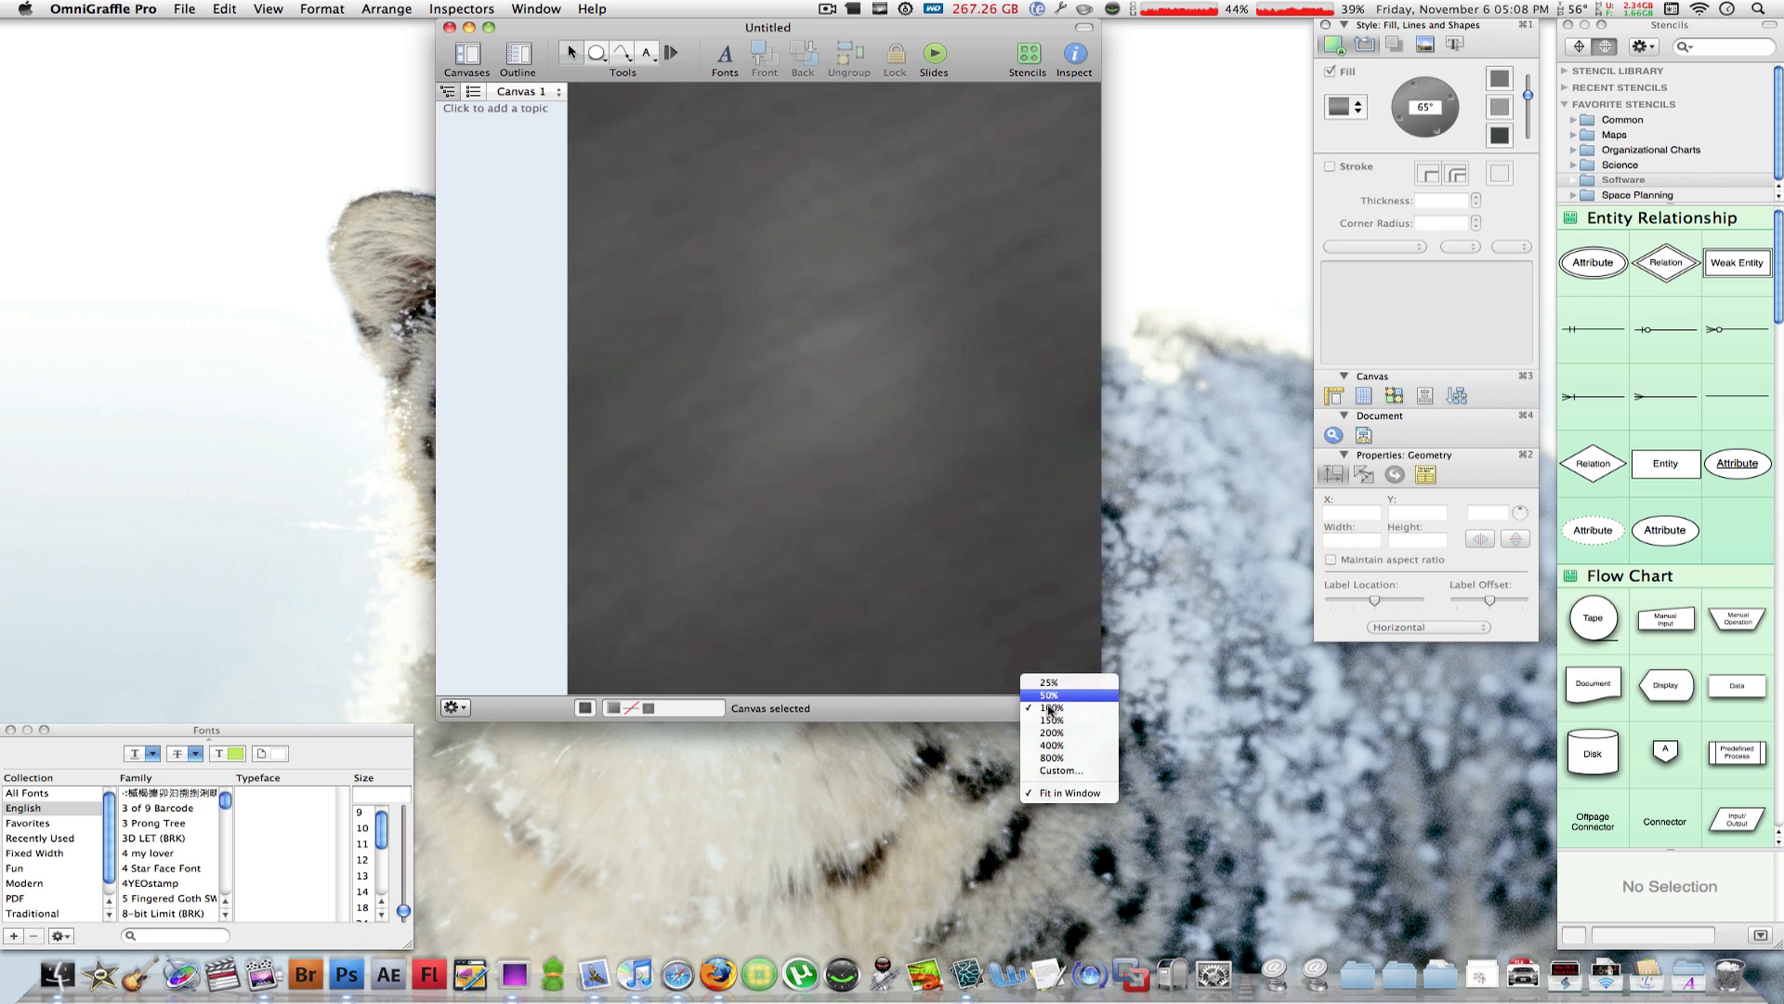
click(1046, 693)
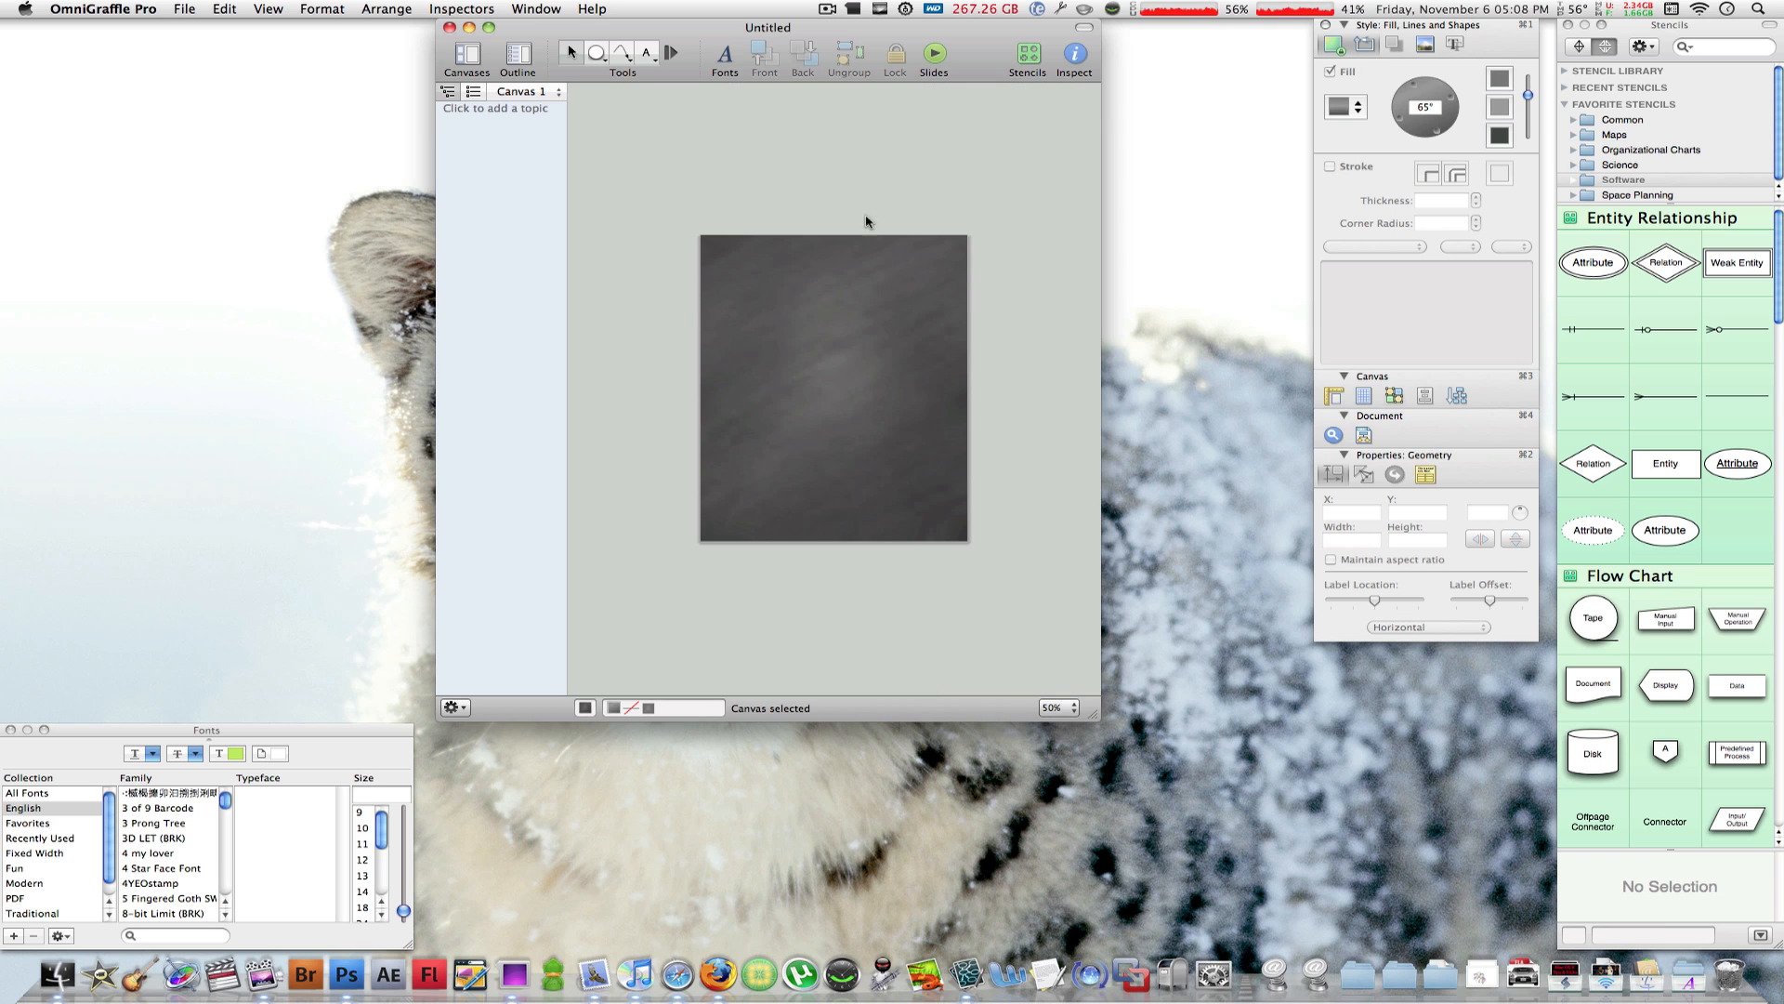
click(1057, 707)
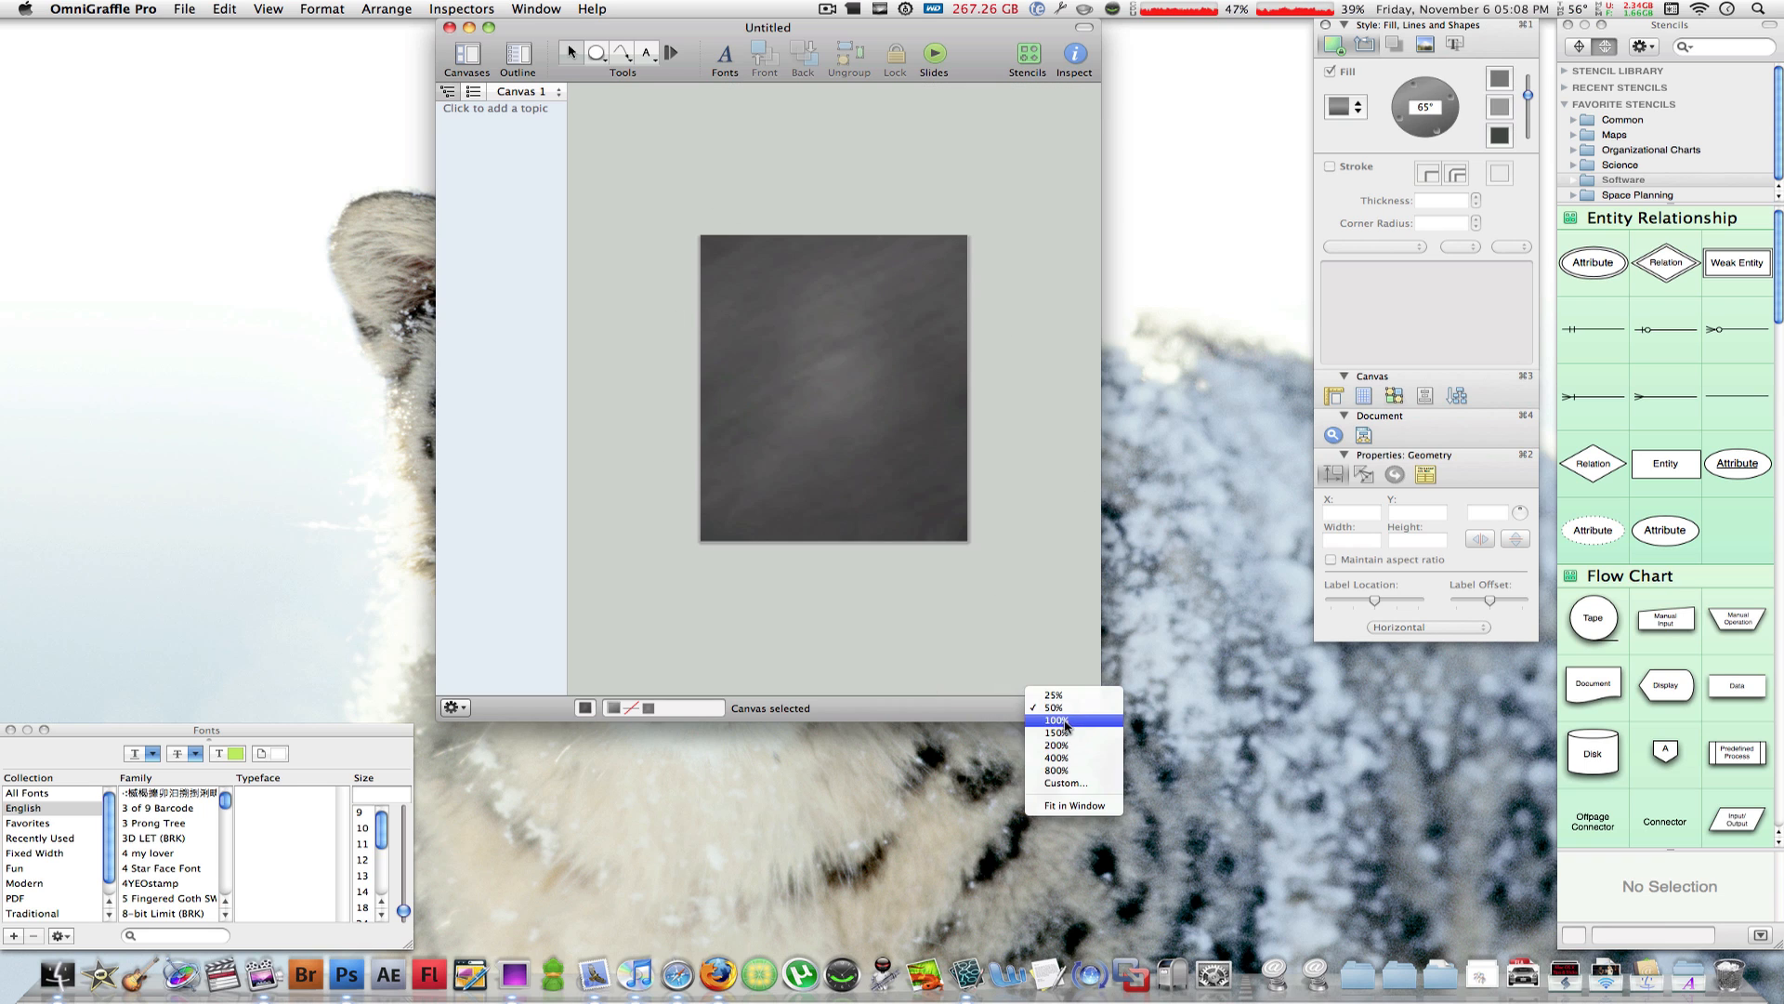
click(1055, 721)
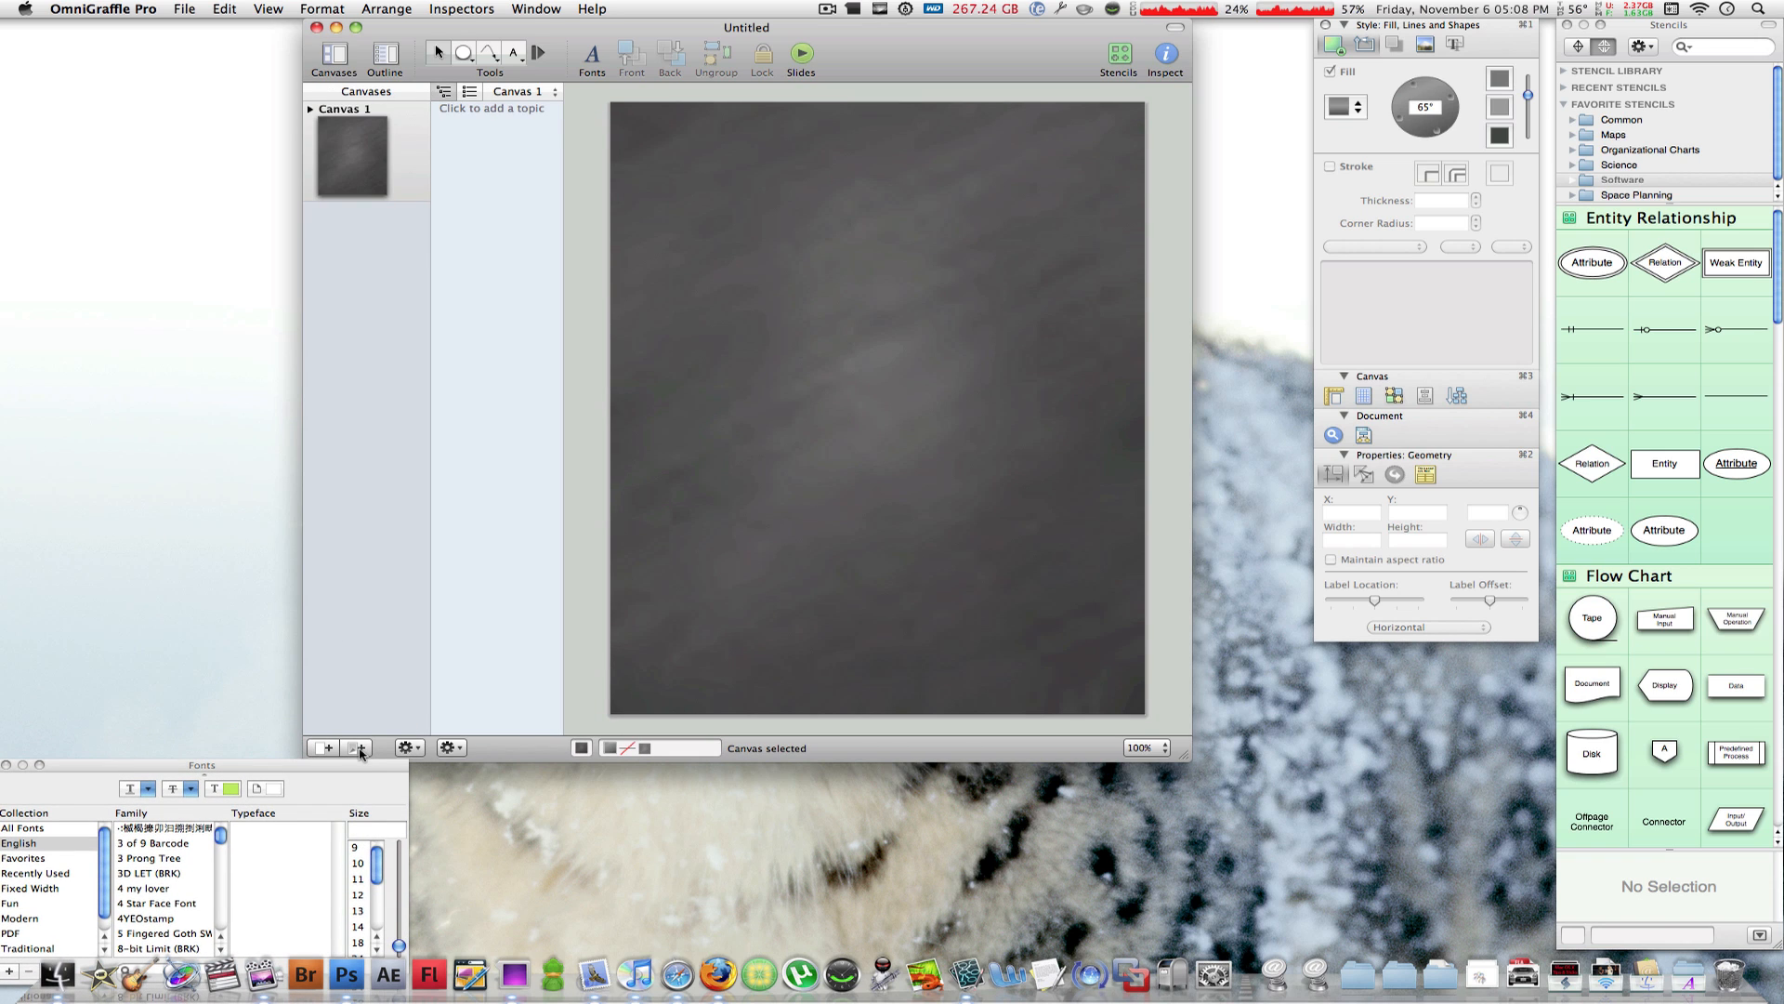
mouse_move(357, 747)
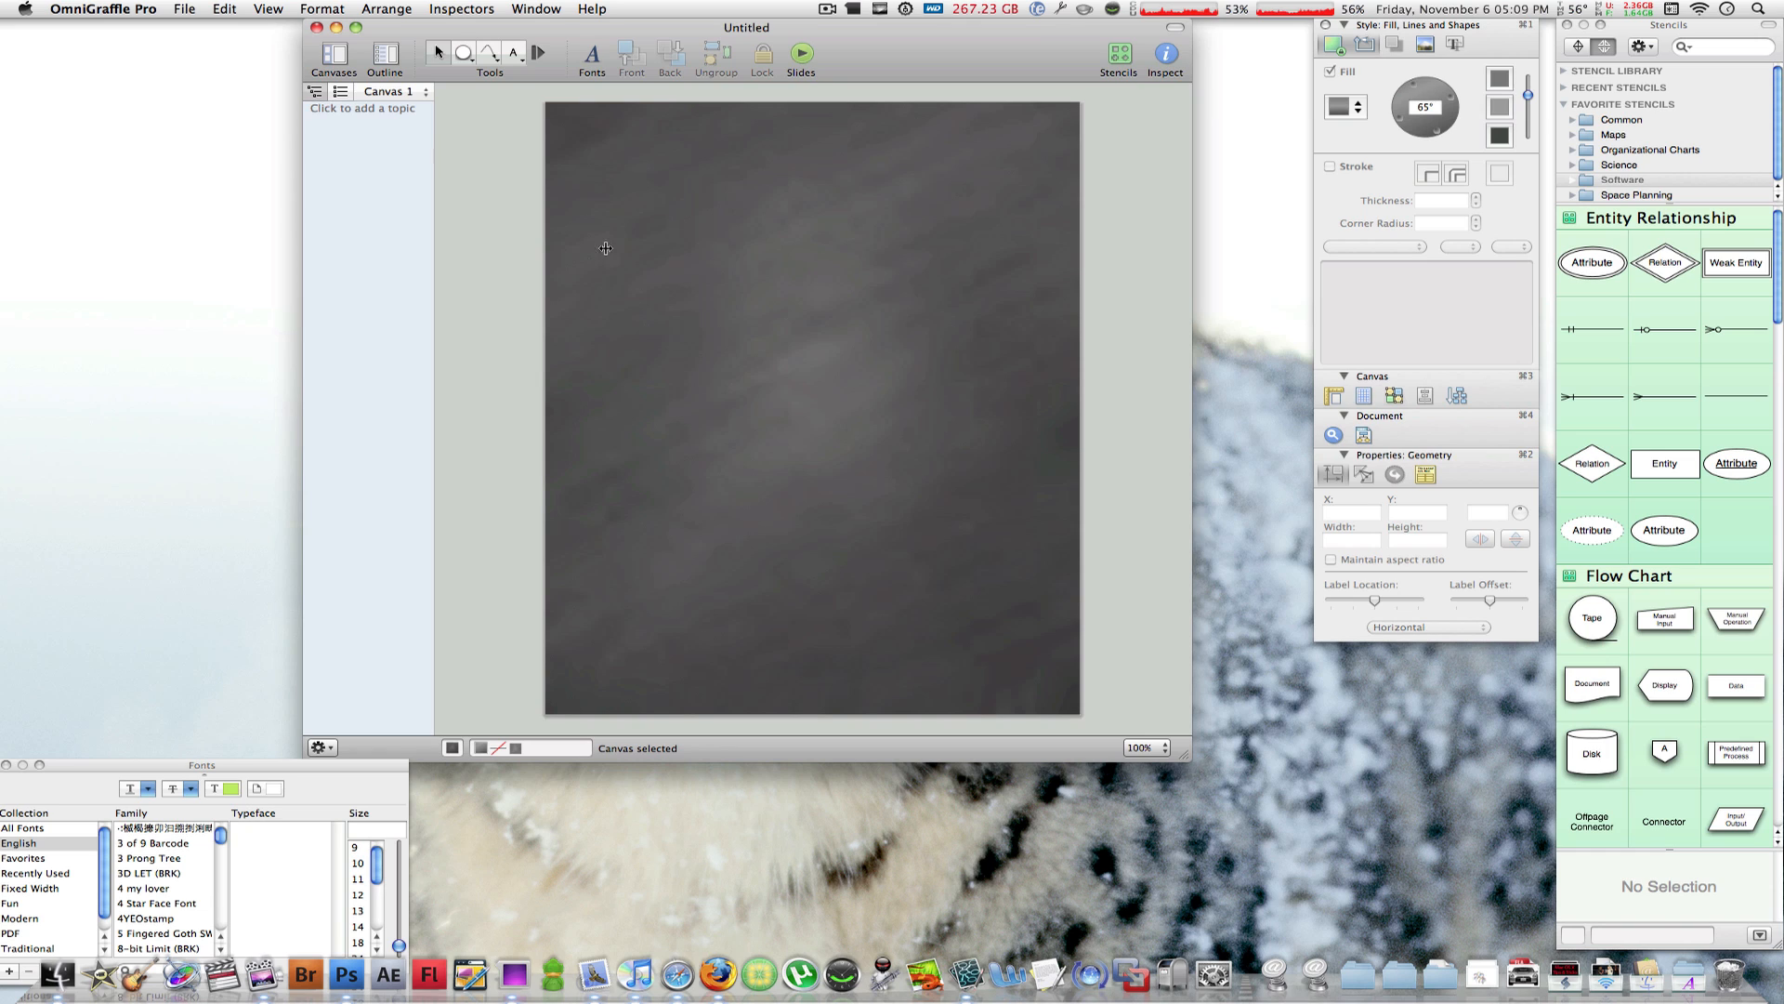
mouse_move(737, 323)
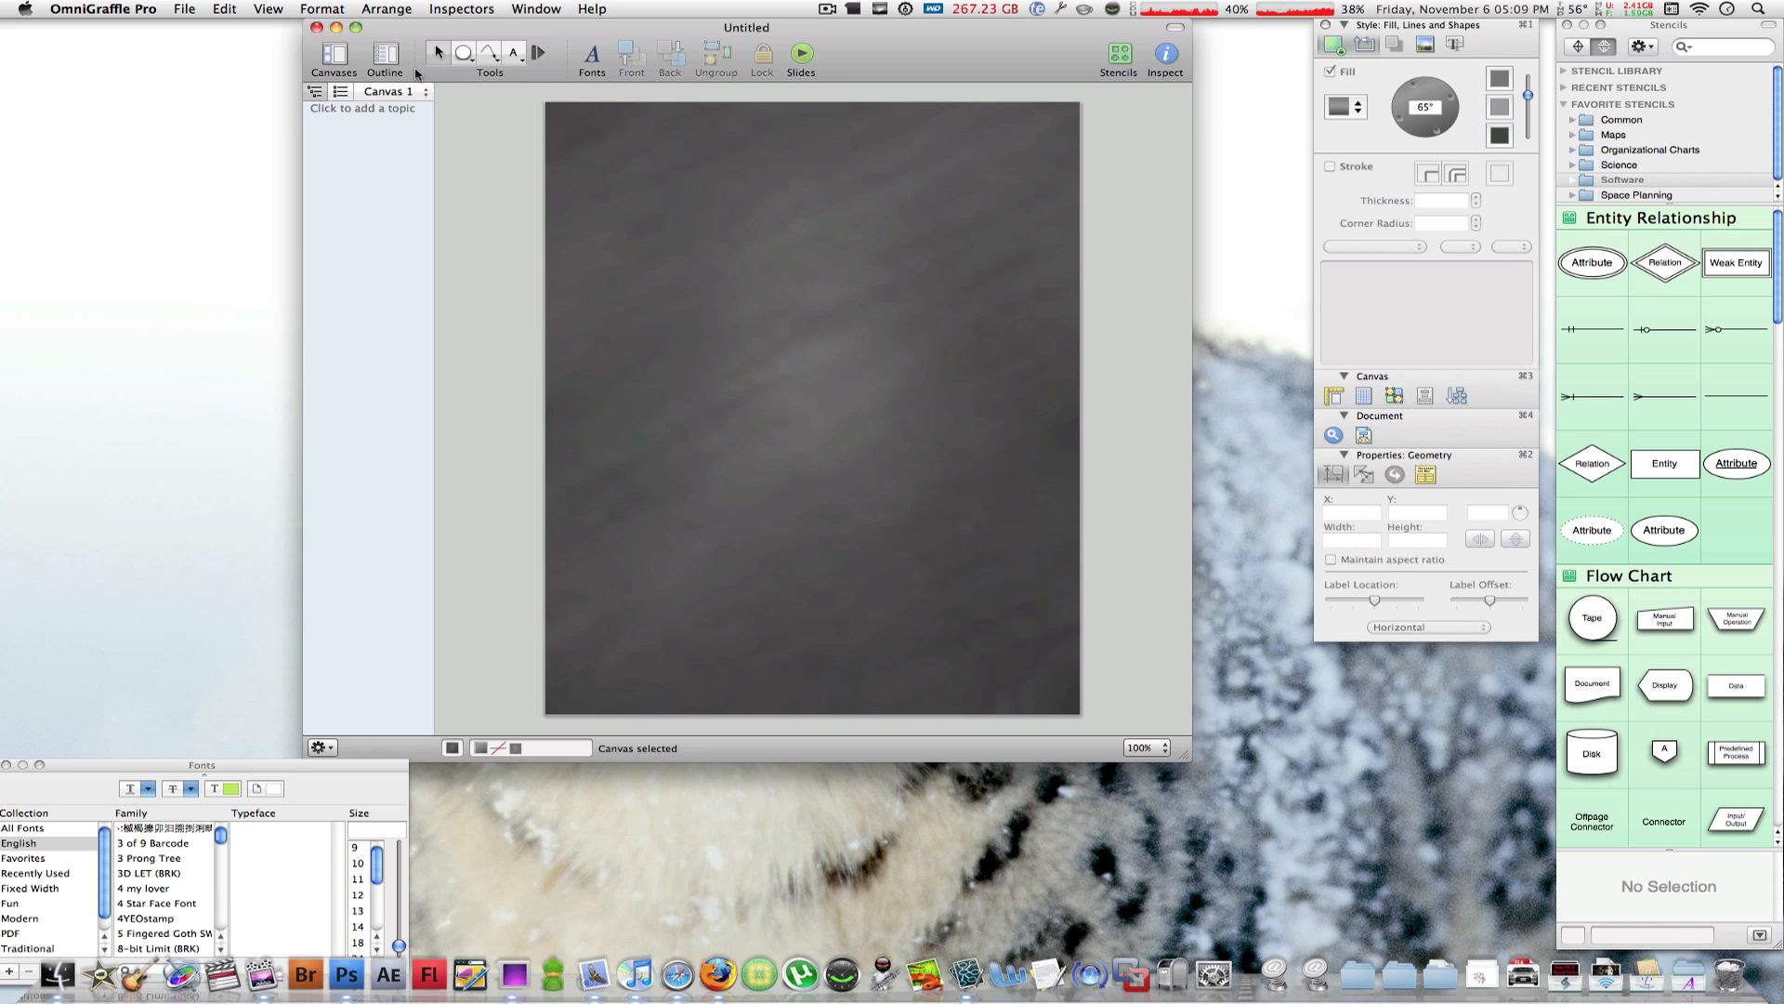
mouse_move(443, 60)
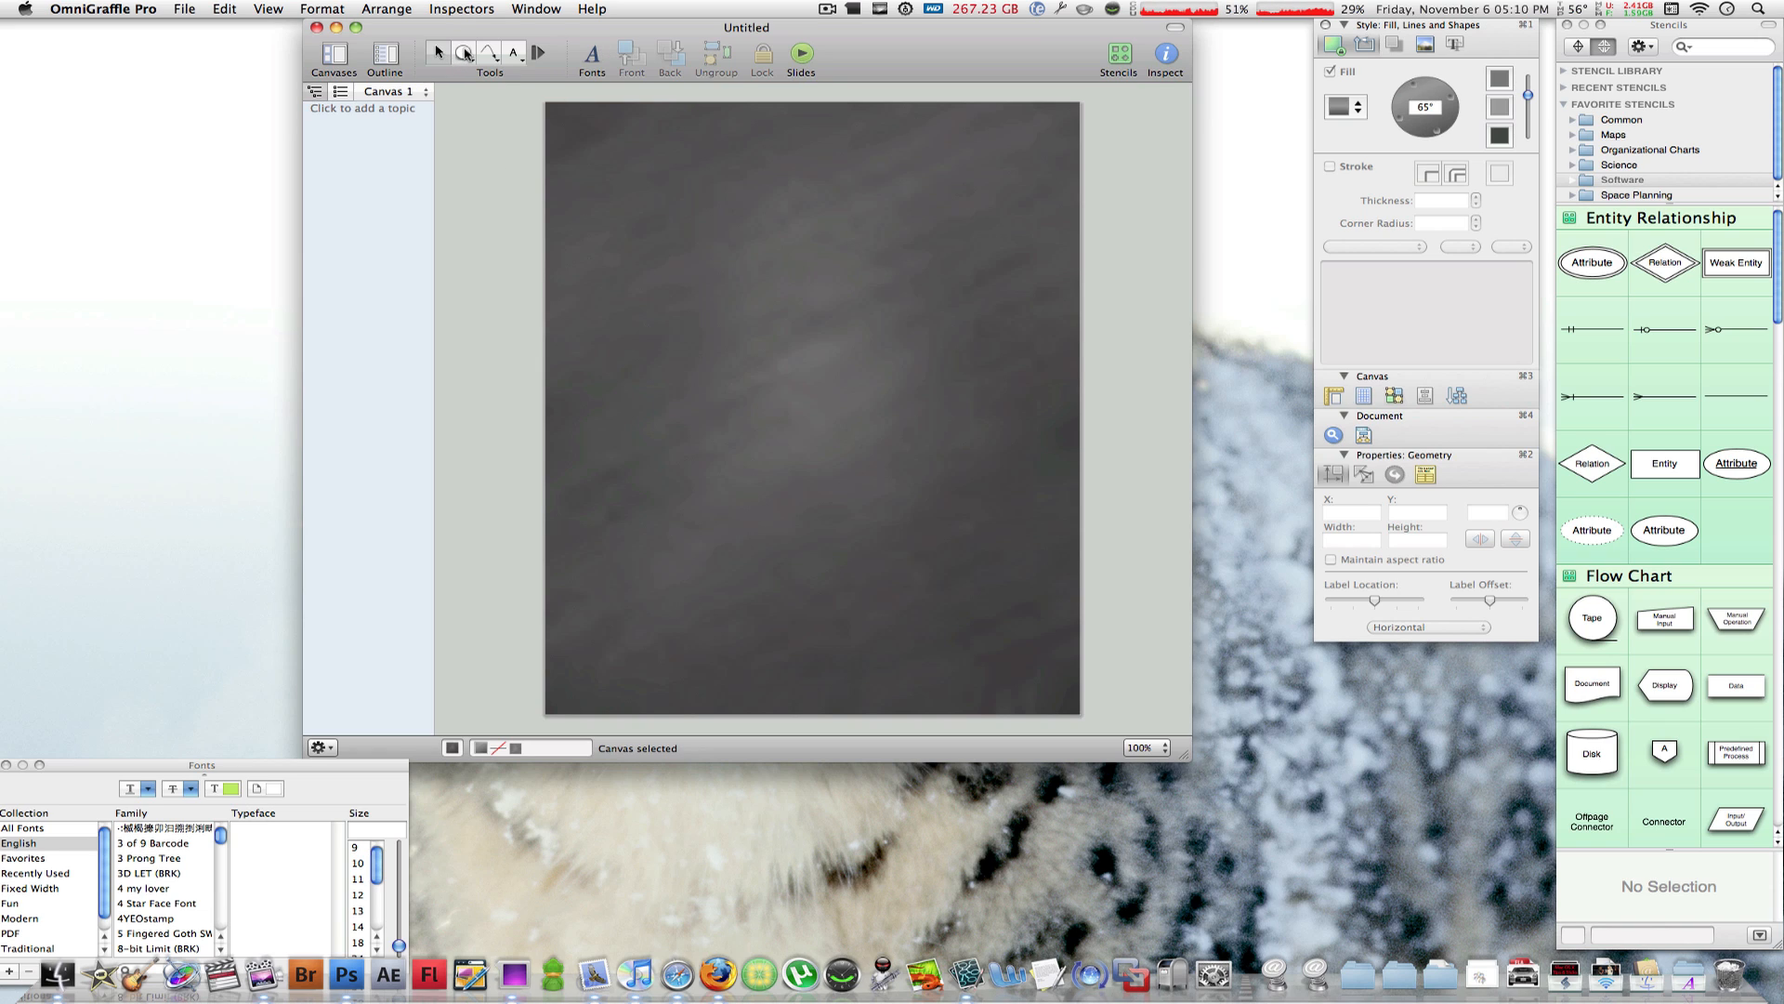
Review the Shape tool's favorite styles and keep the chalk-fill, obsidian-stroke Circle style
click(463, 52)
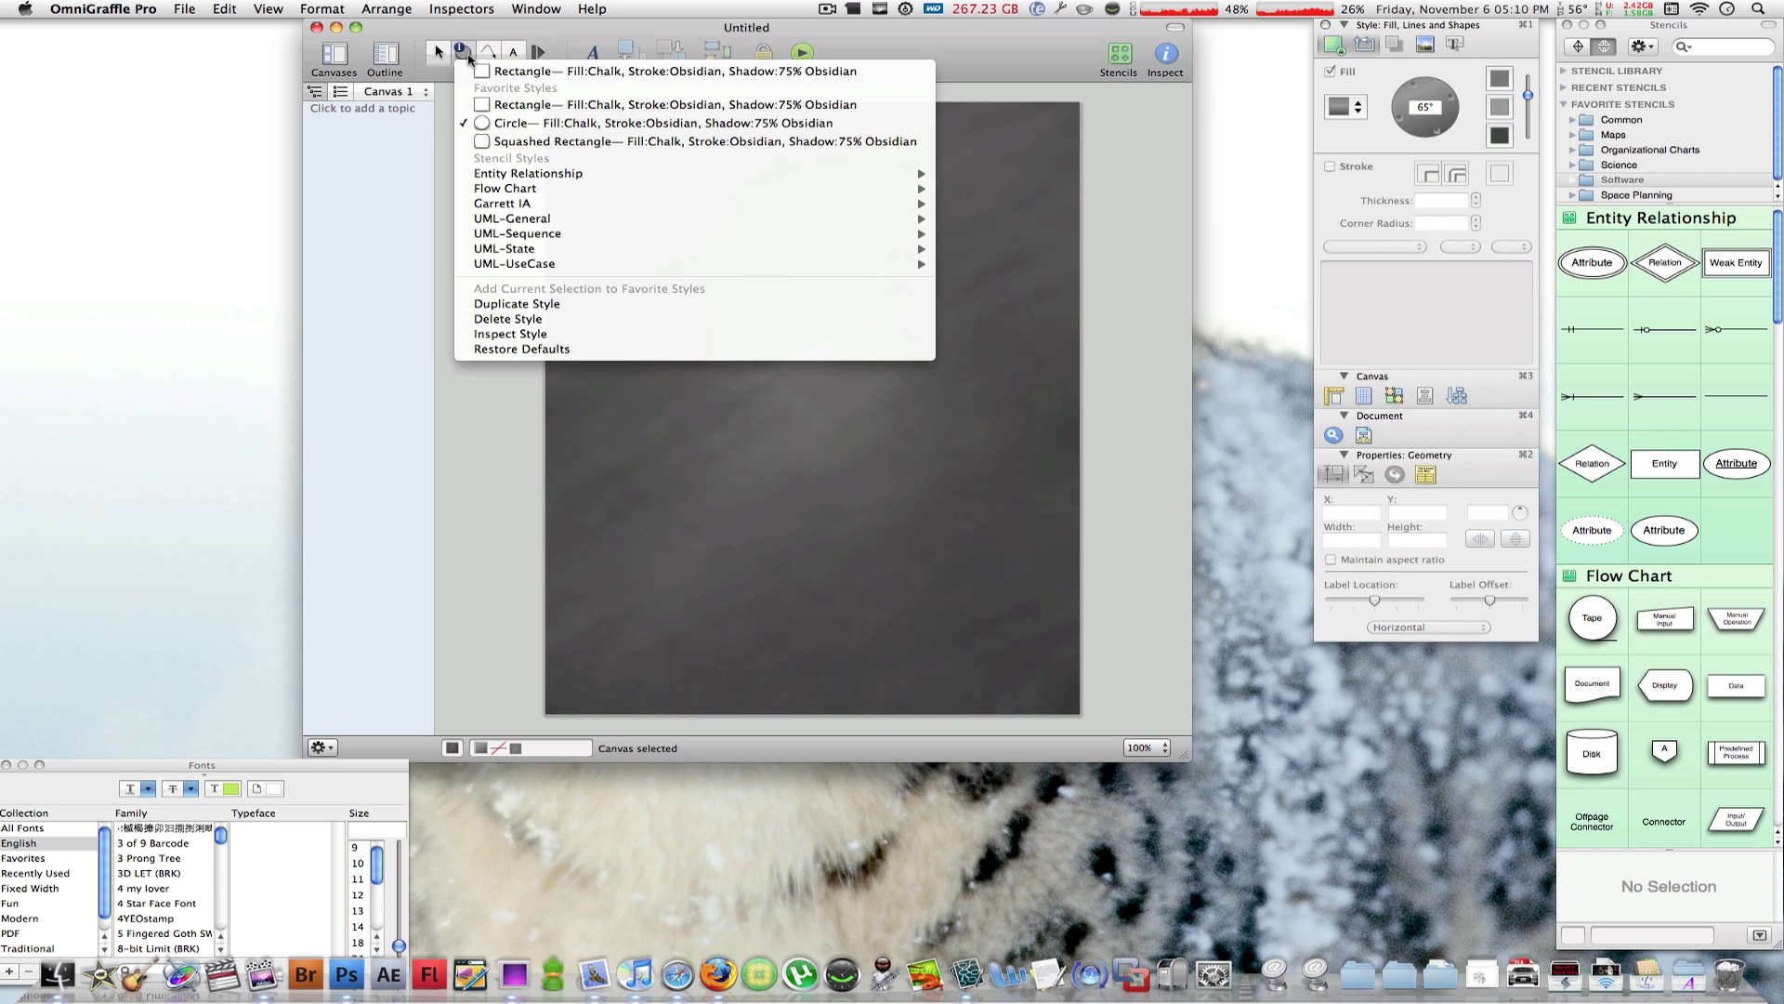
mouse_move(521, 349)
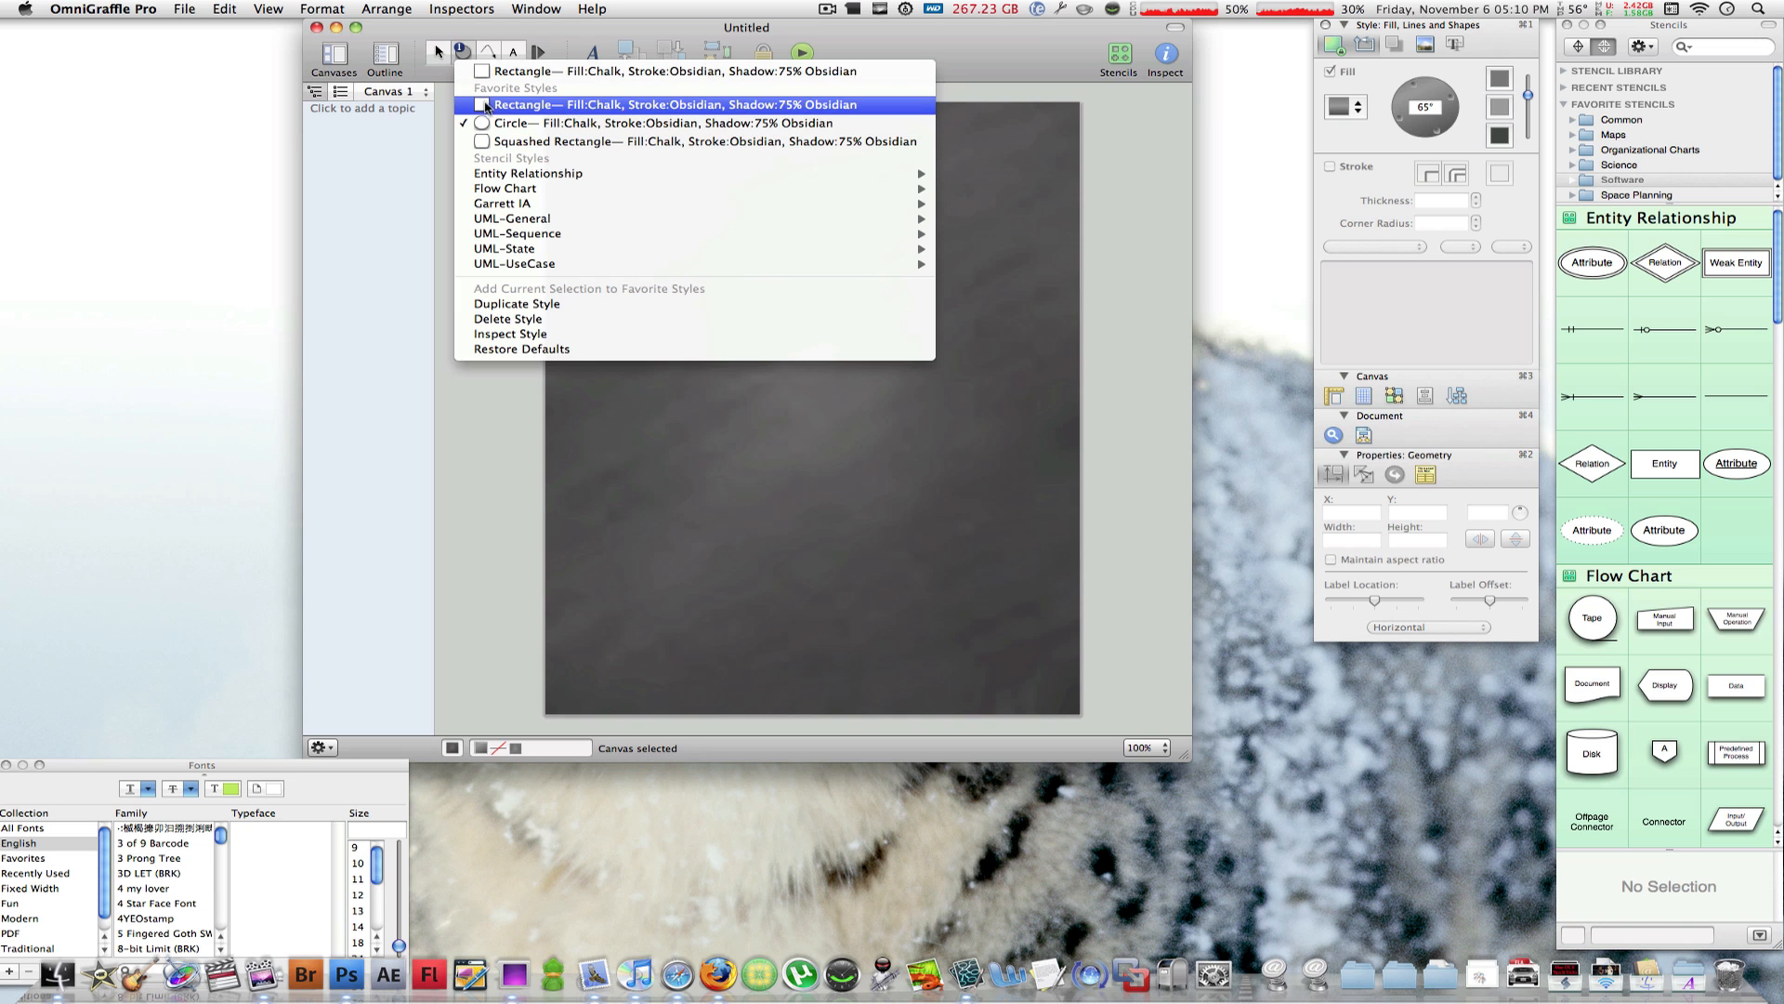
mouse_move(686, 141)
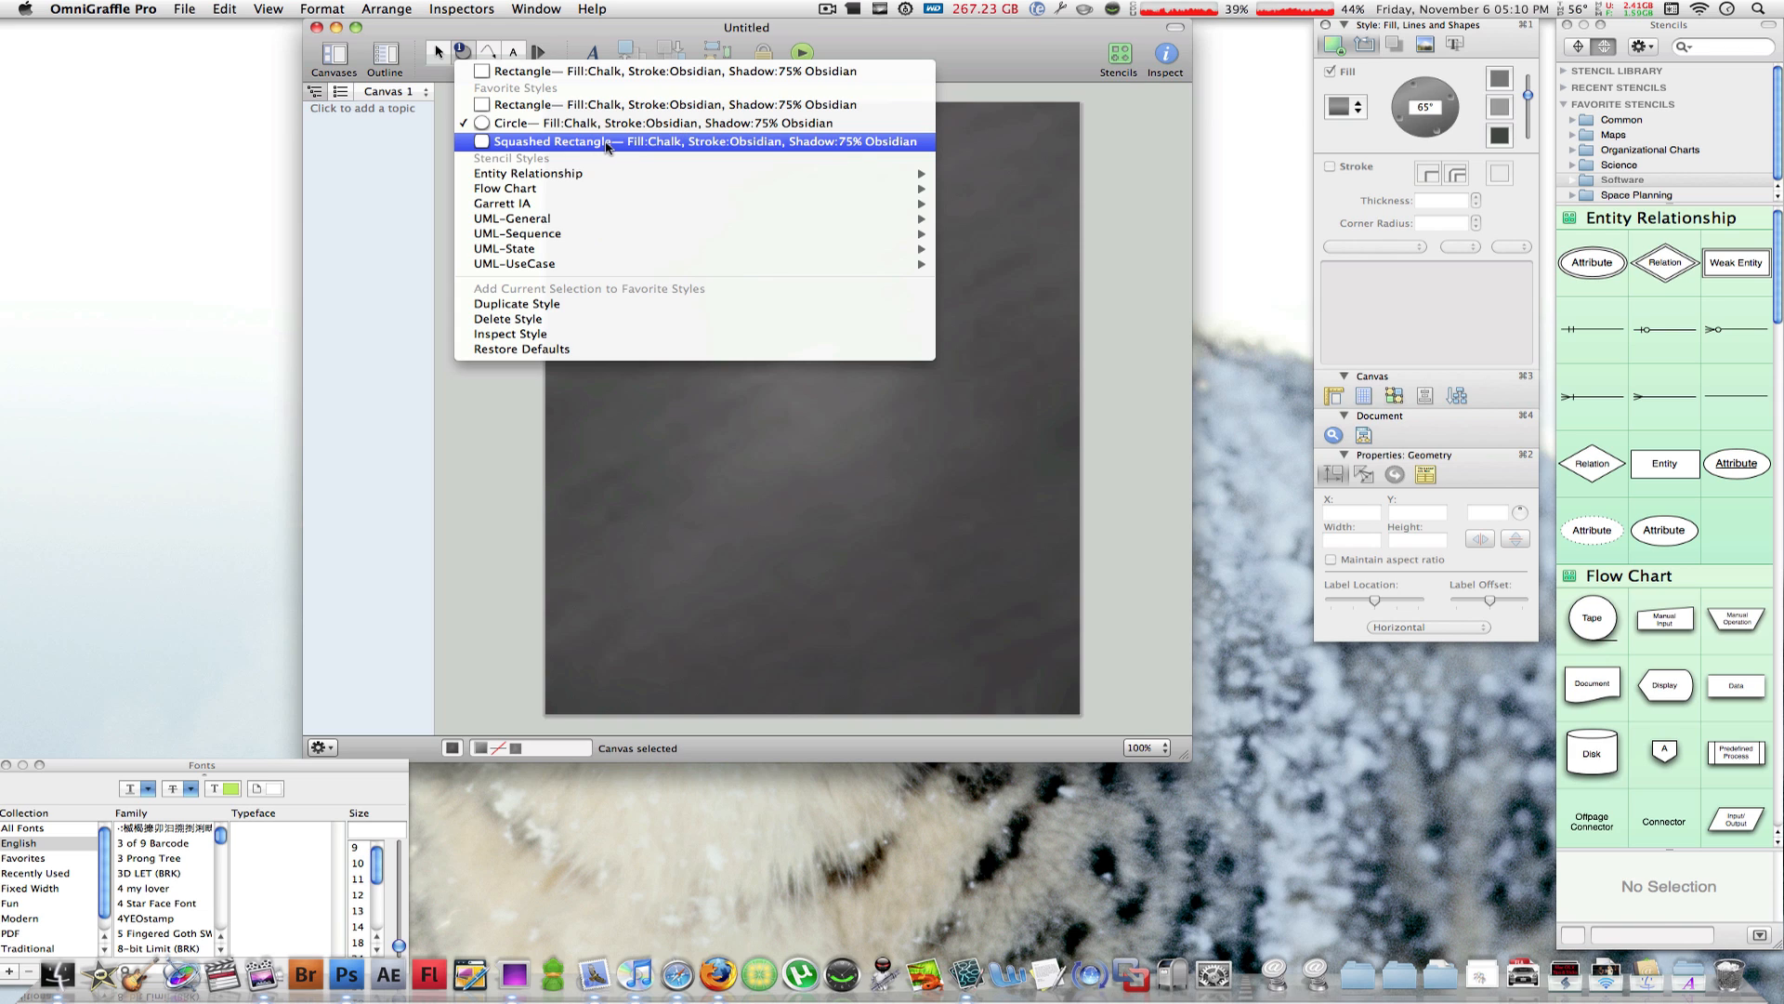
mouse_move(655, 150)
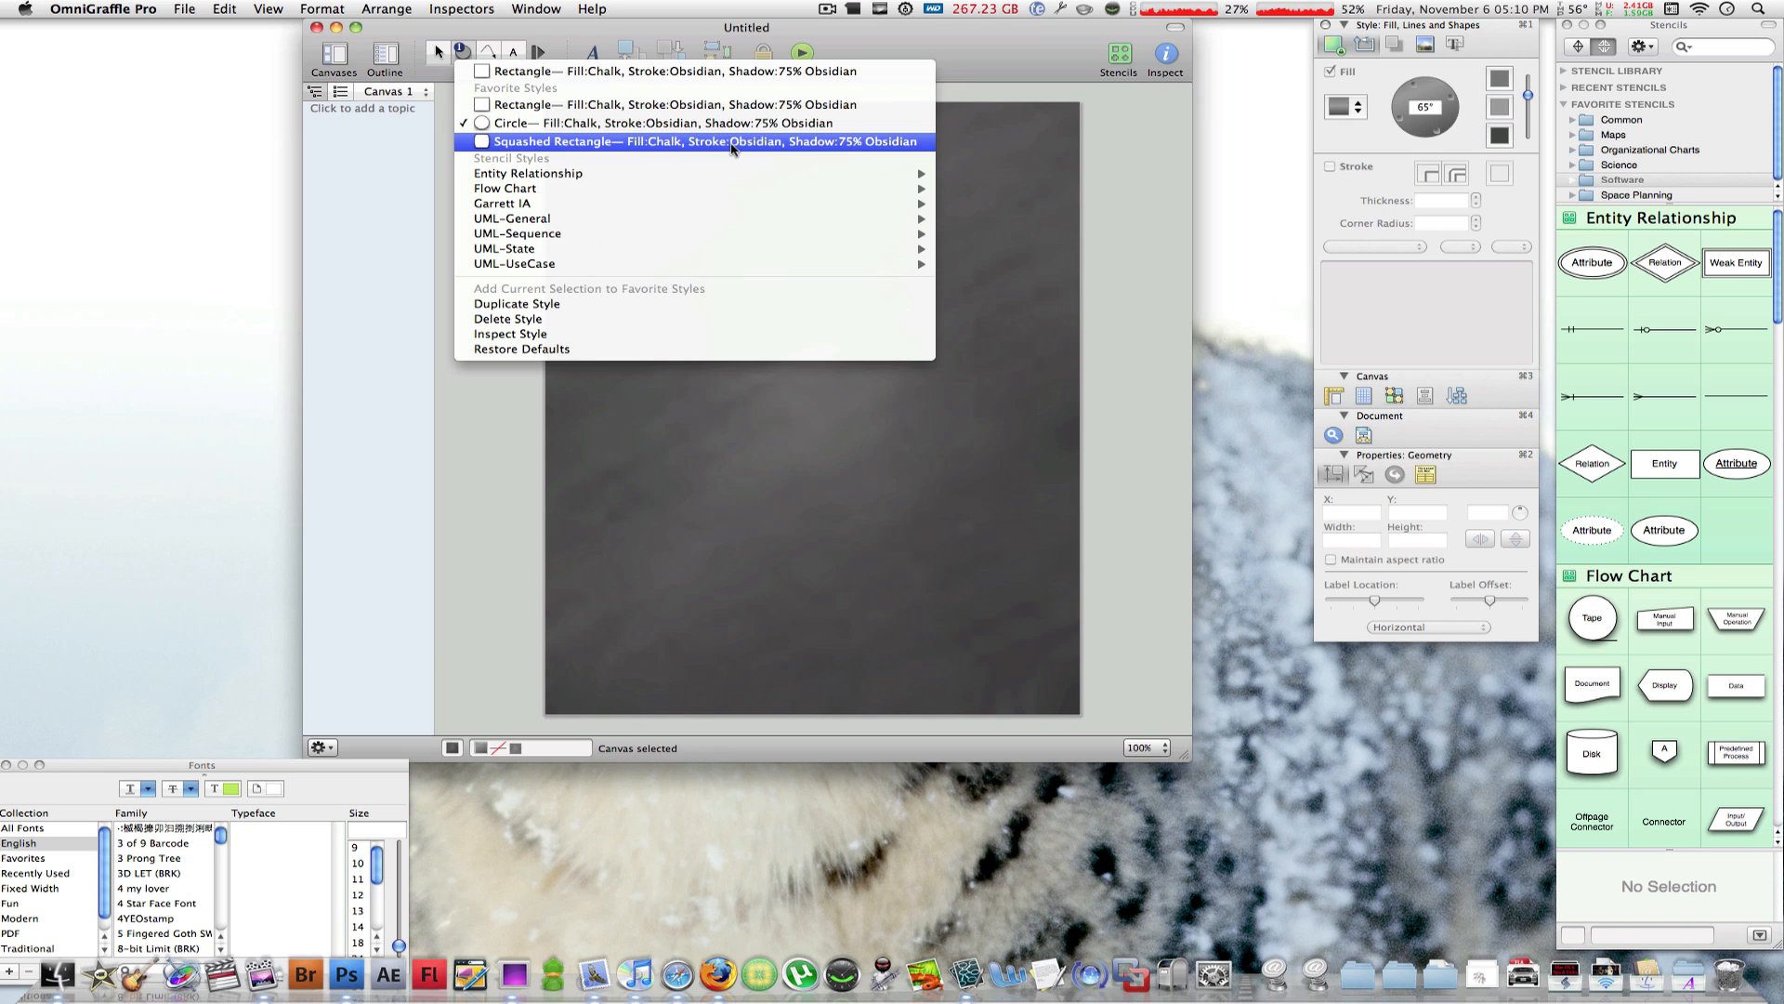
click(706, 141)
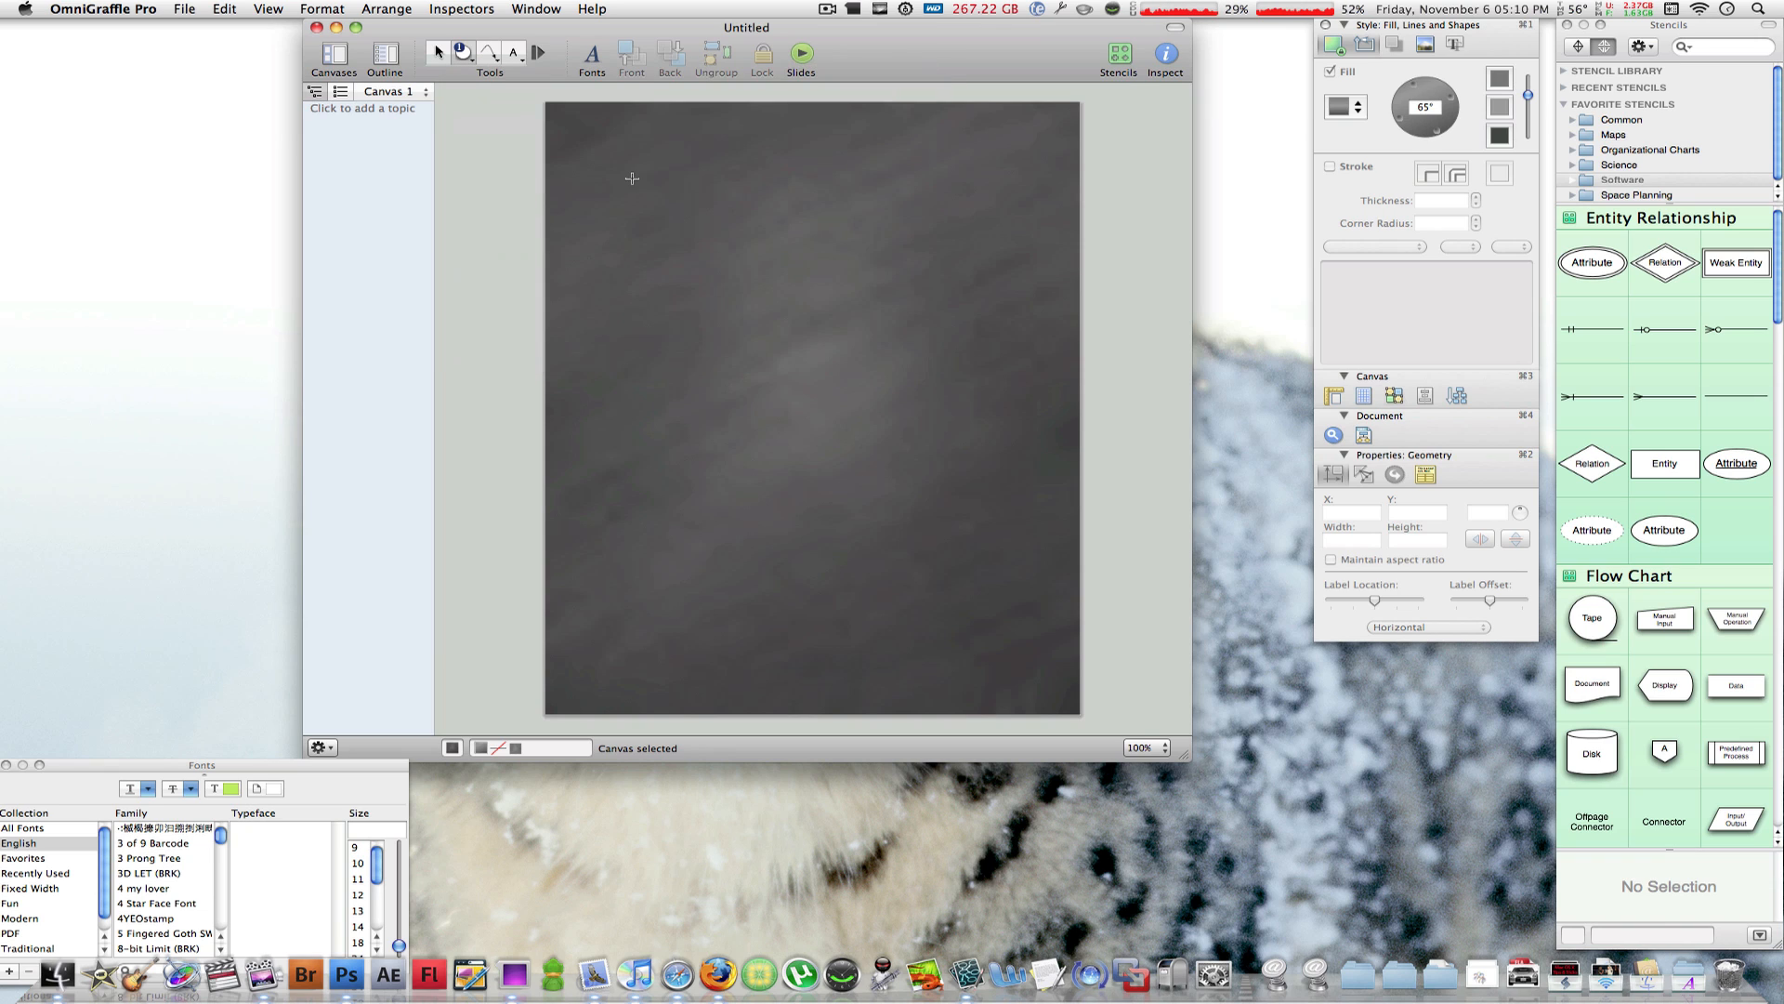
mouse_move(665, 291)
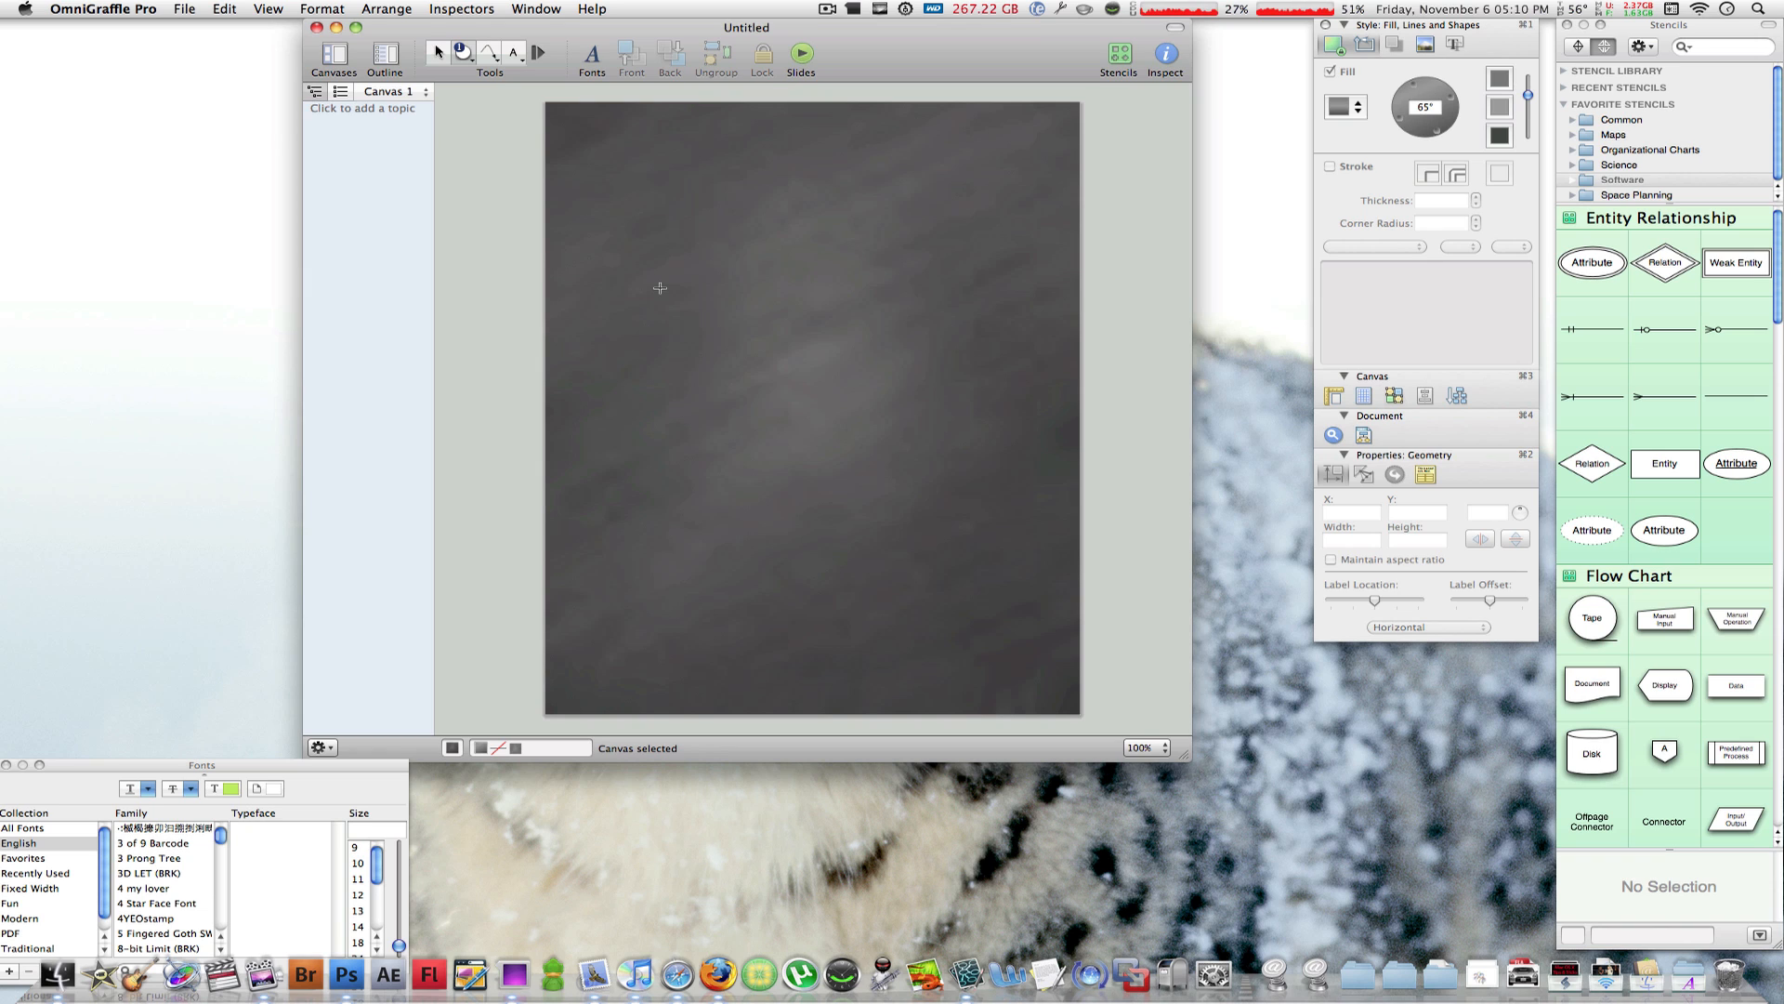
Draw a large white chalk circle and centre it horizontally on the page
drag(658, 287, 941, 439)
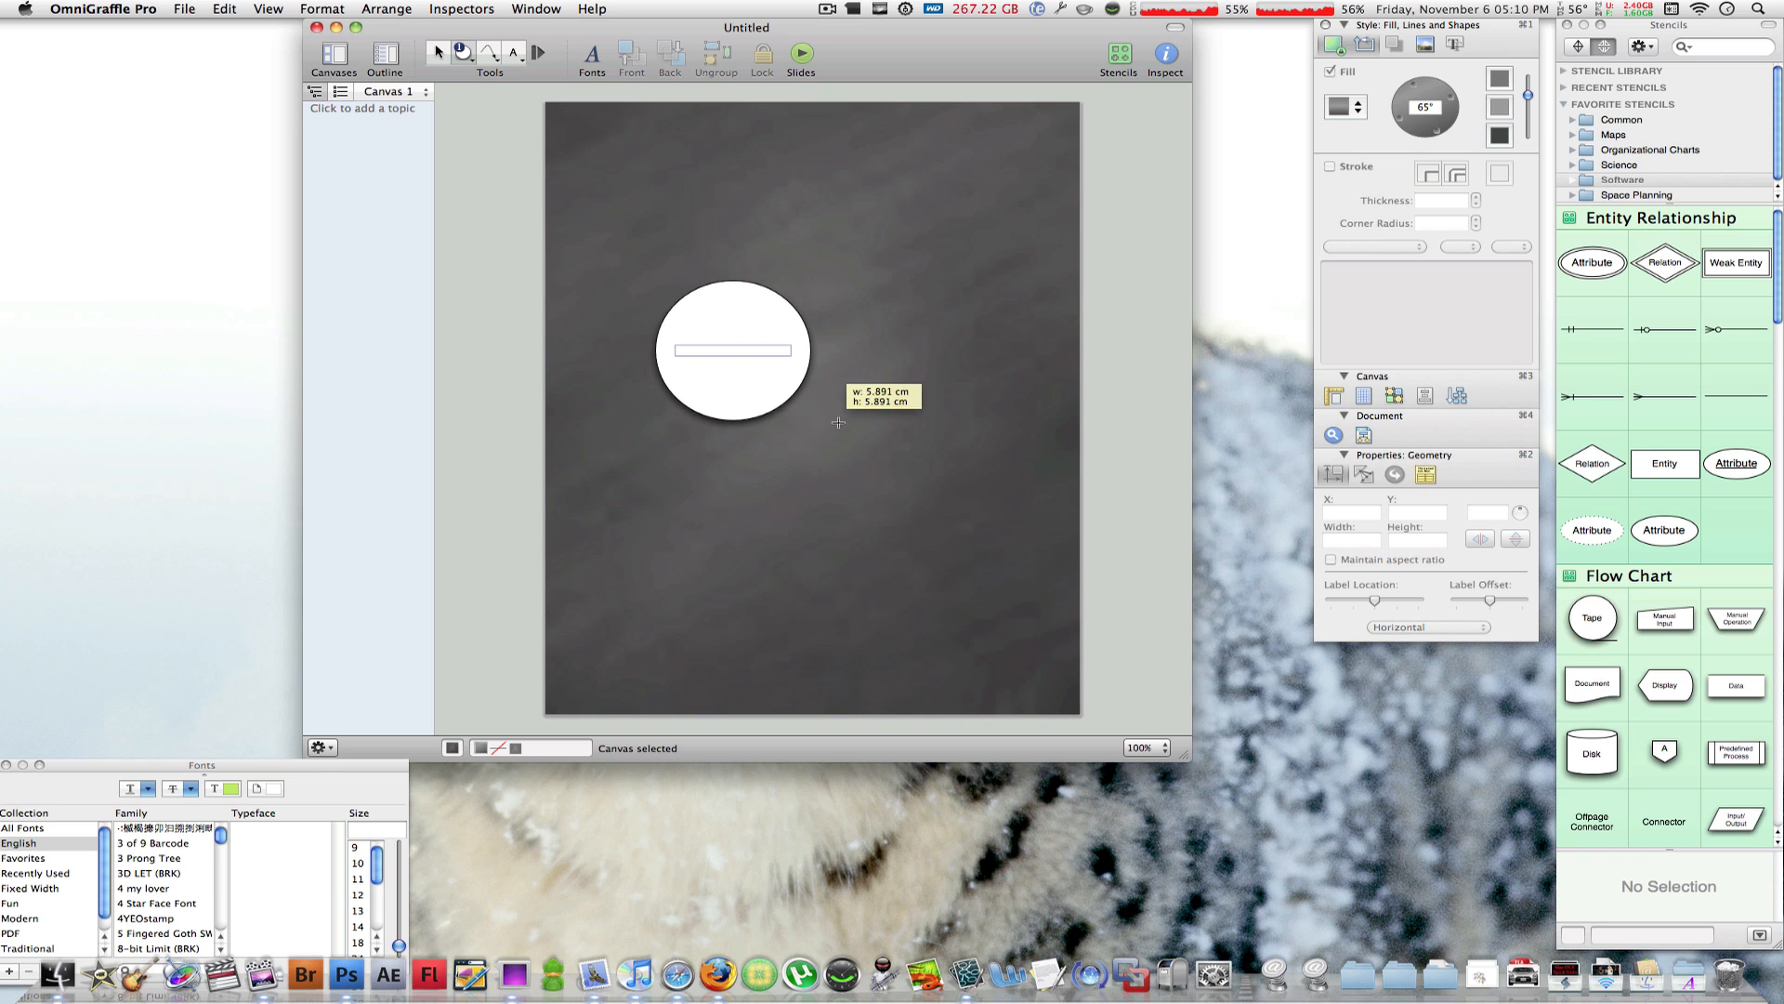
drag(804, 397, 745, 342)
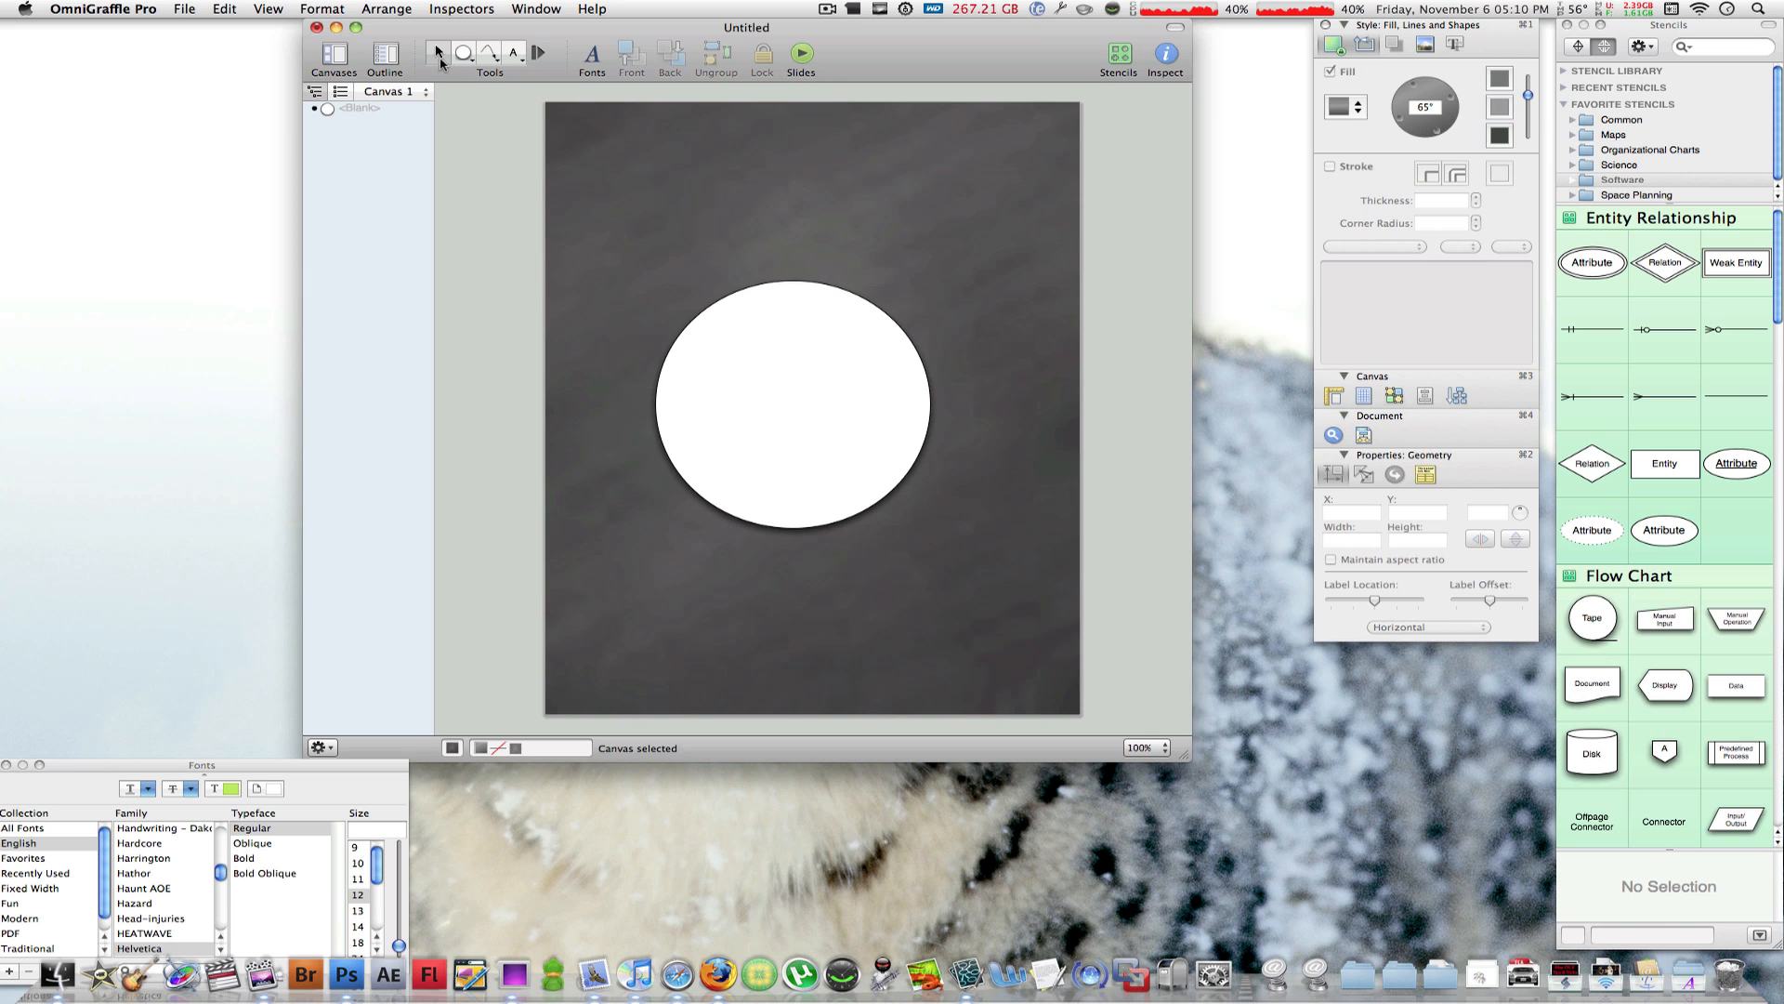
mouse_move(600, 200)
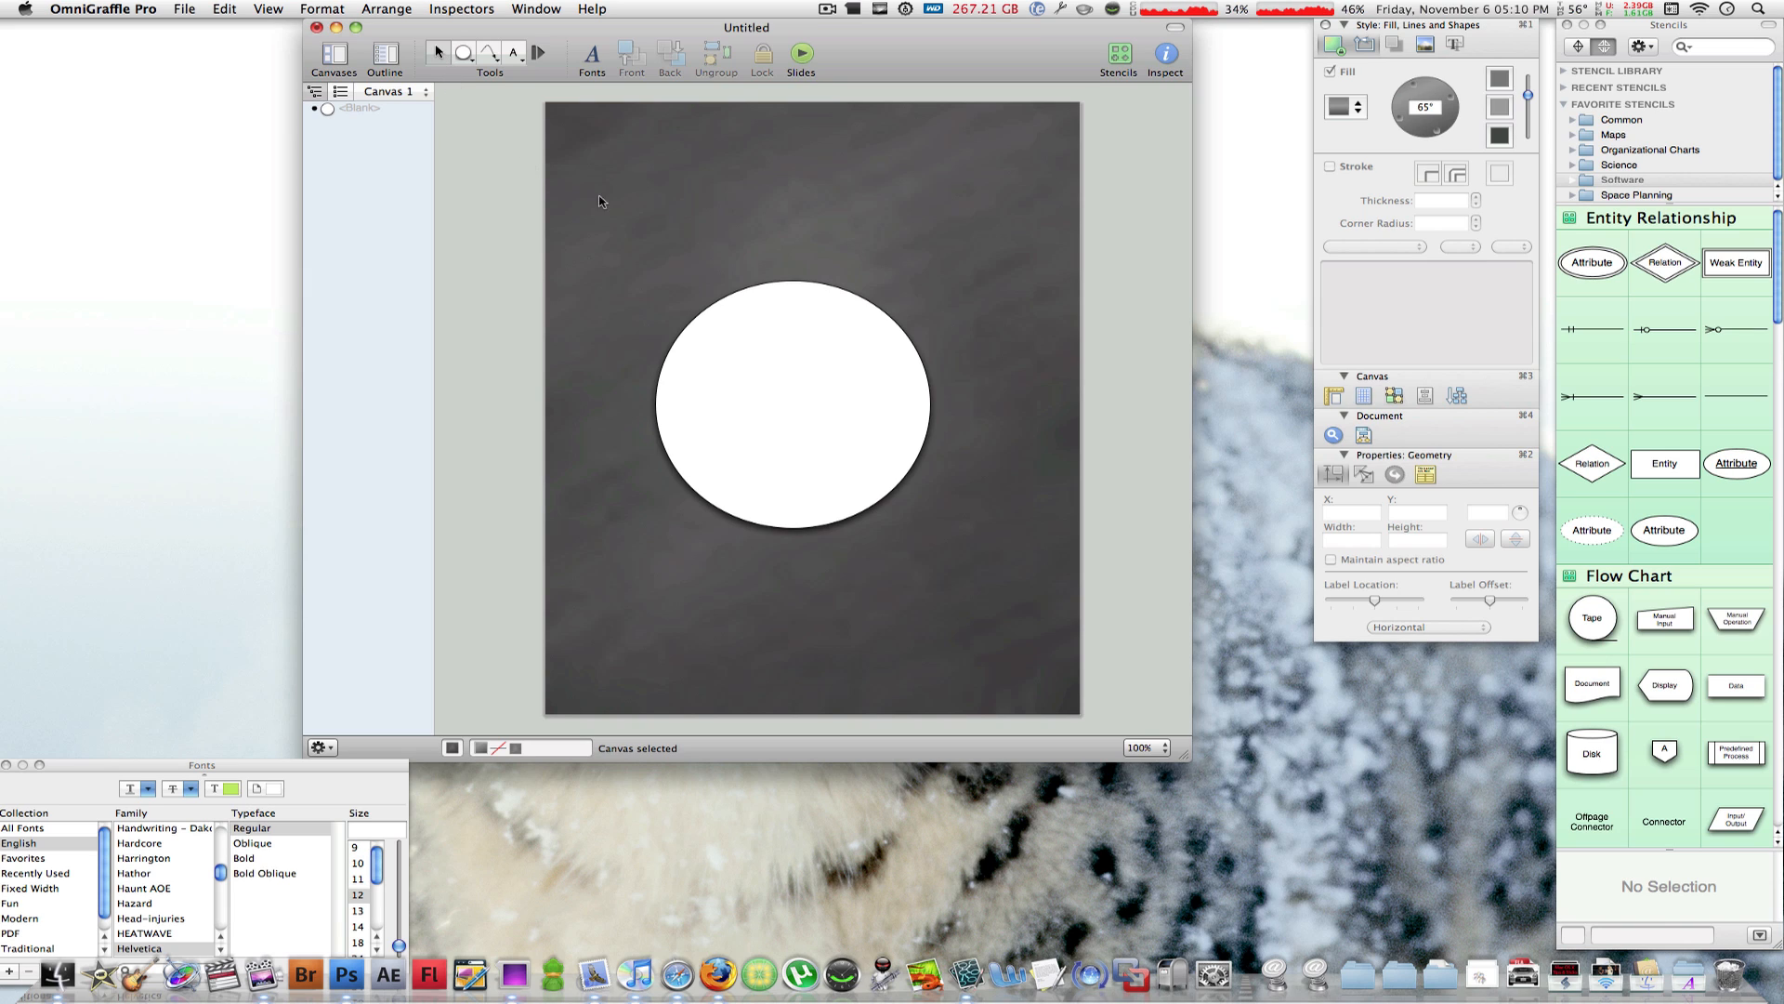
mouse_move(804, 388)
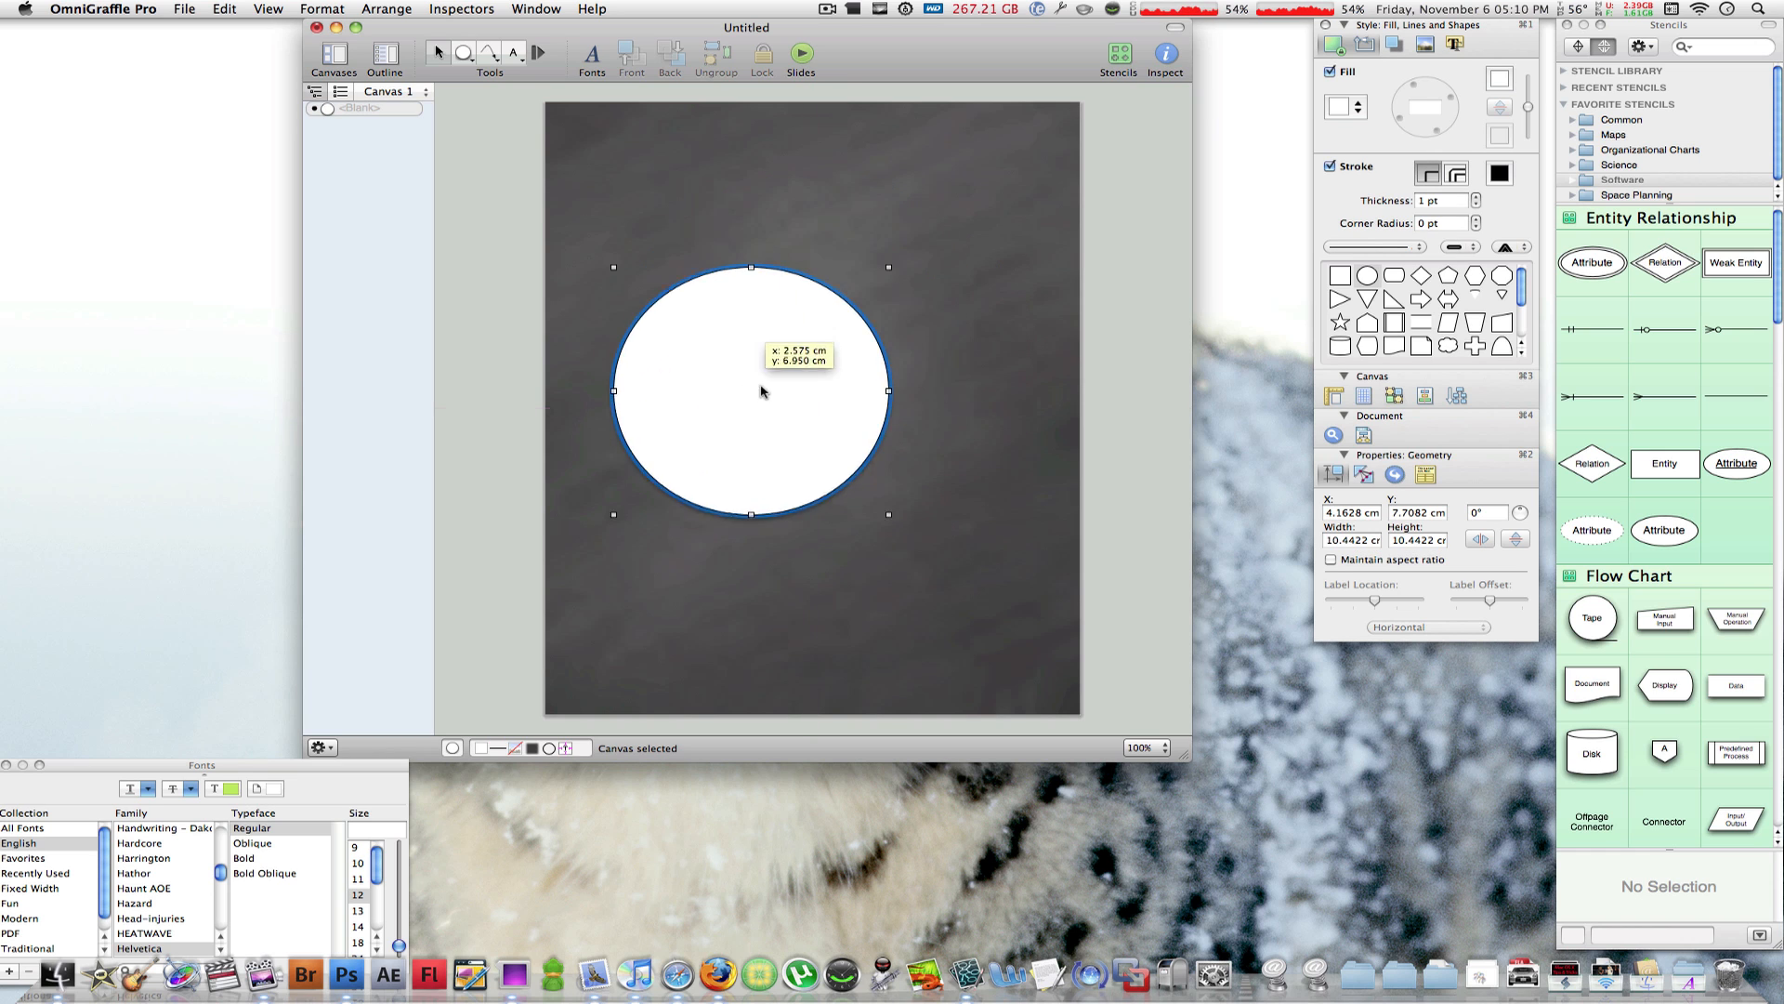
drag(762, 392, 810, 392)
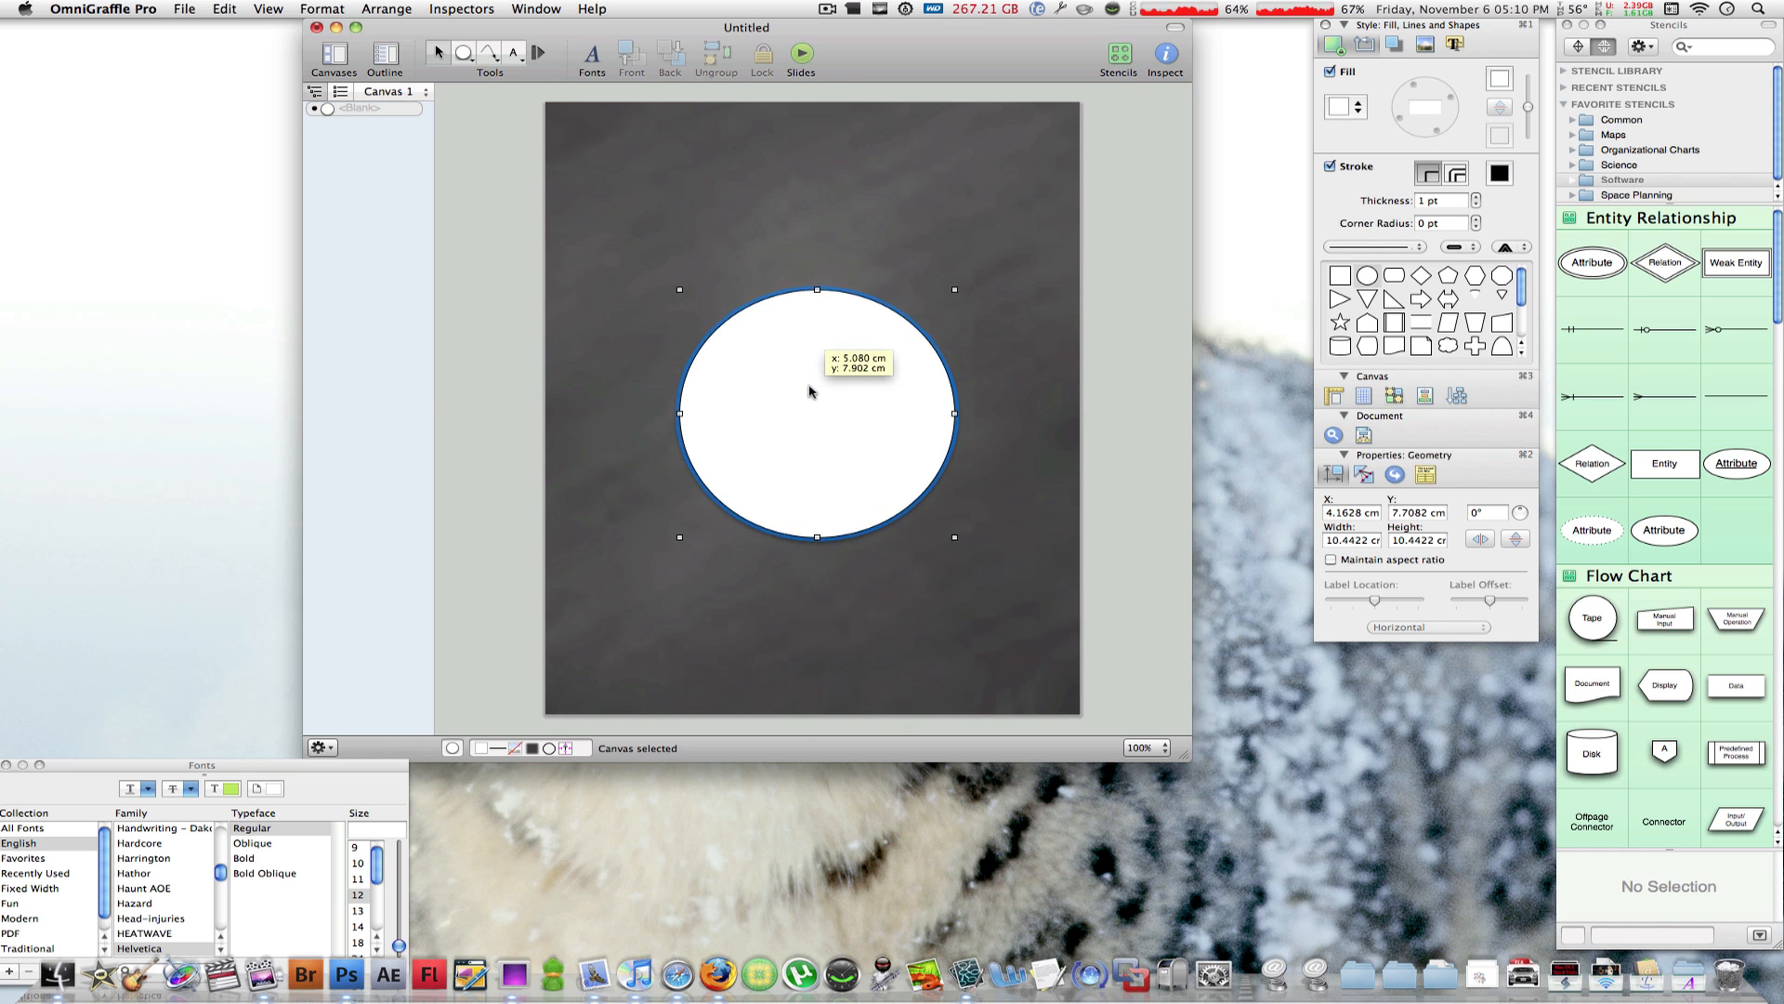
drag(814, 413, 811, 421)
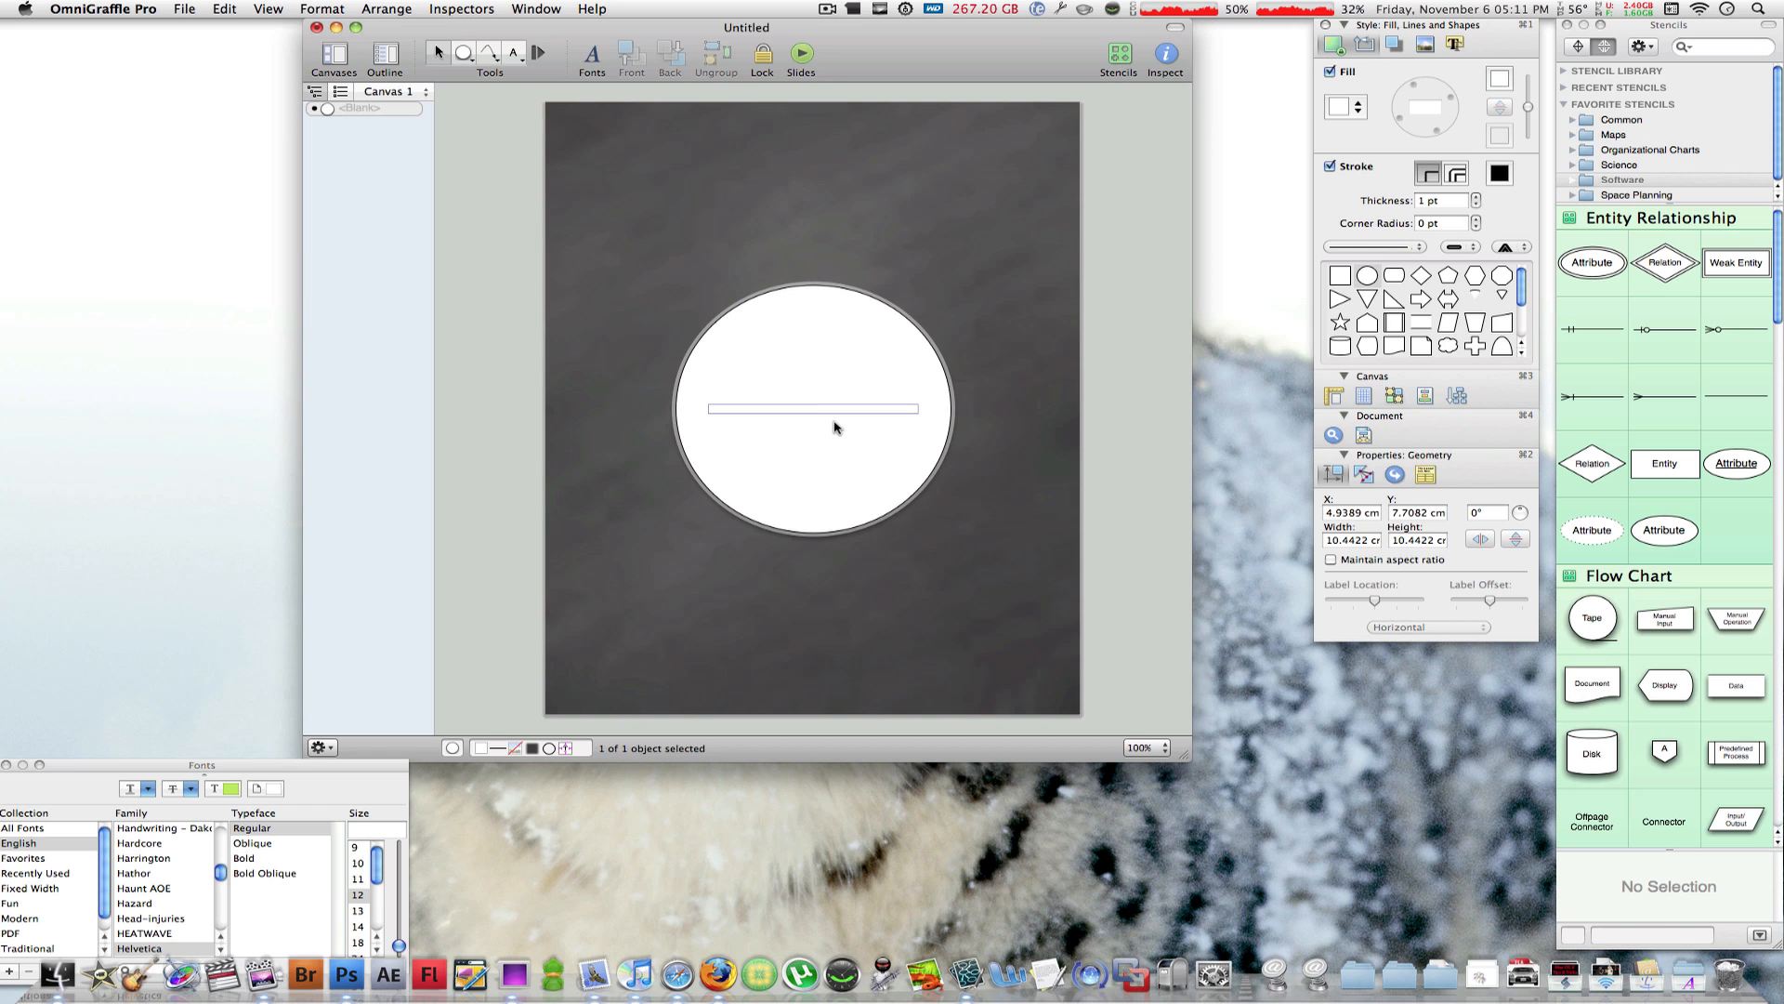
Label the circle 'MacBoyProductions' and set it in Times New Roman at 26 pt
text(MacBoyProductions)
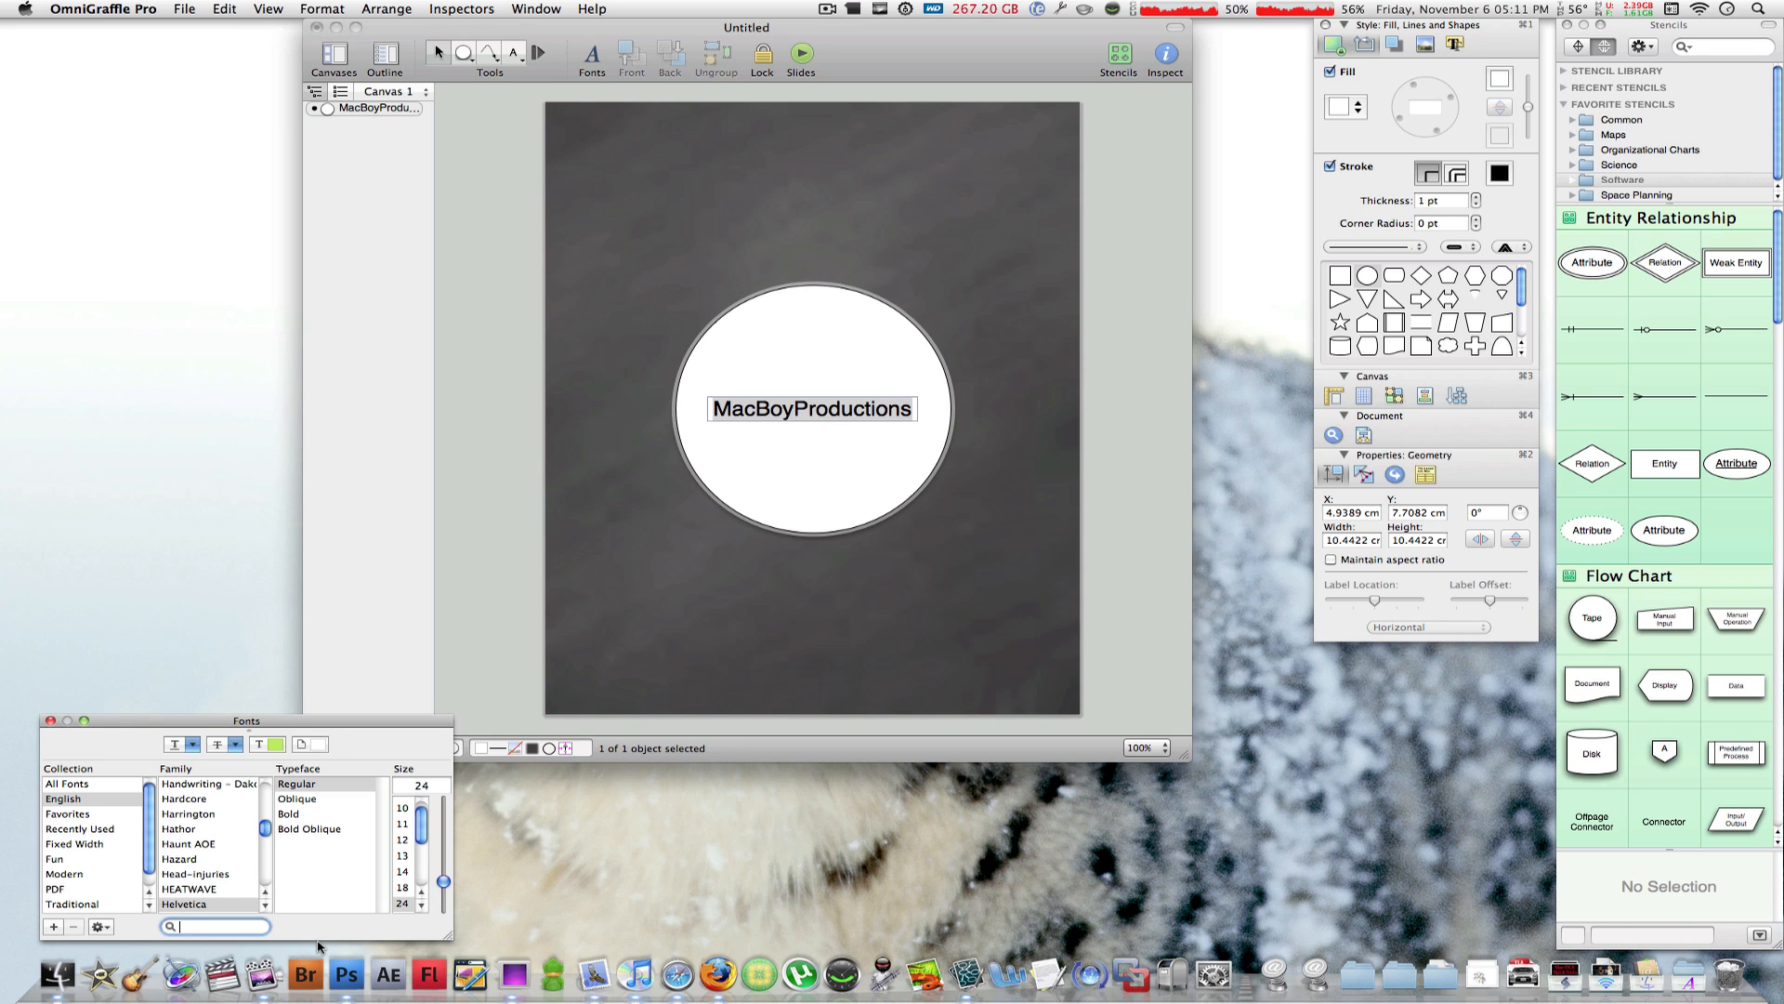
text(H)
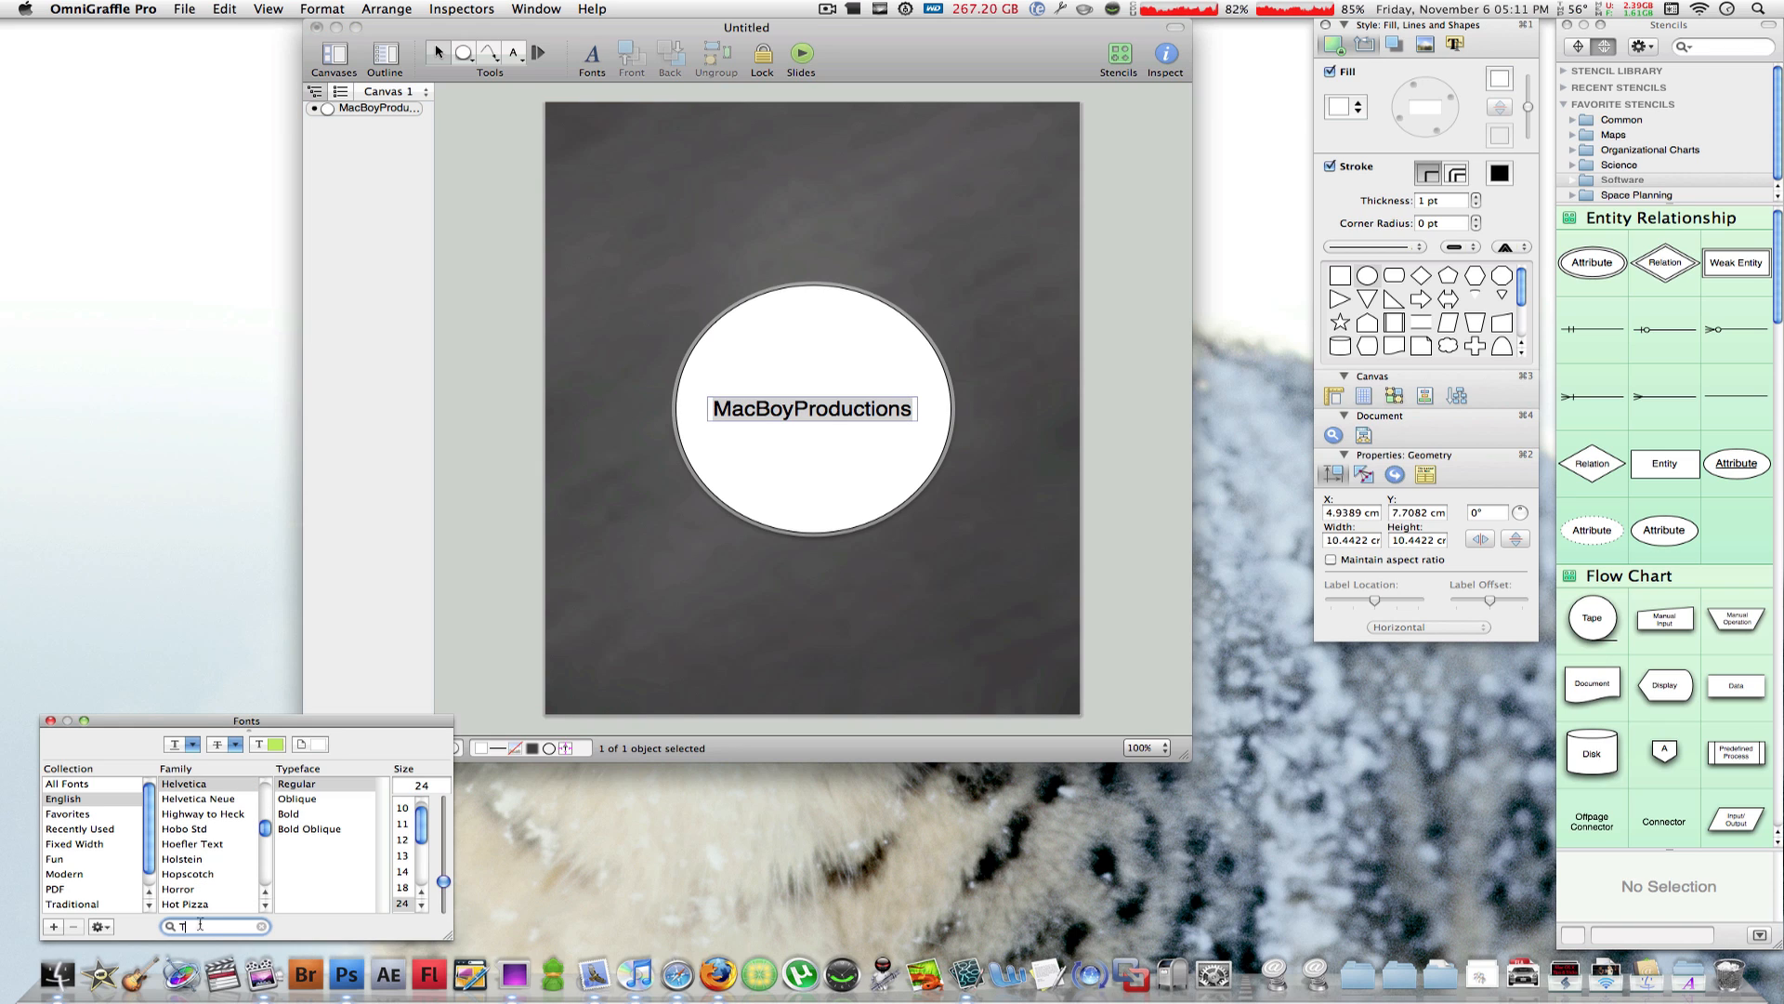
text(Times)
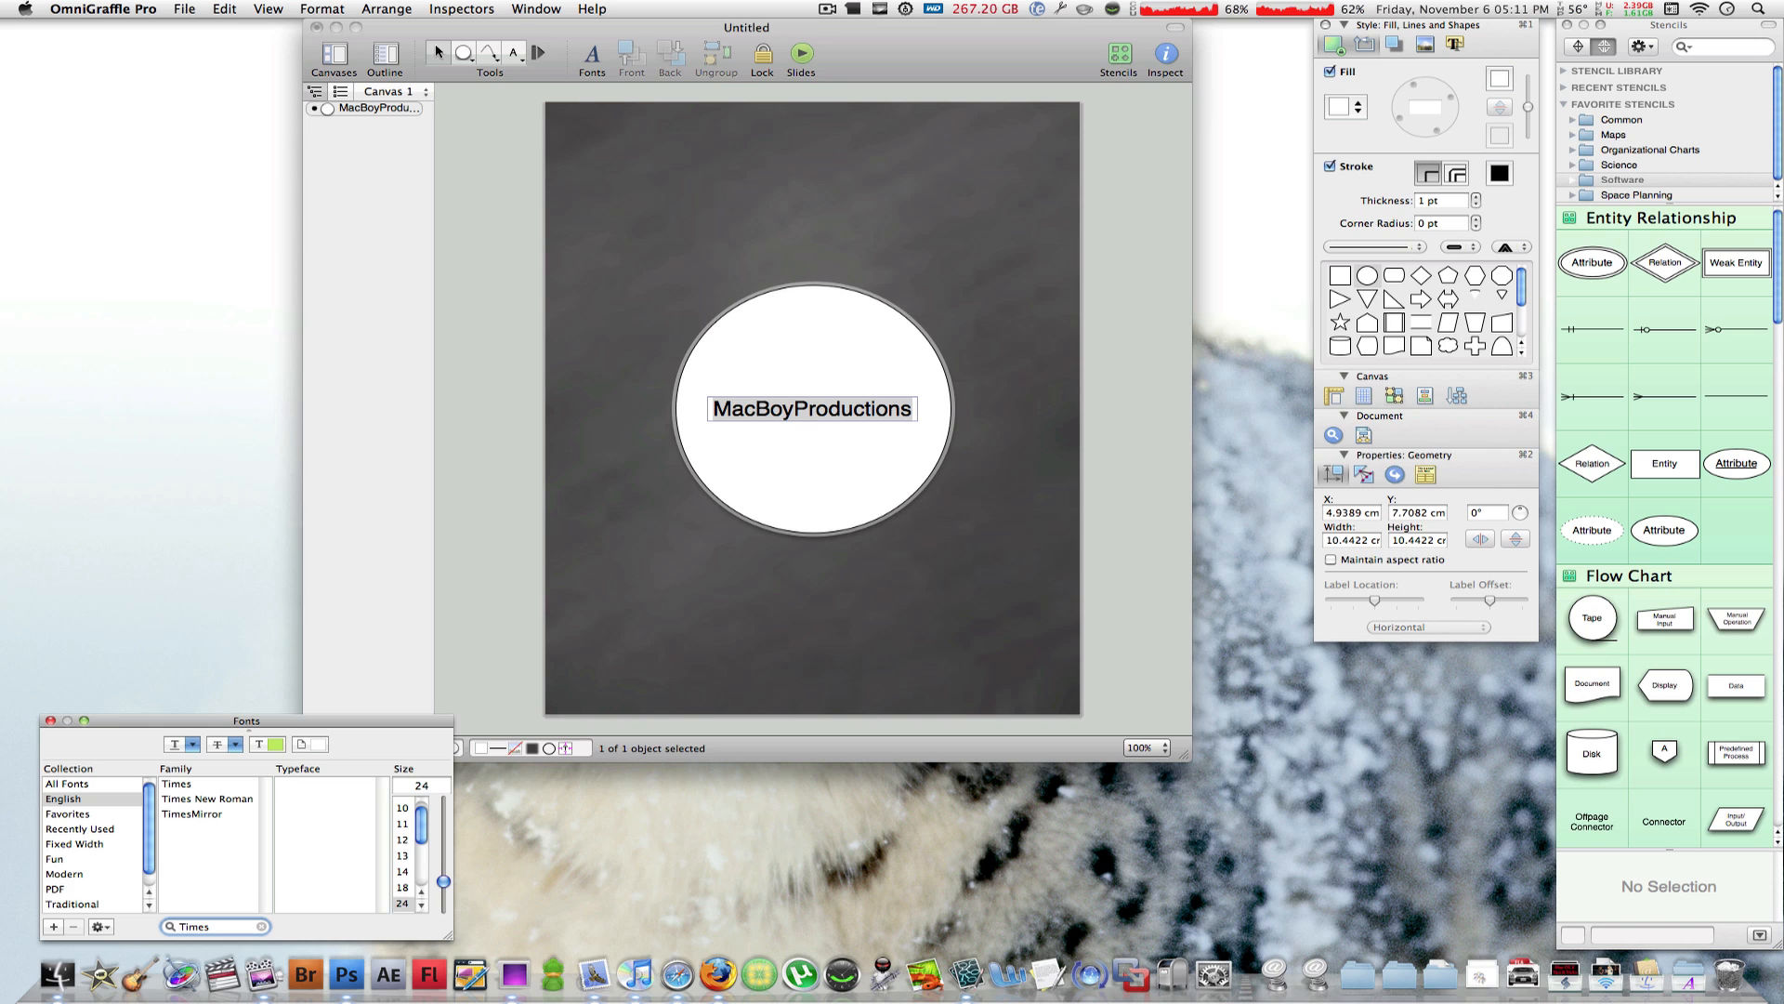
click(208, 797)
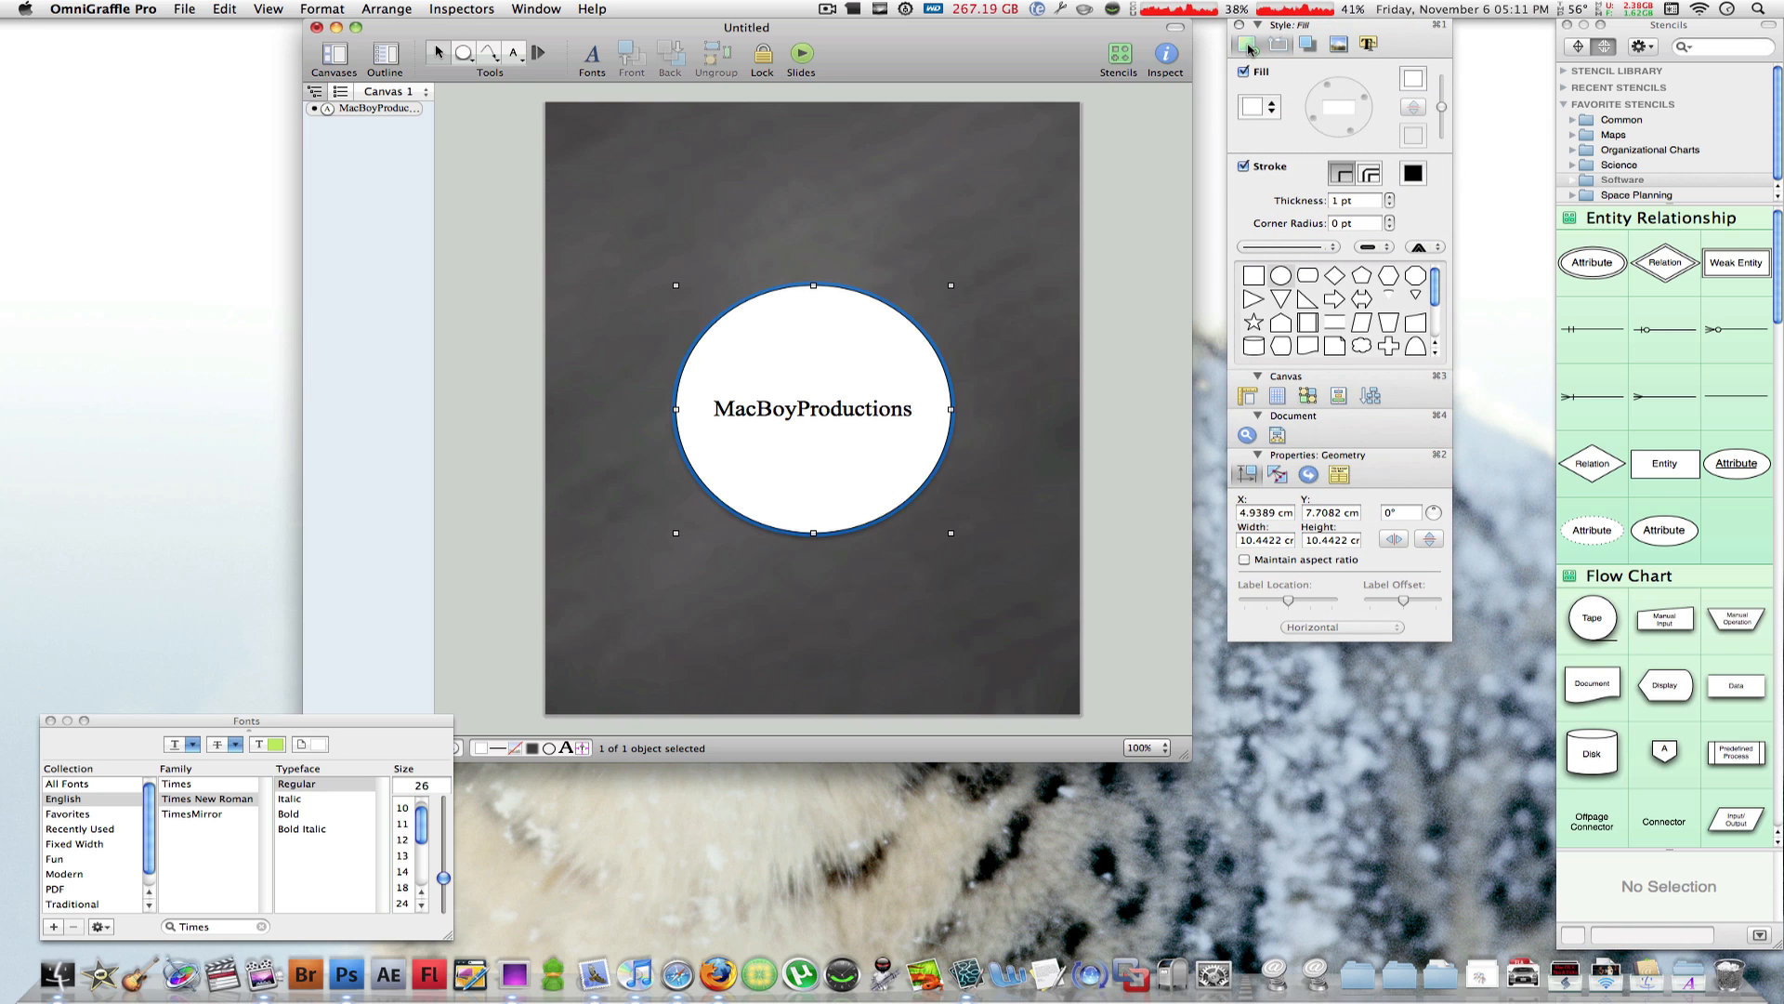
Give the circle a radial blend fill from bright green at the centre to turquoise at the edge
click(1249, 43)
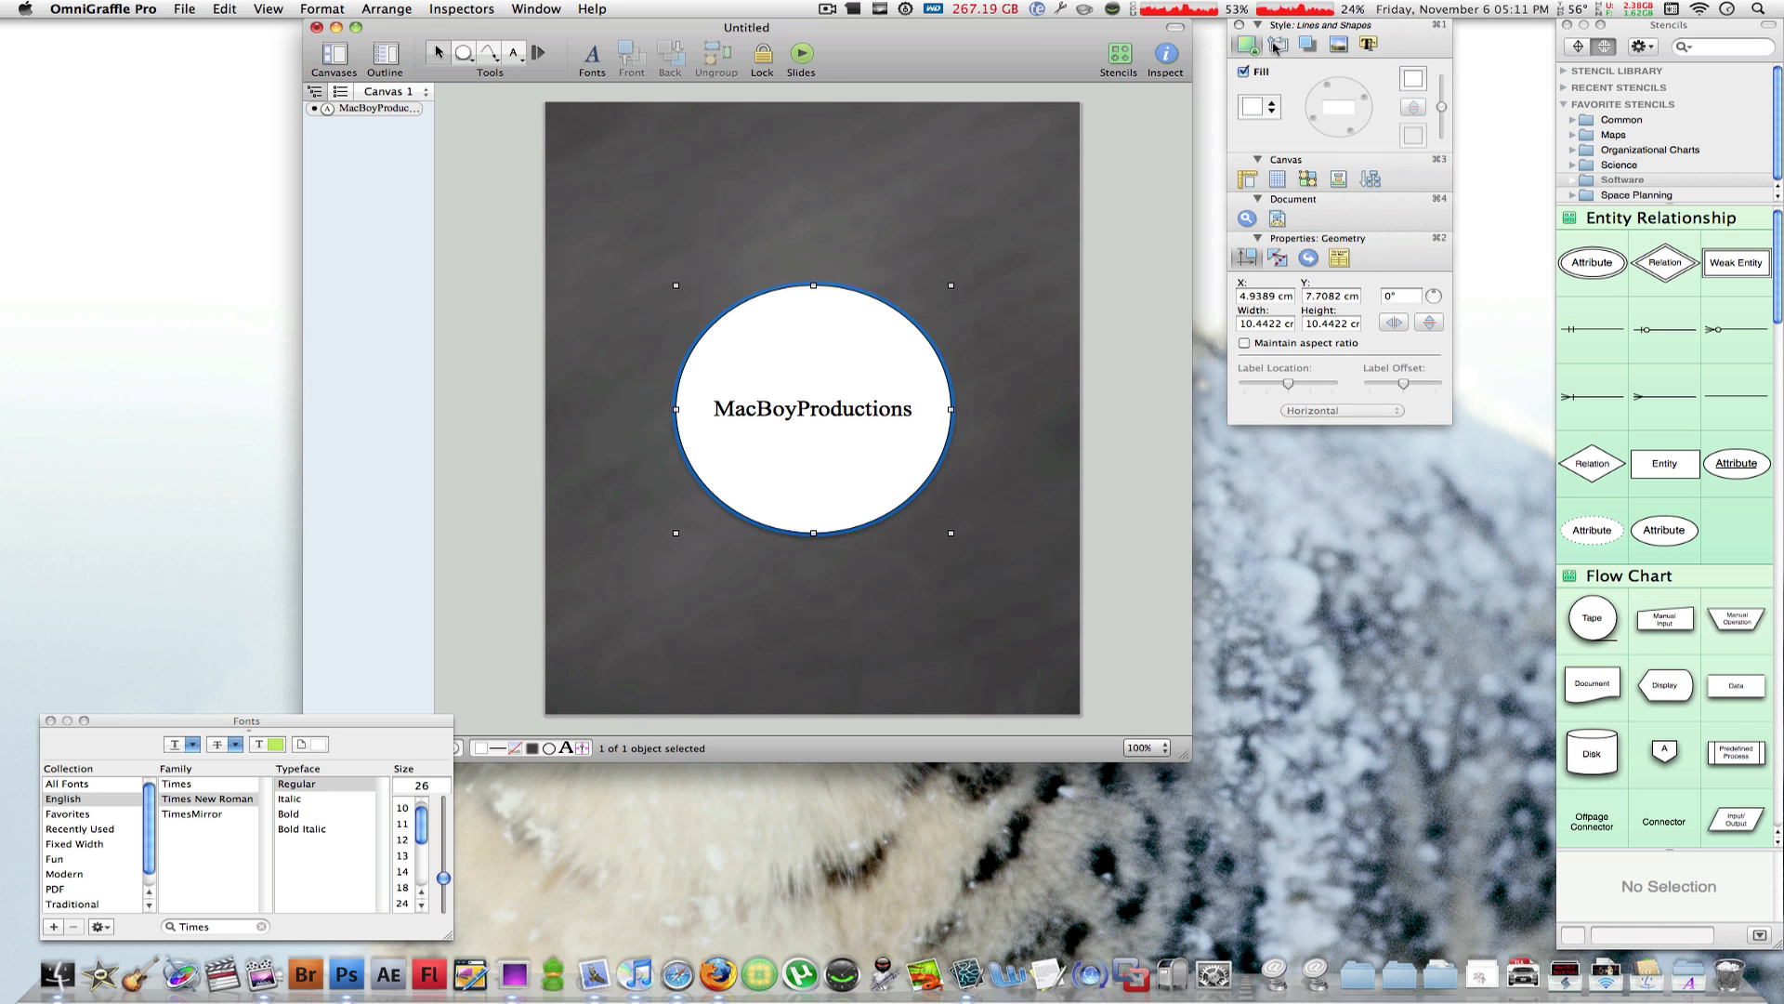
click(1339, 43)
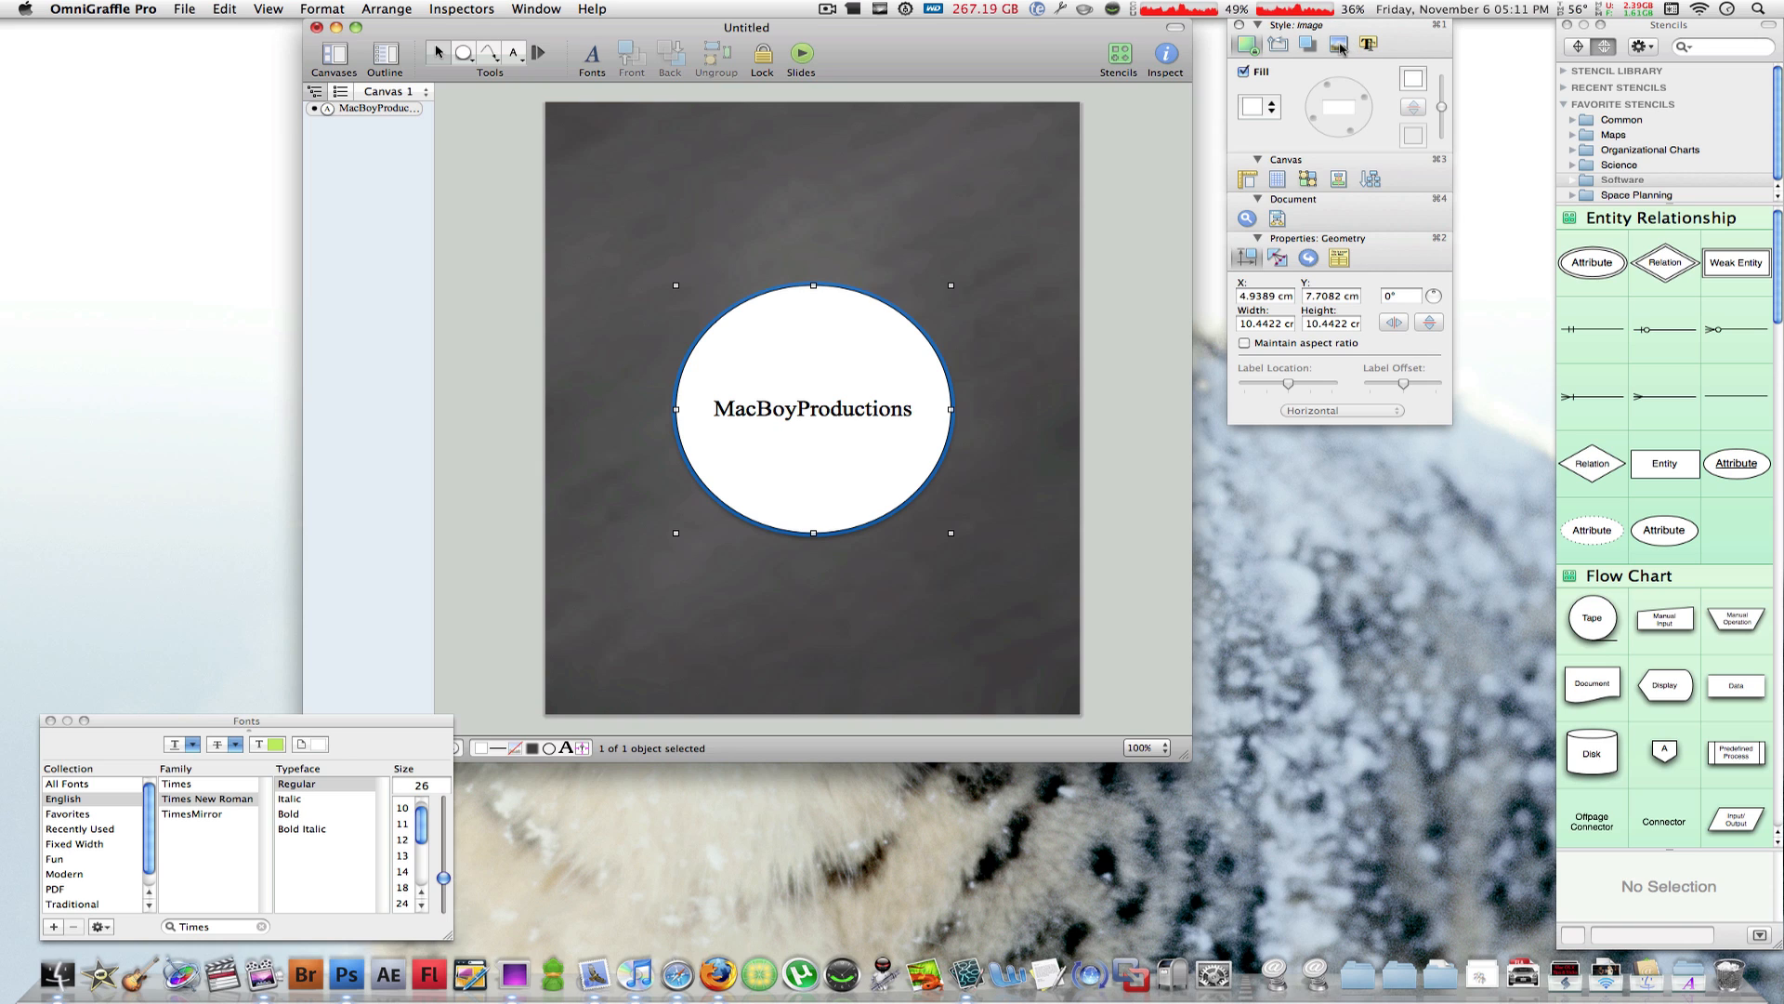
click(1245, 42)
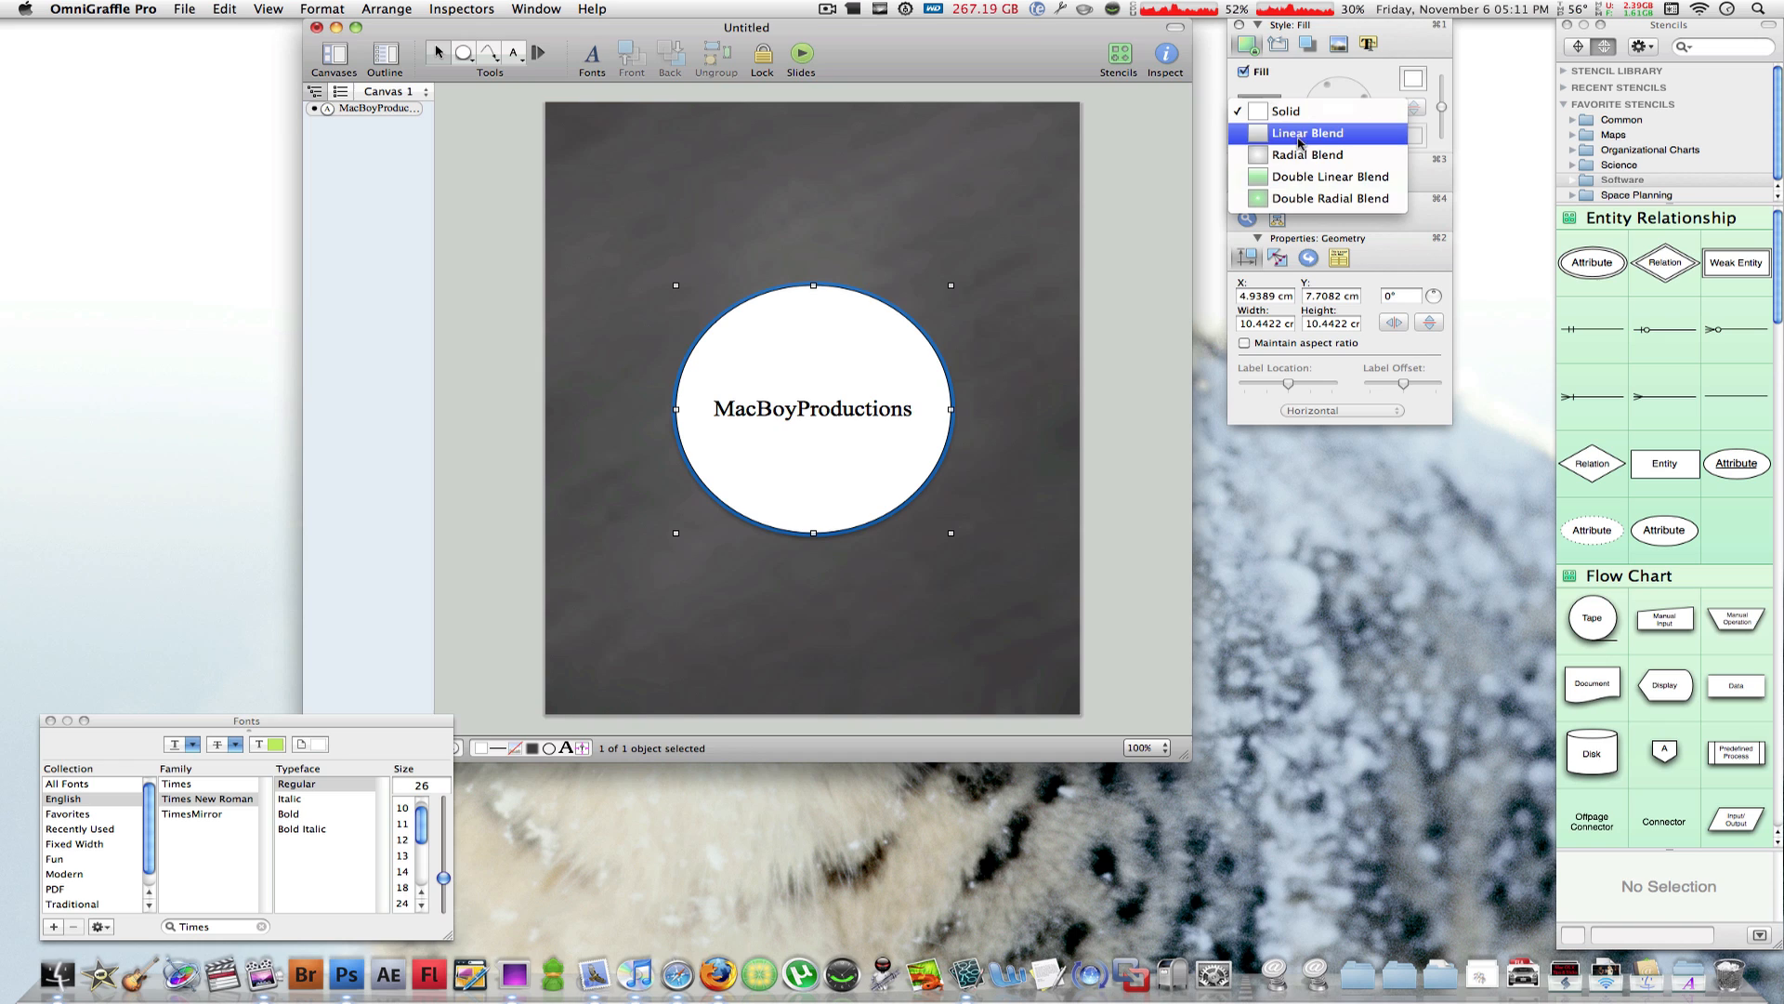
click(1307, 154)
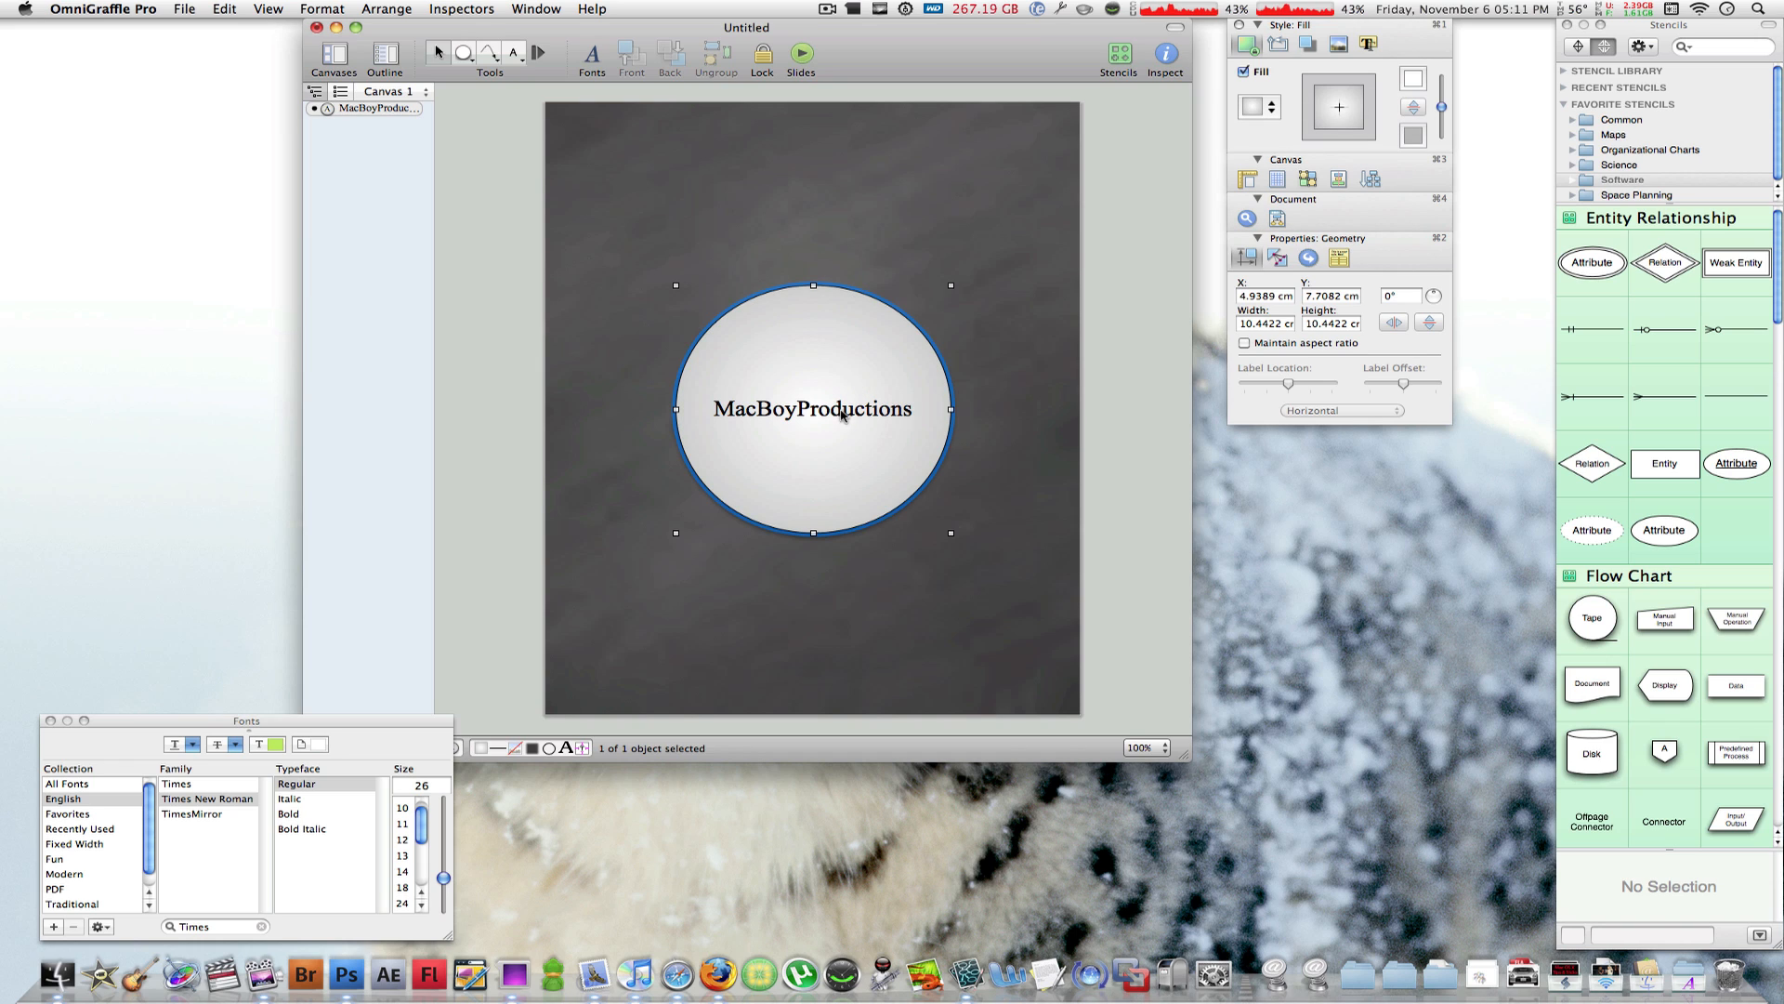
mouse_move(831, 414)
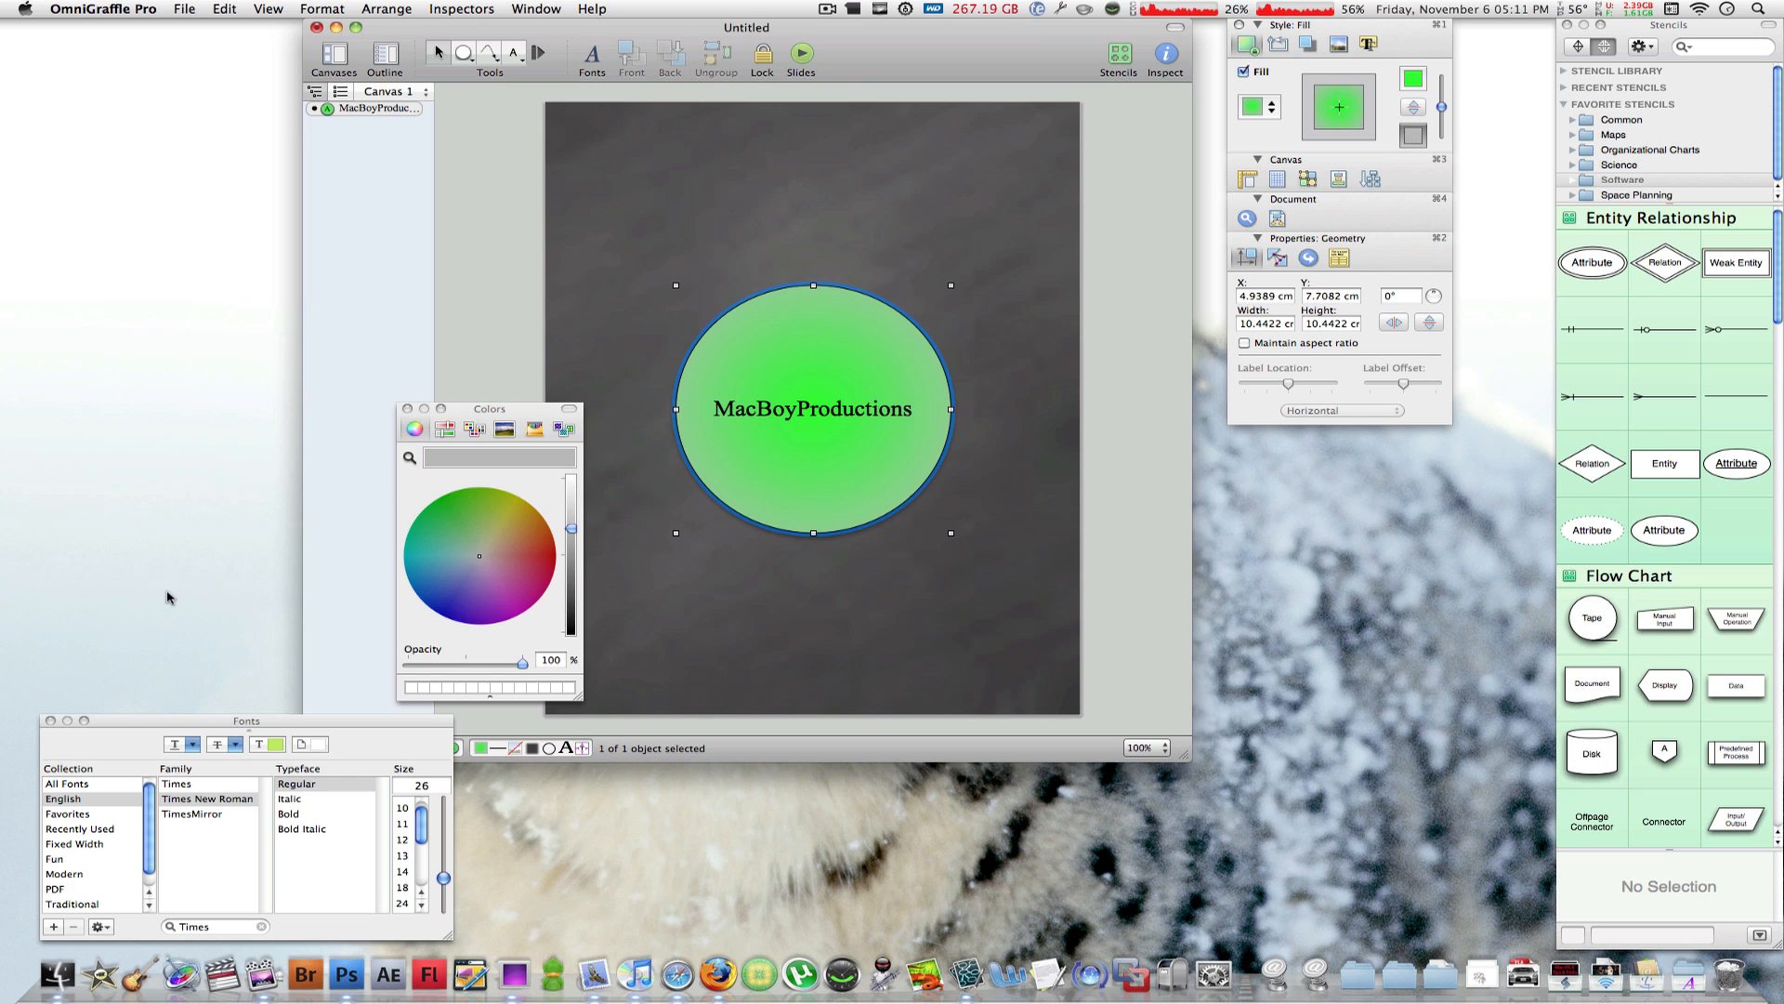
click(480, 576)
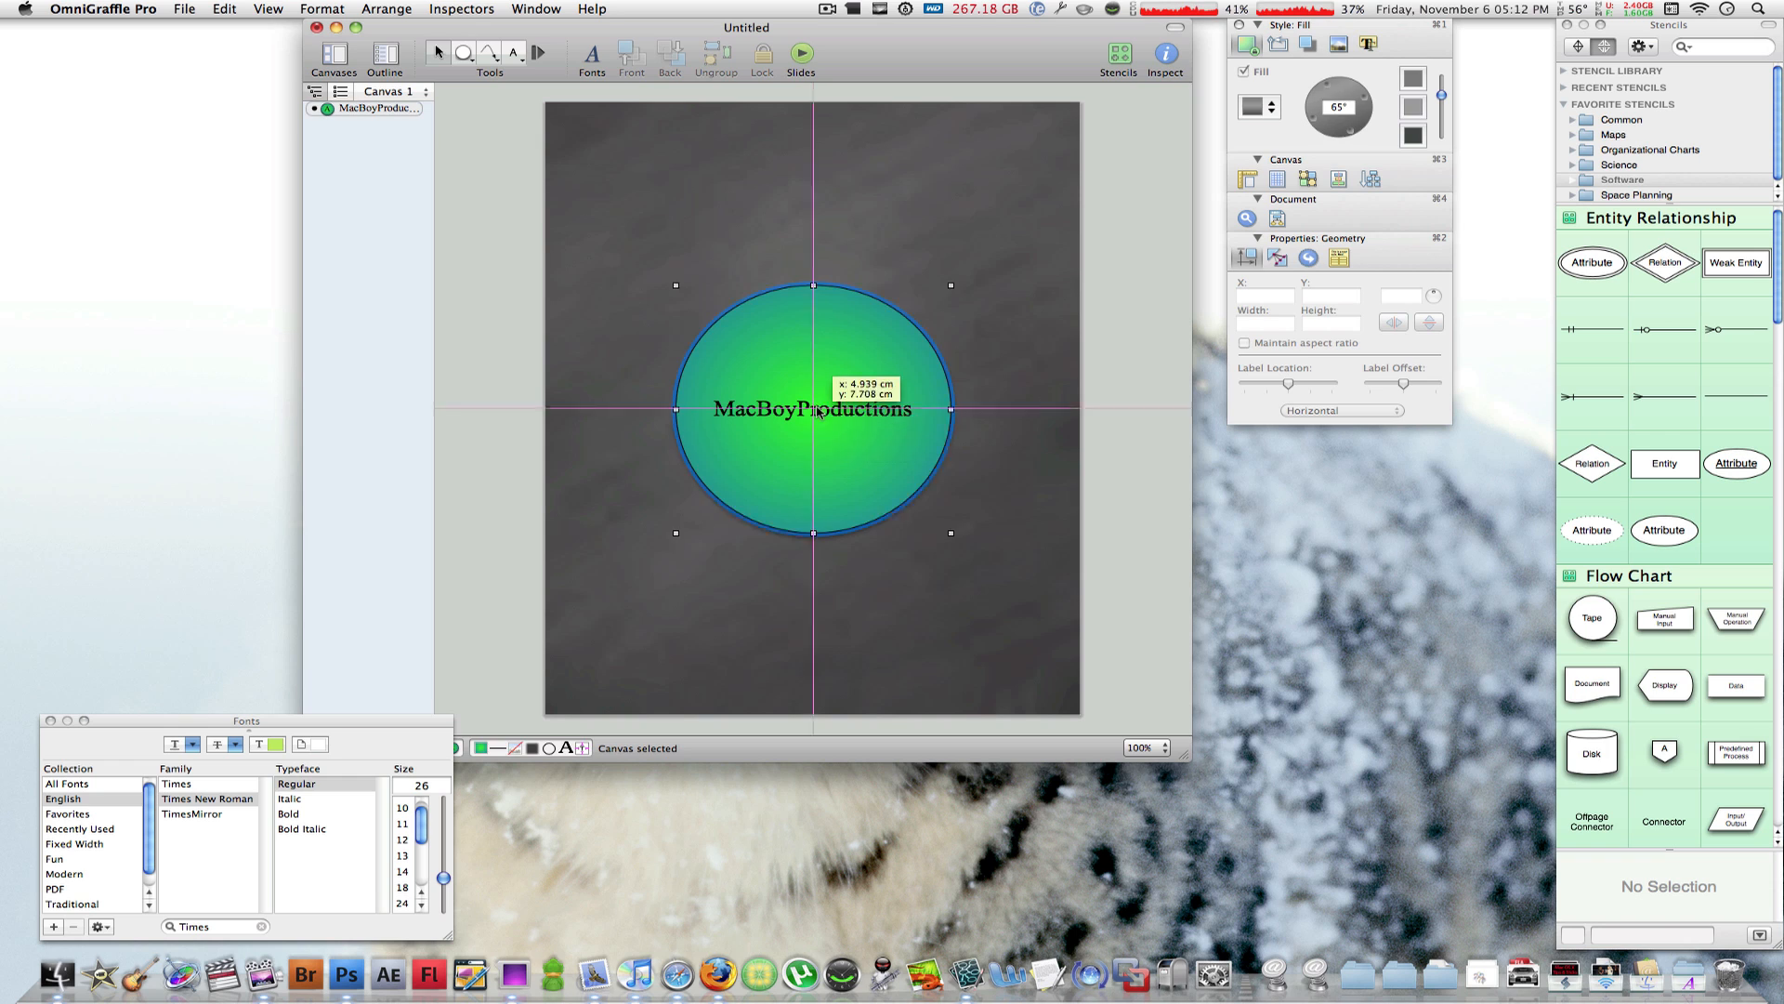
Drag the green circle up to sit near the top of the page
drag(814, 409, 808, 342)
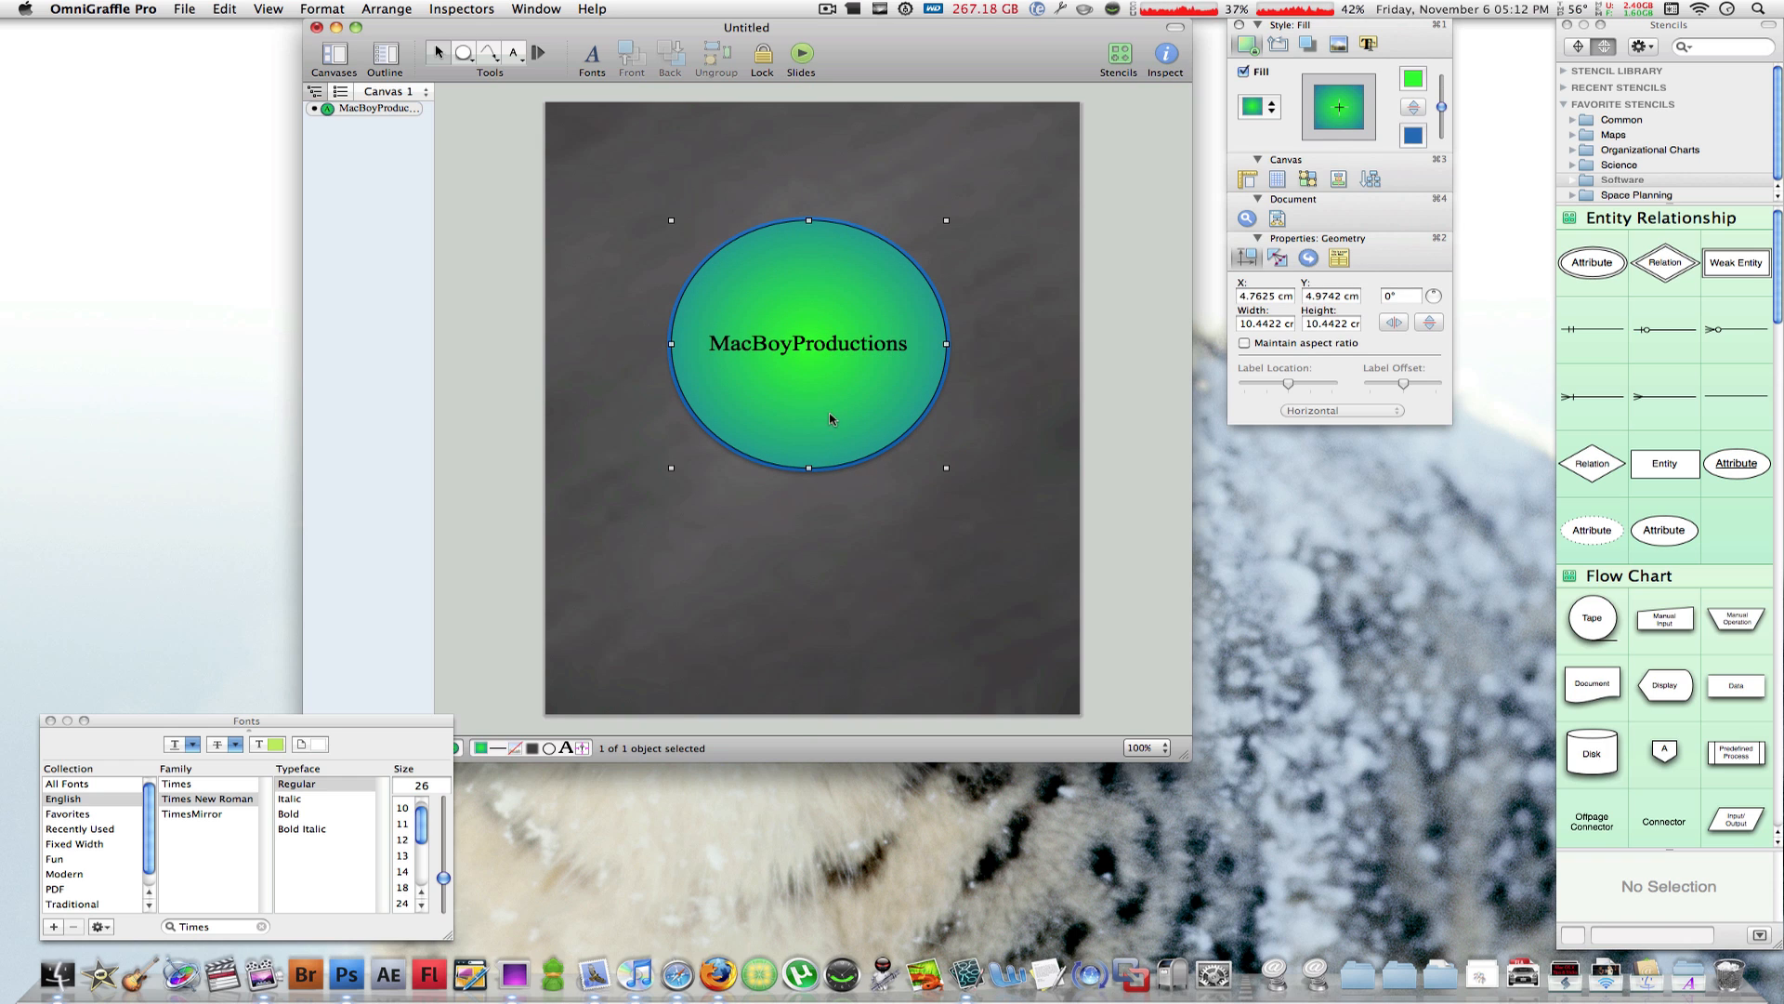
drag(808, 343, 814, 291)
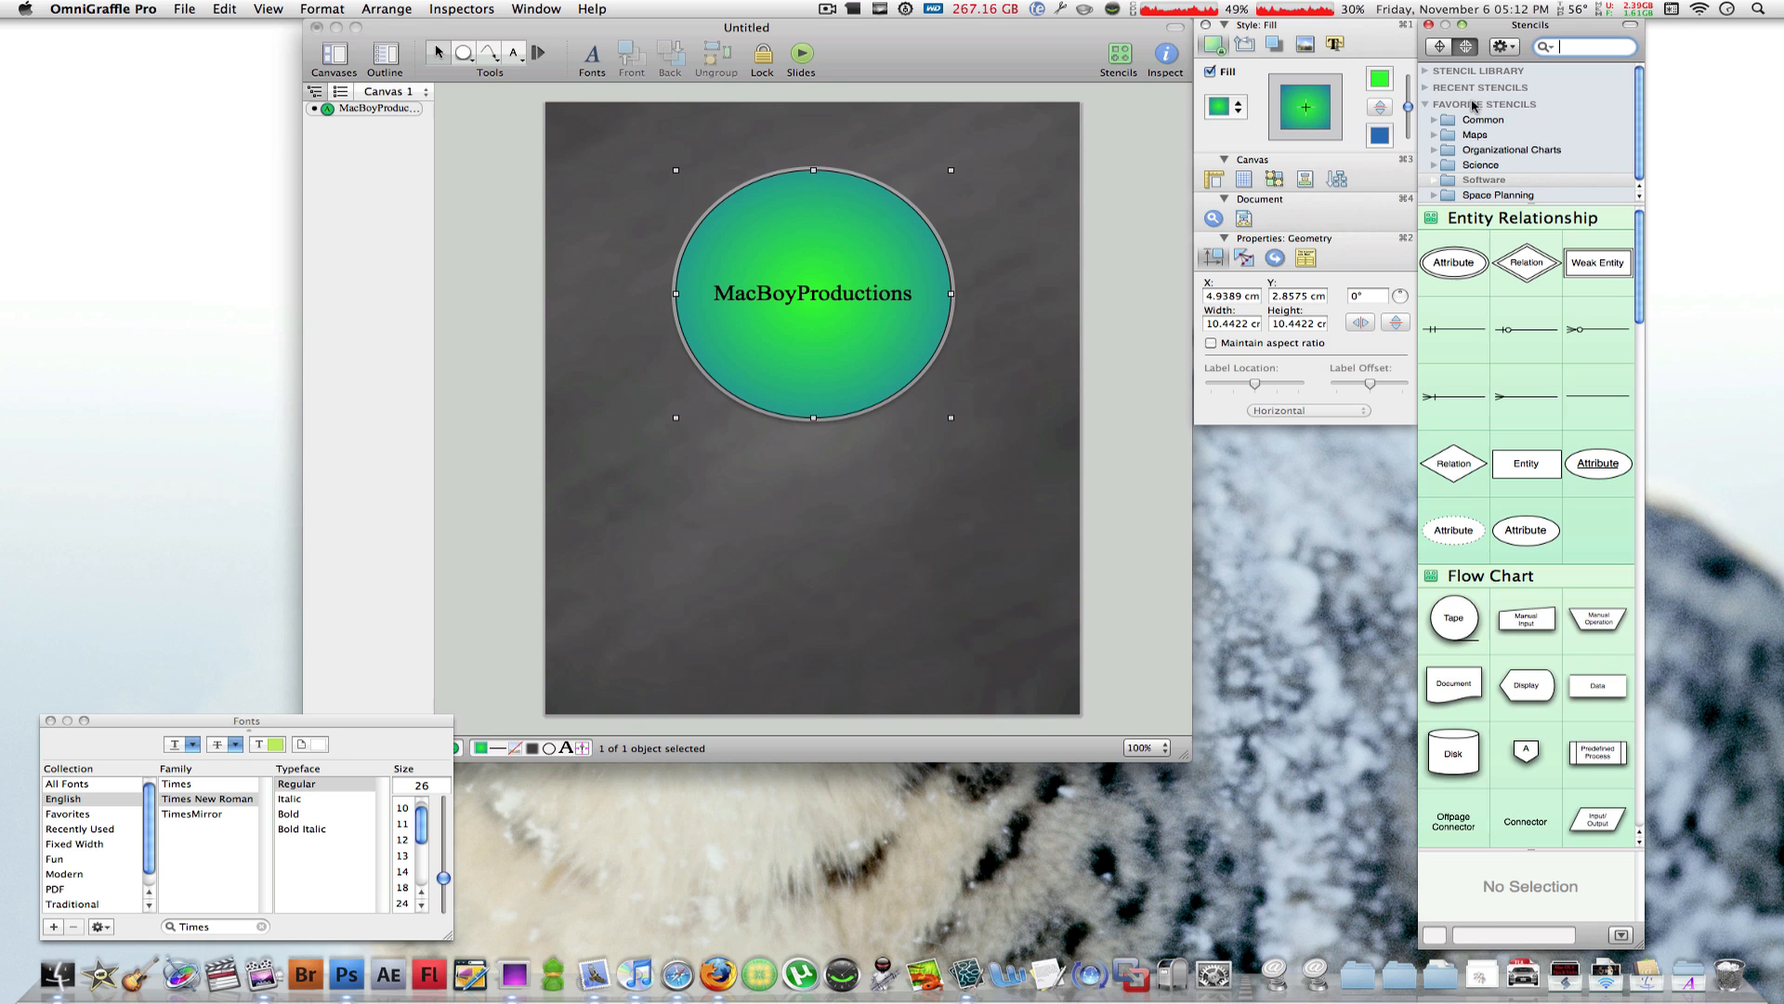
Expand the Common stencil collection and show the Connections stencil with its lightning bolt
click(1483, 119)
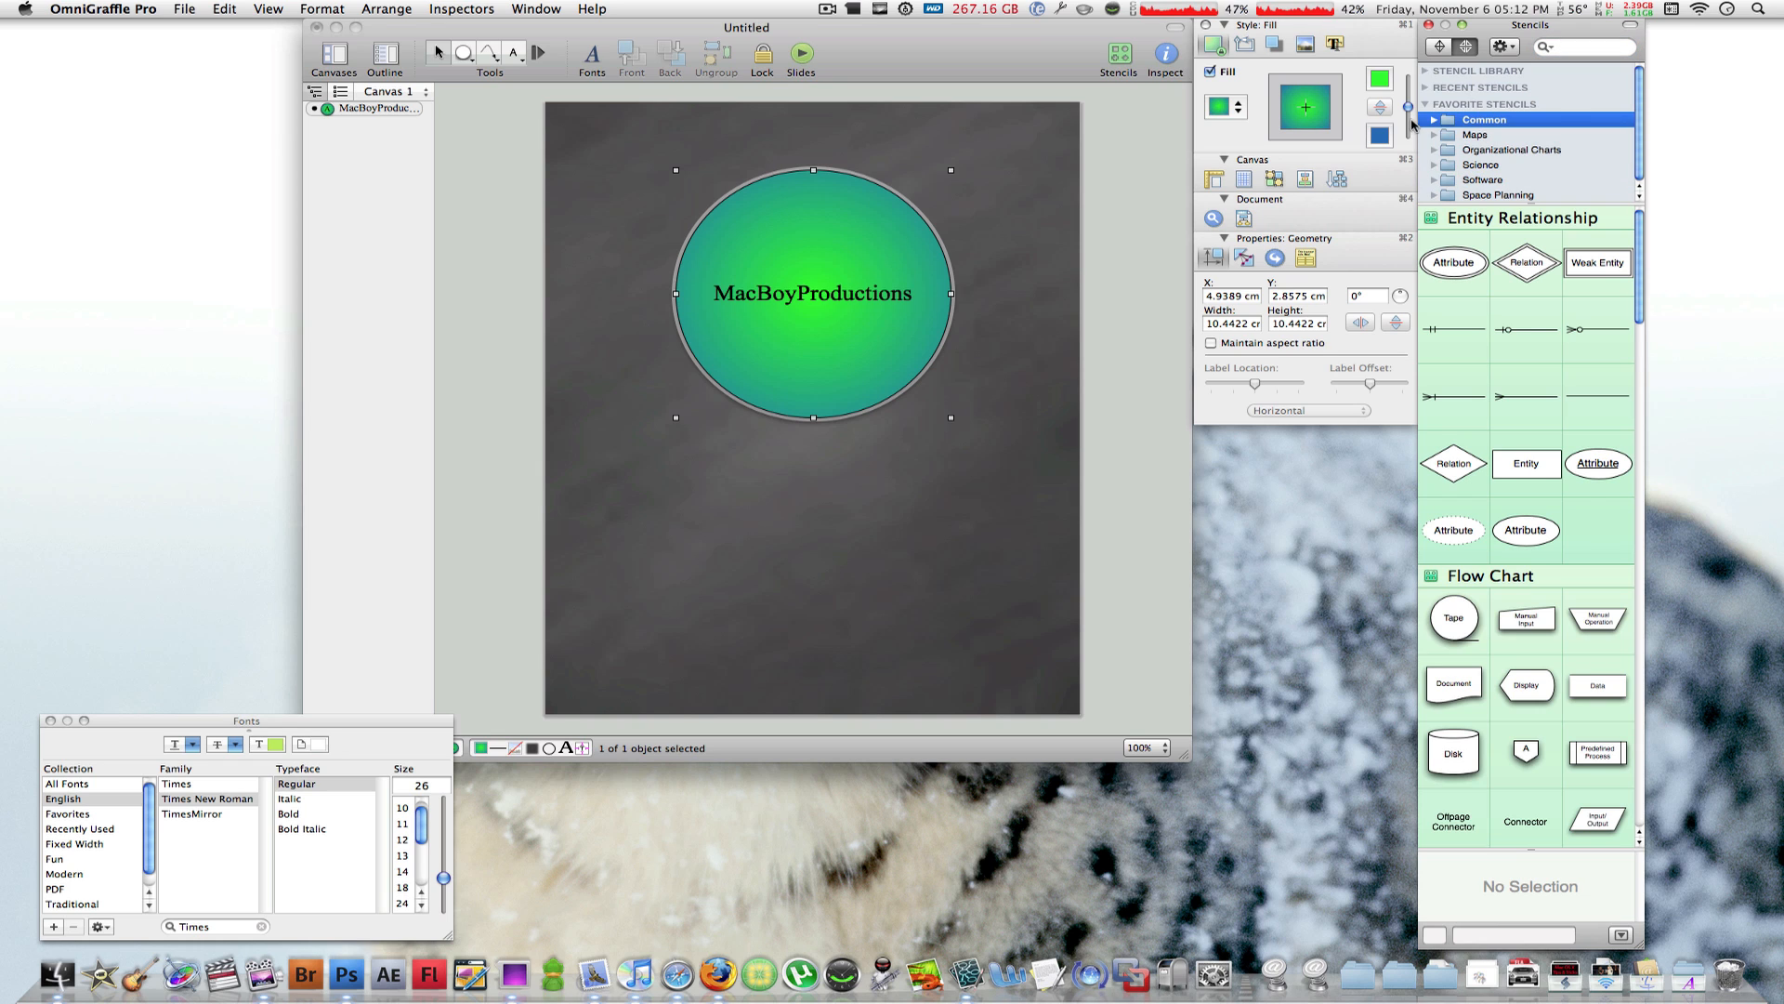
click(1431, 99)
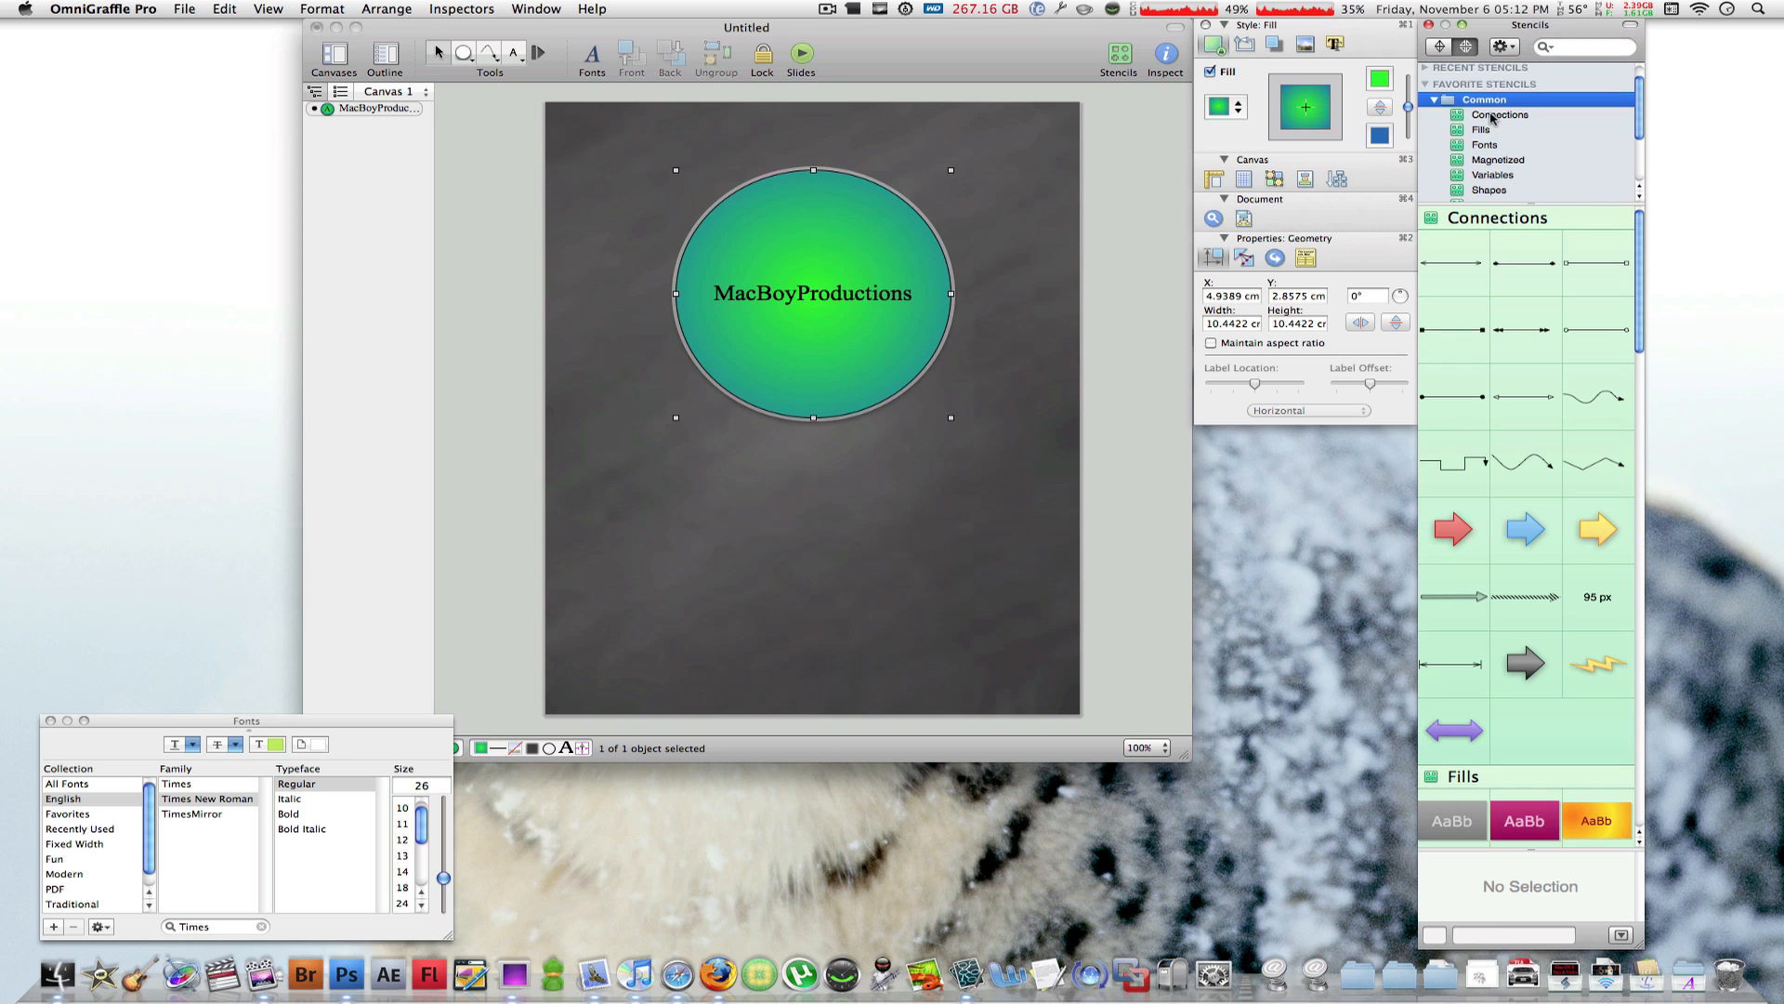
click(1483, 145)
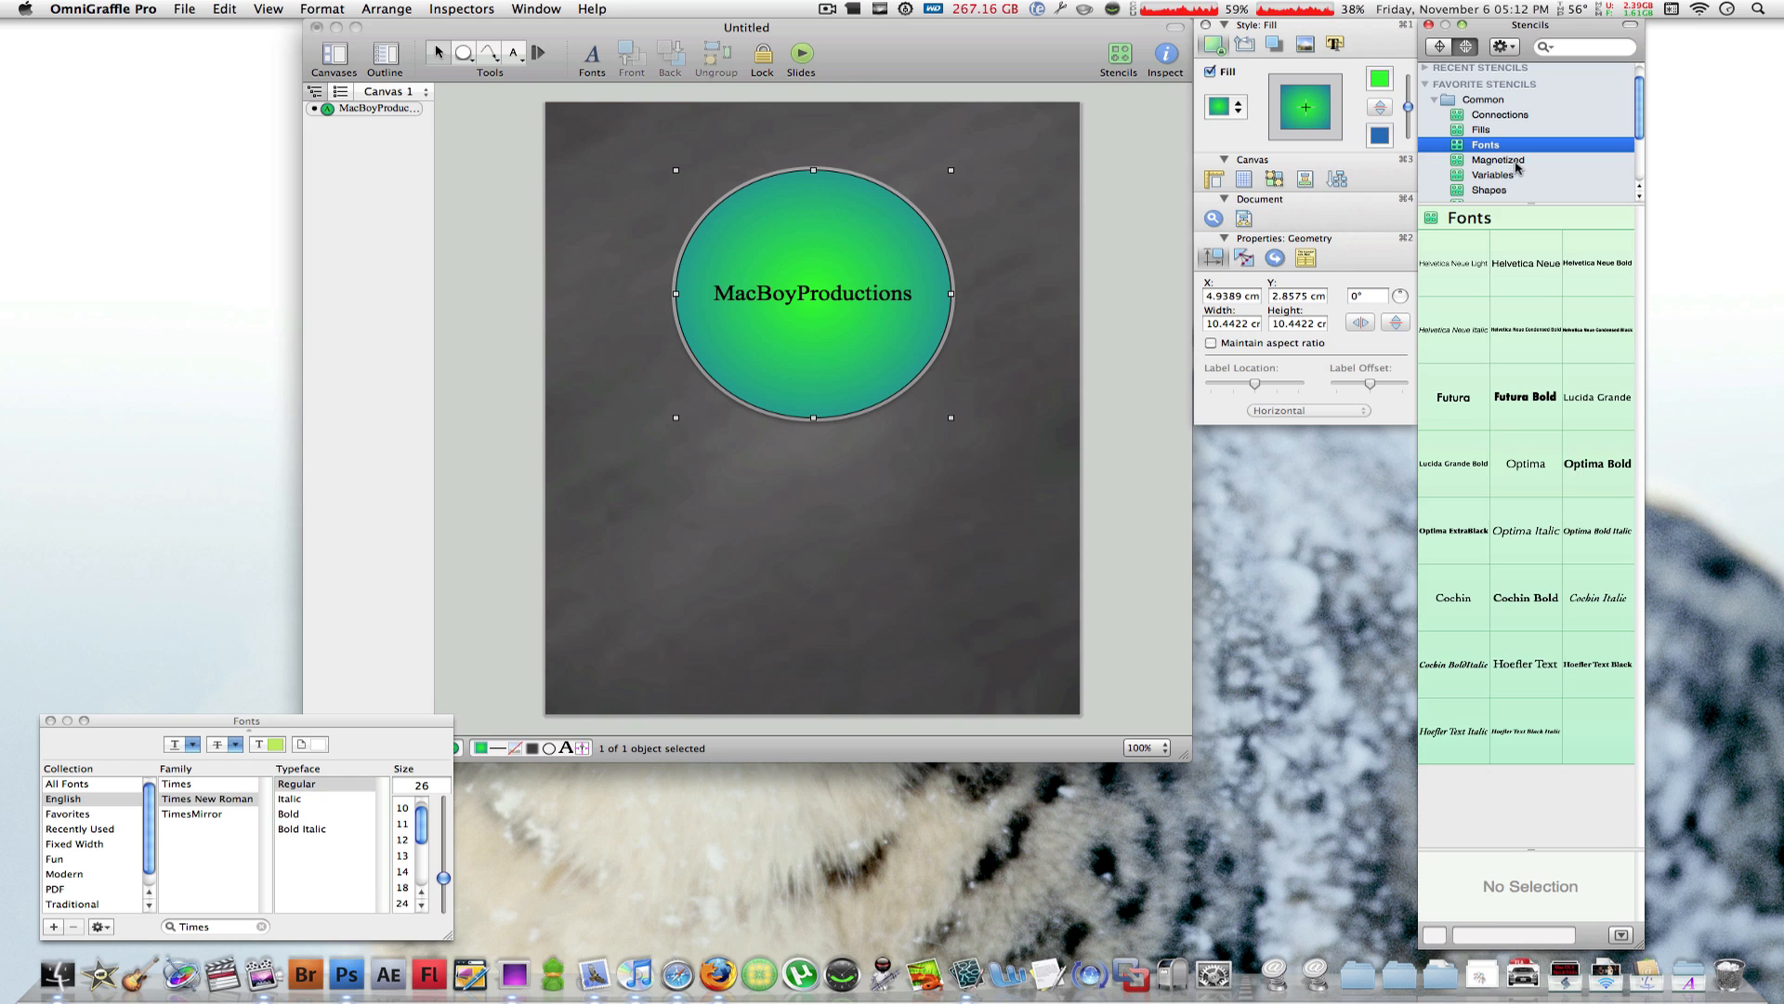
click(1493, 195)
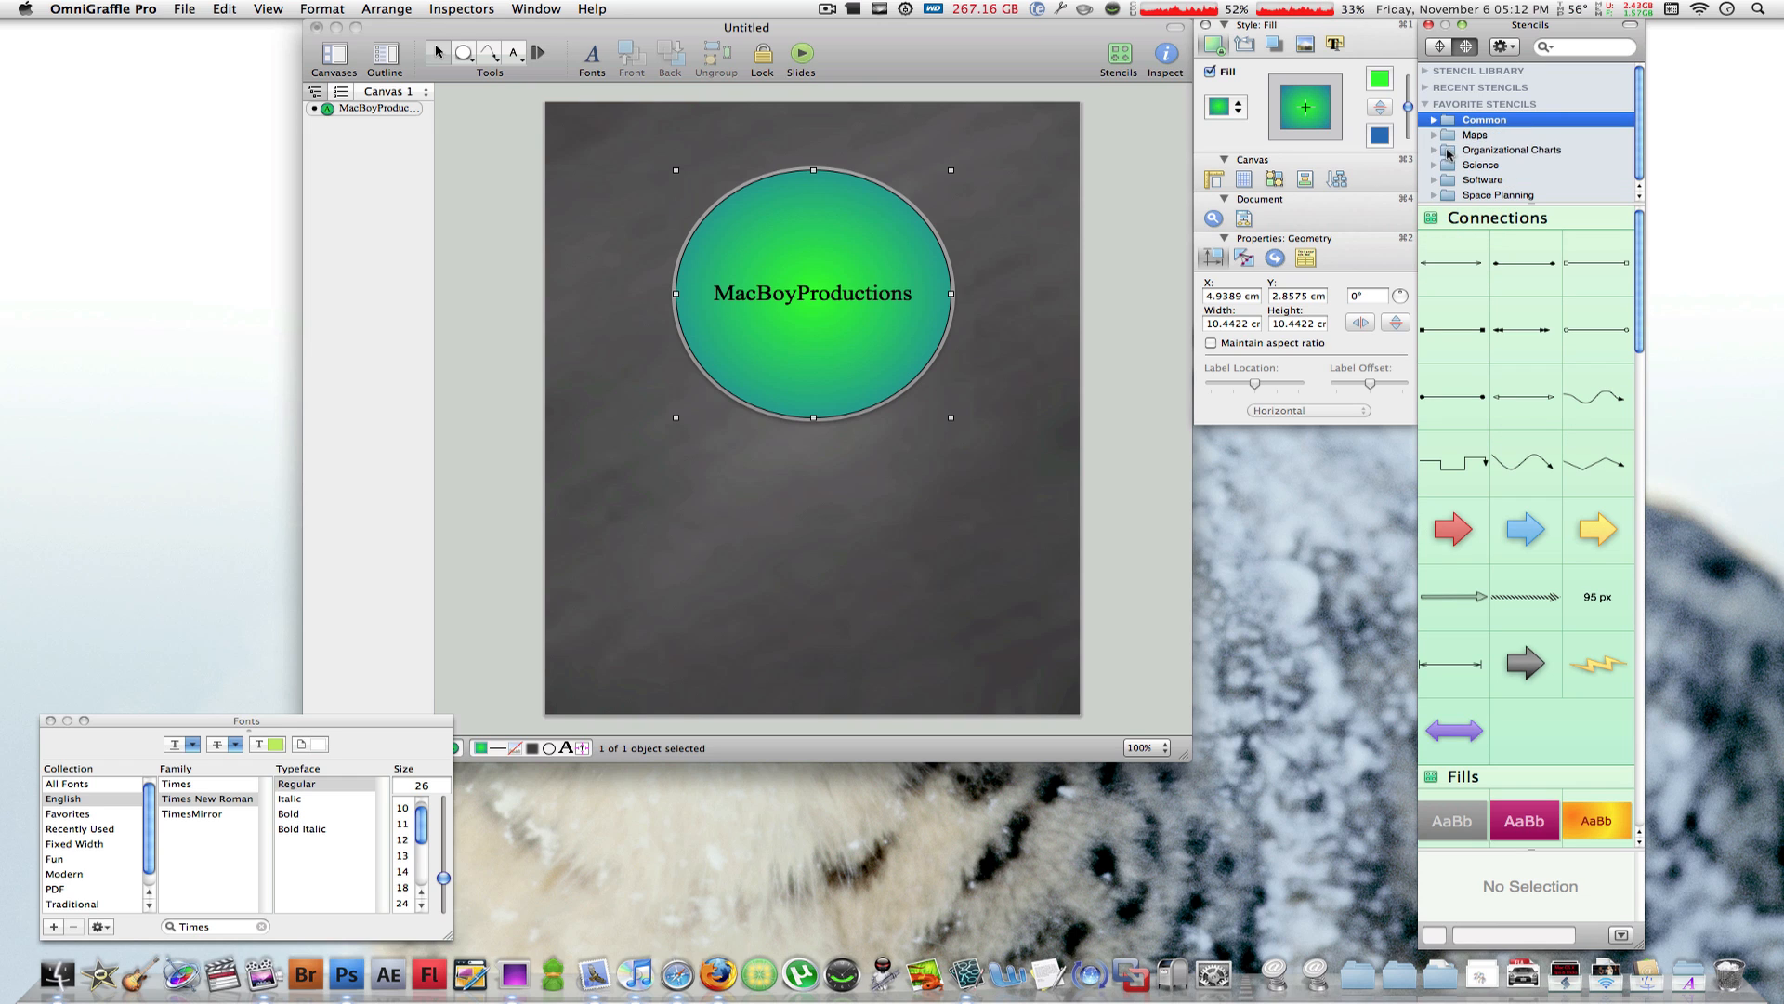
click(1449, 134)
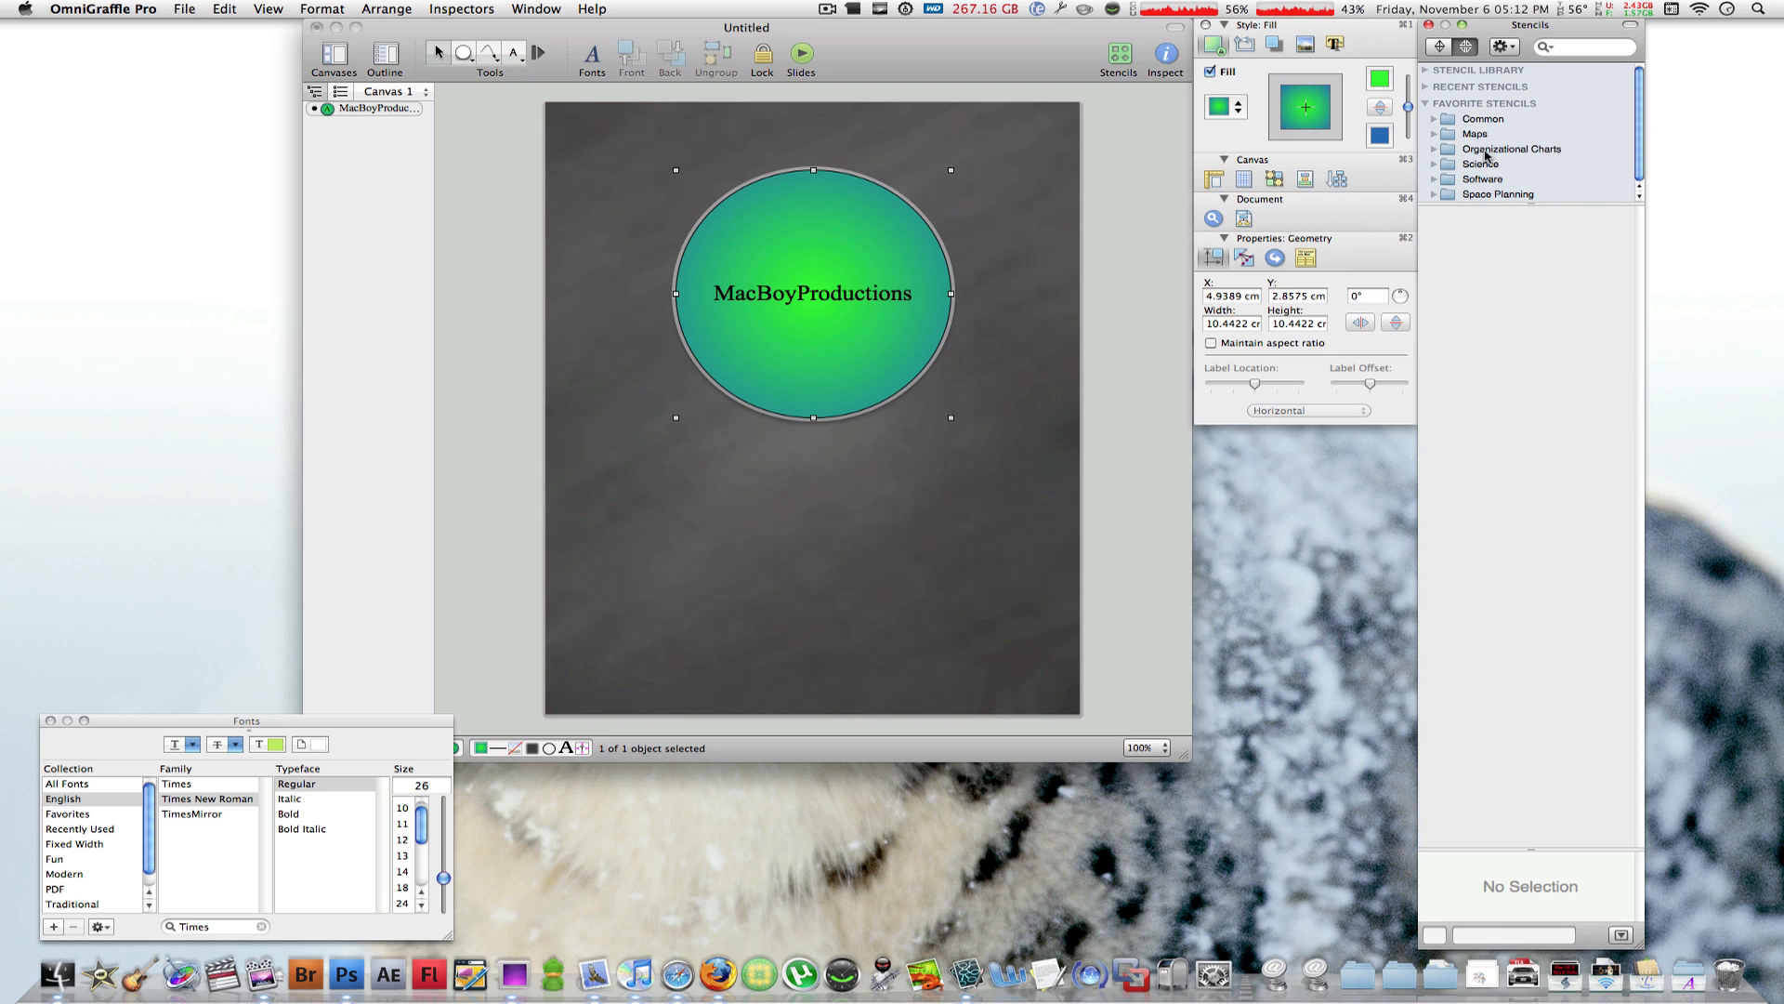
mouse_move(1502, 171)
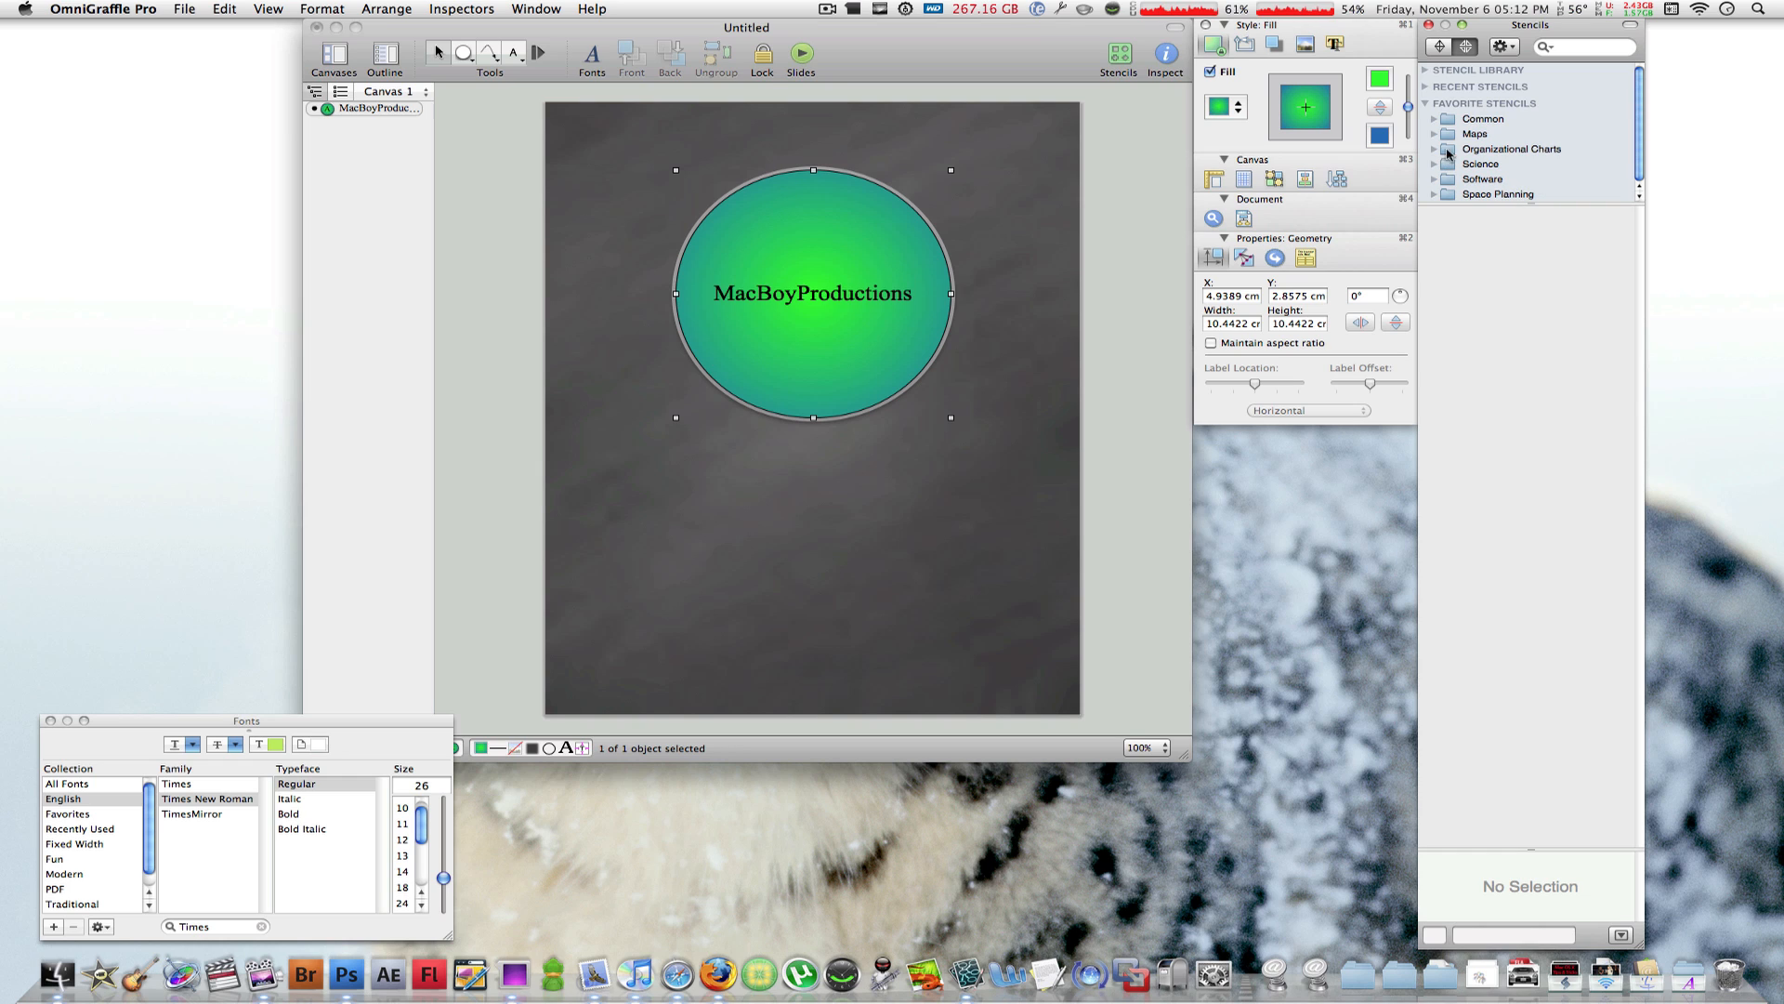
click(1483, 119)
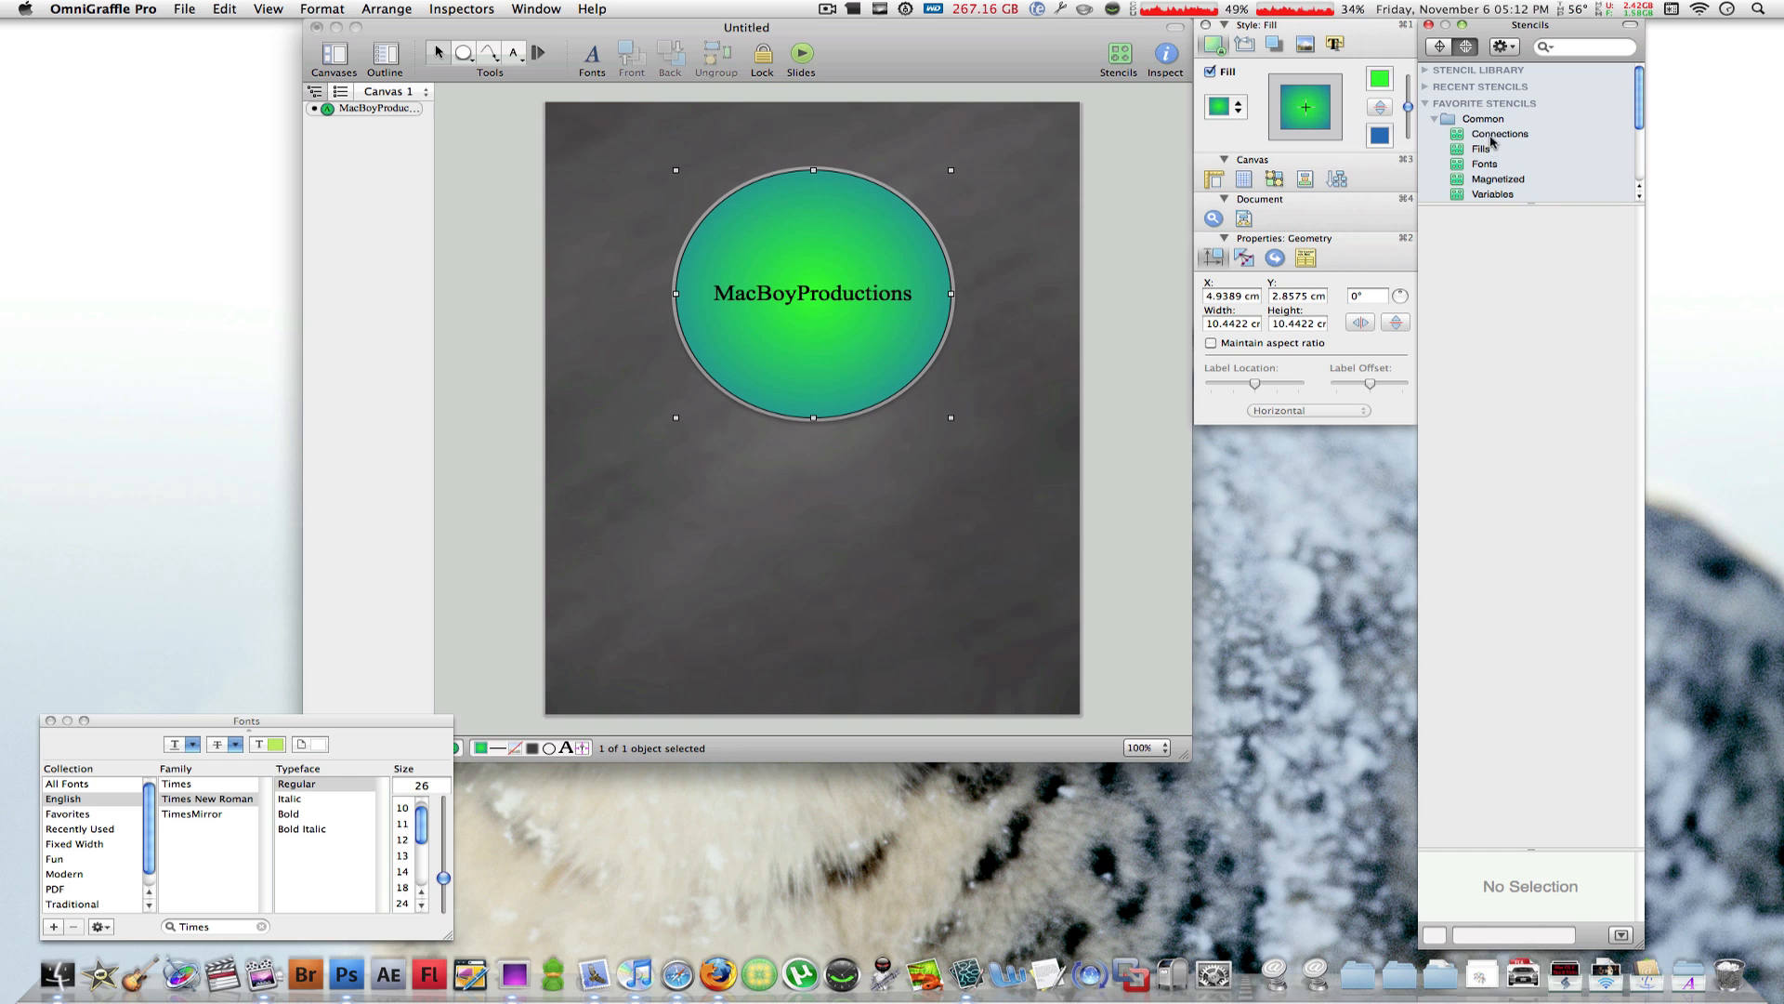
click(1499, 134)
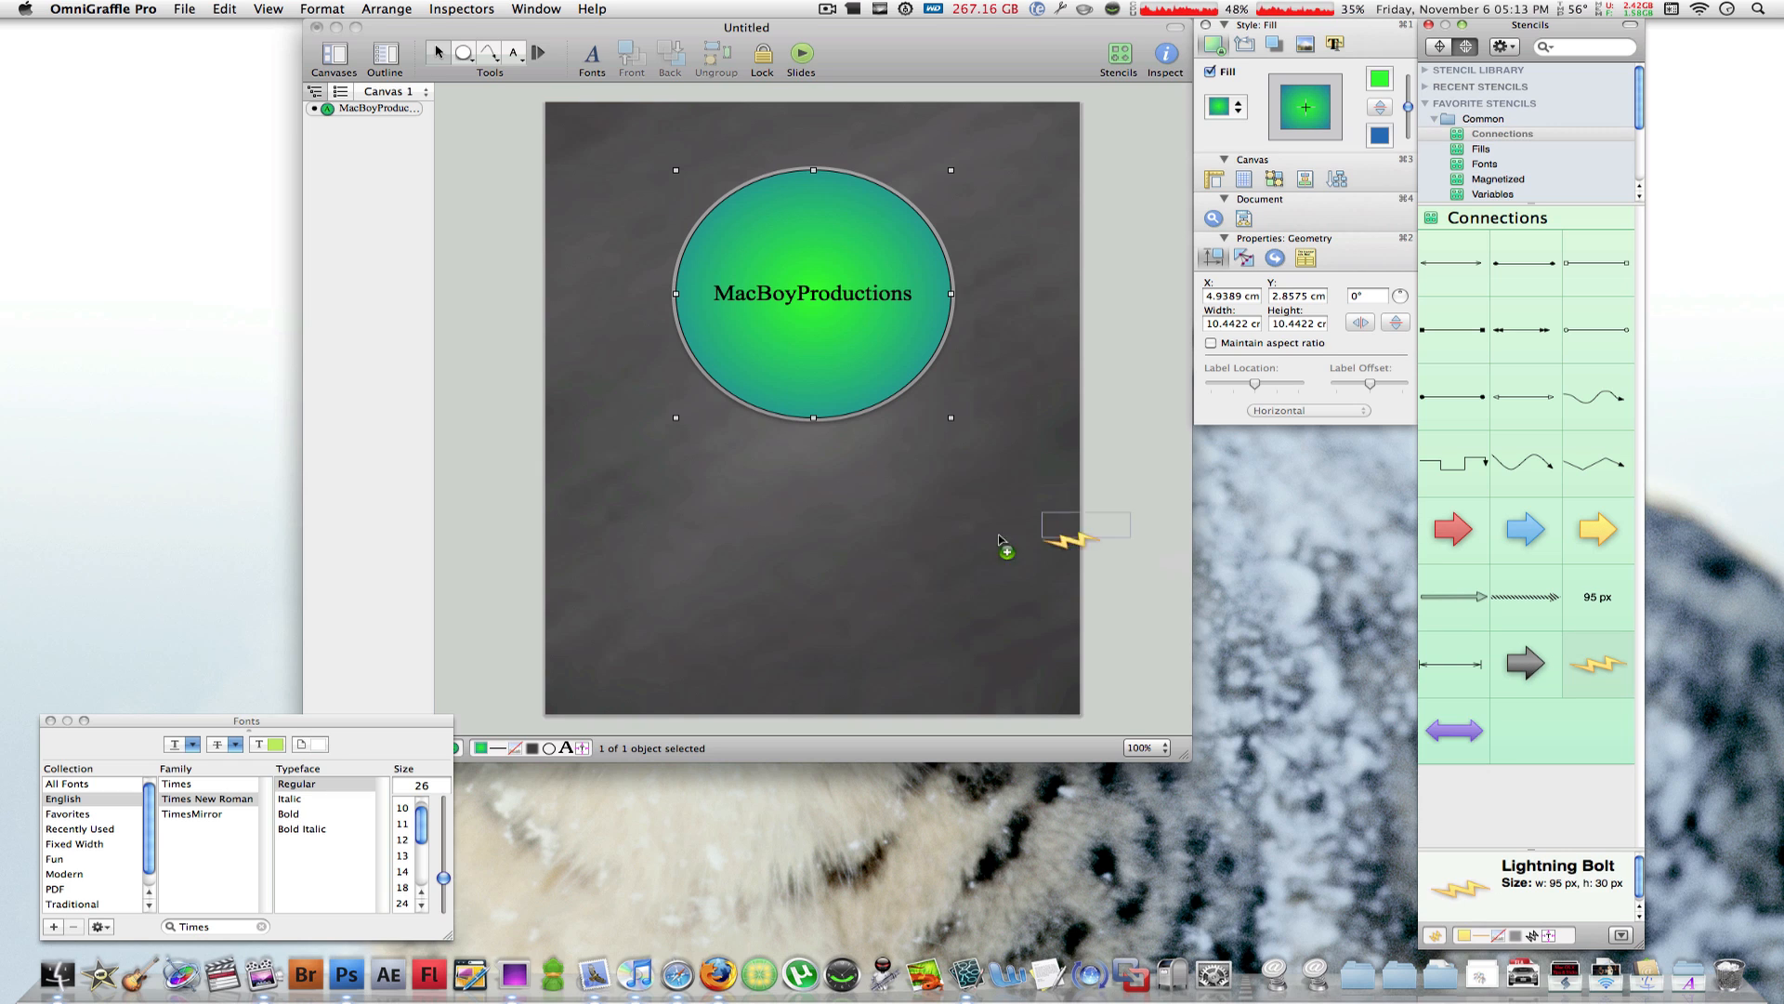
Place a lightning bolt below the circle, stretch it wide, tilt it slightly and move it lower
drag(1081, 535, 707, 477)
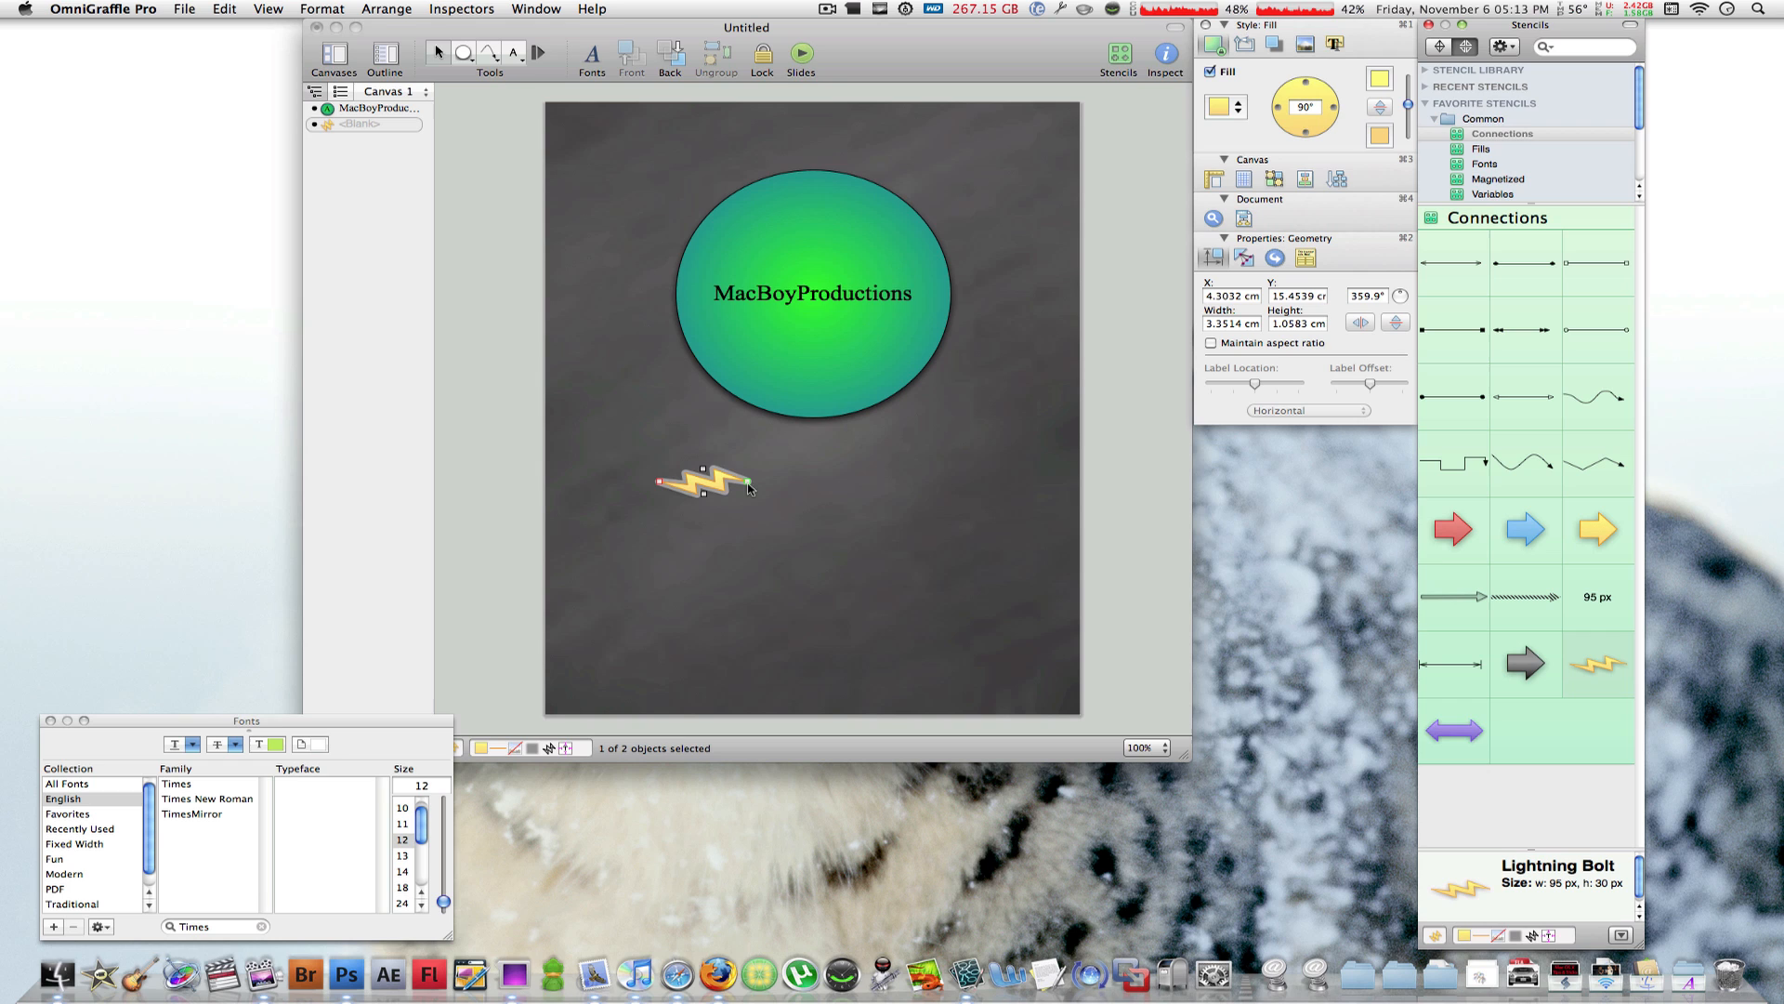
drag(746, 483, 967, 414)
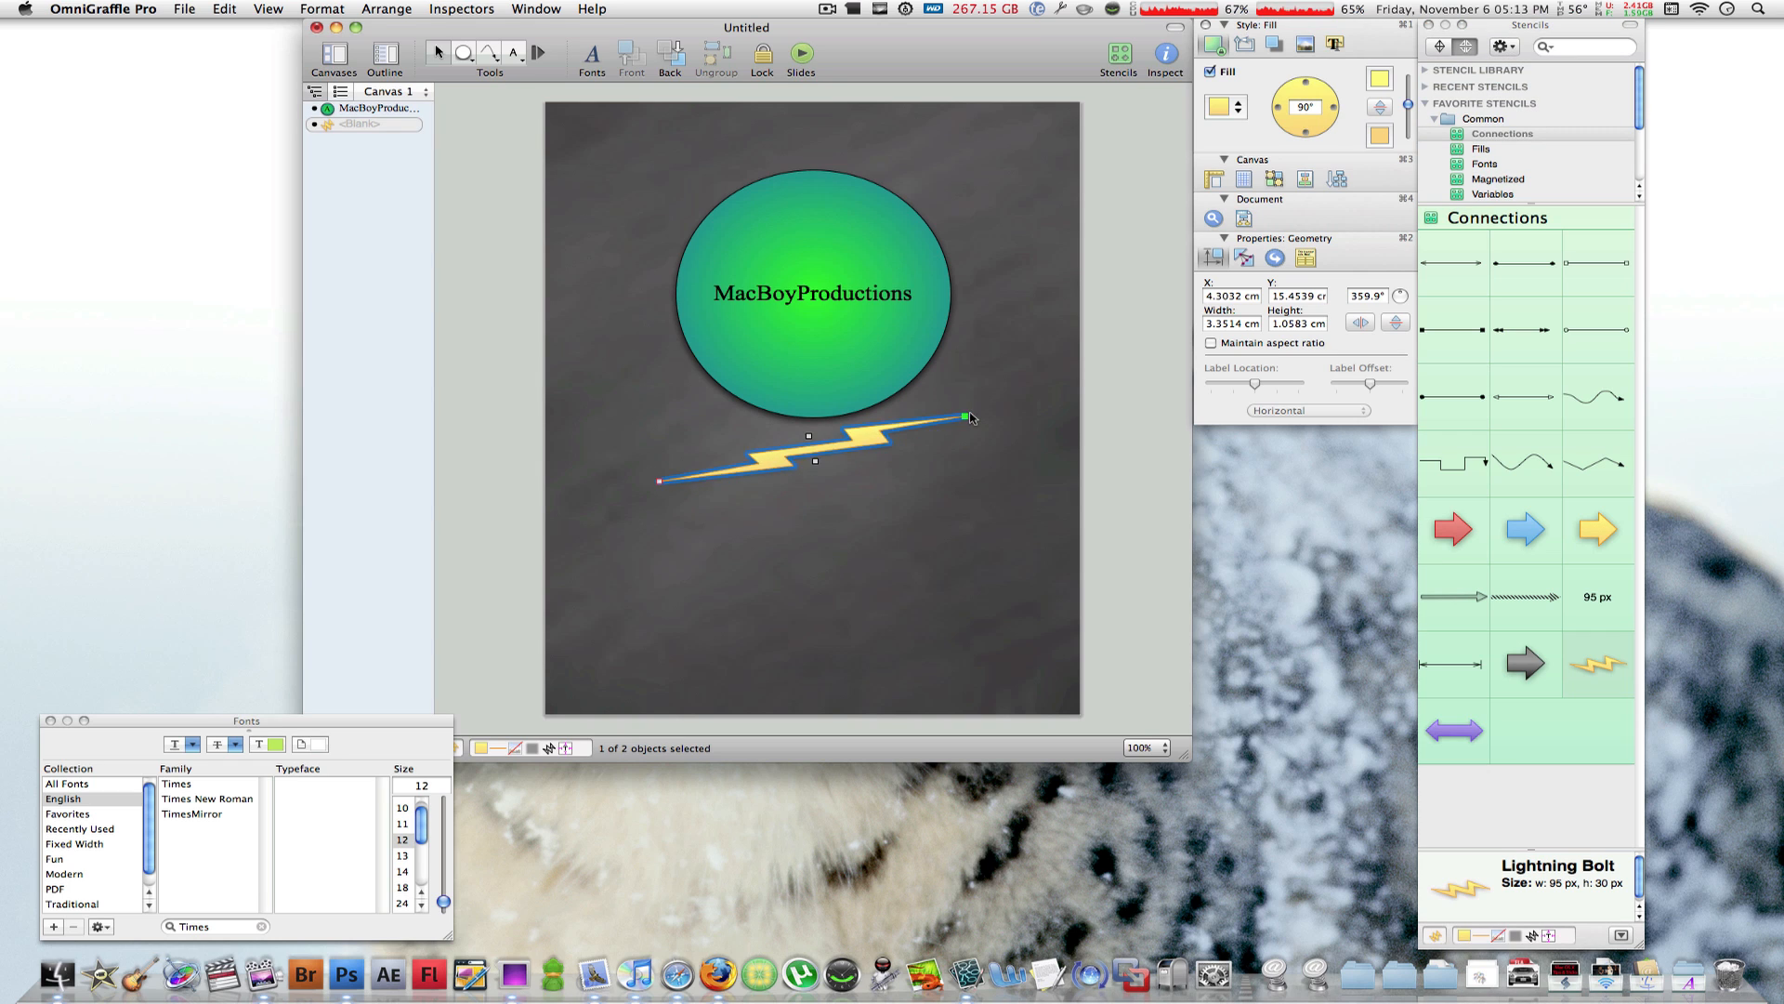
drag(969, 415, 1011, 422)
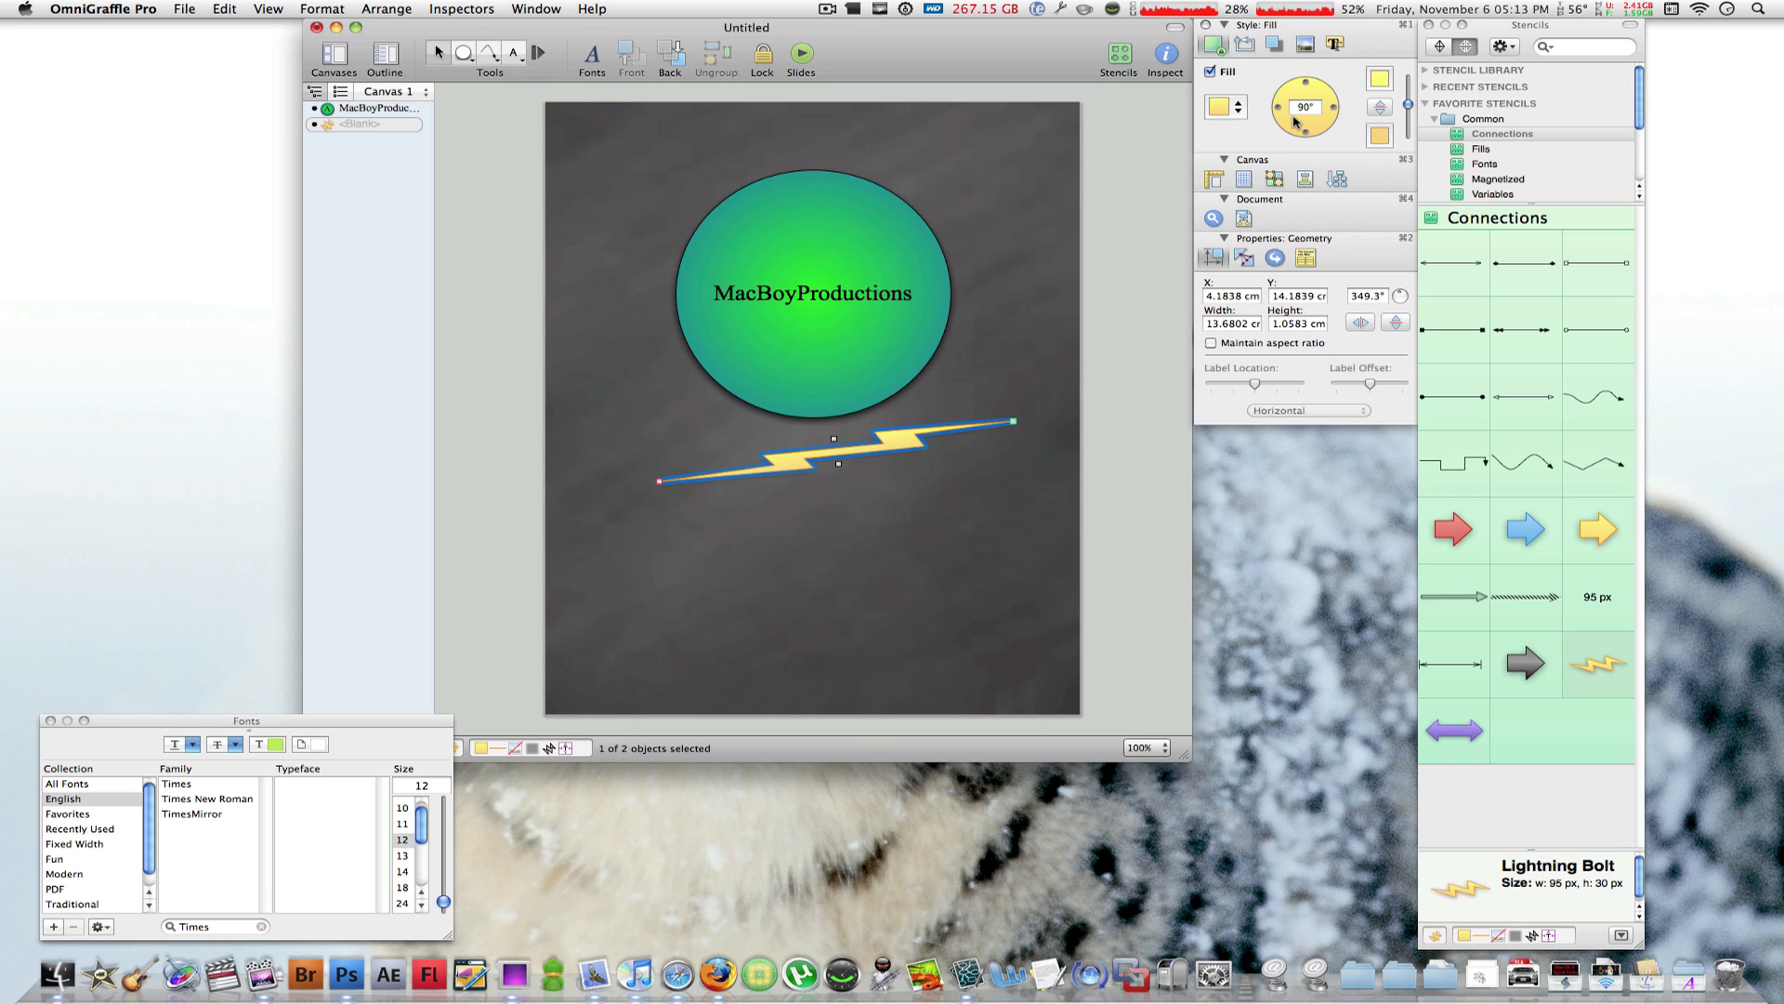
mouse_move(1159, 215)
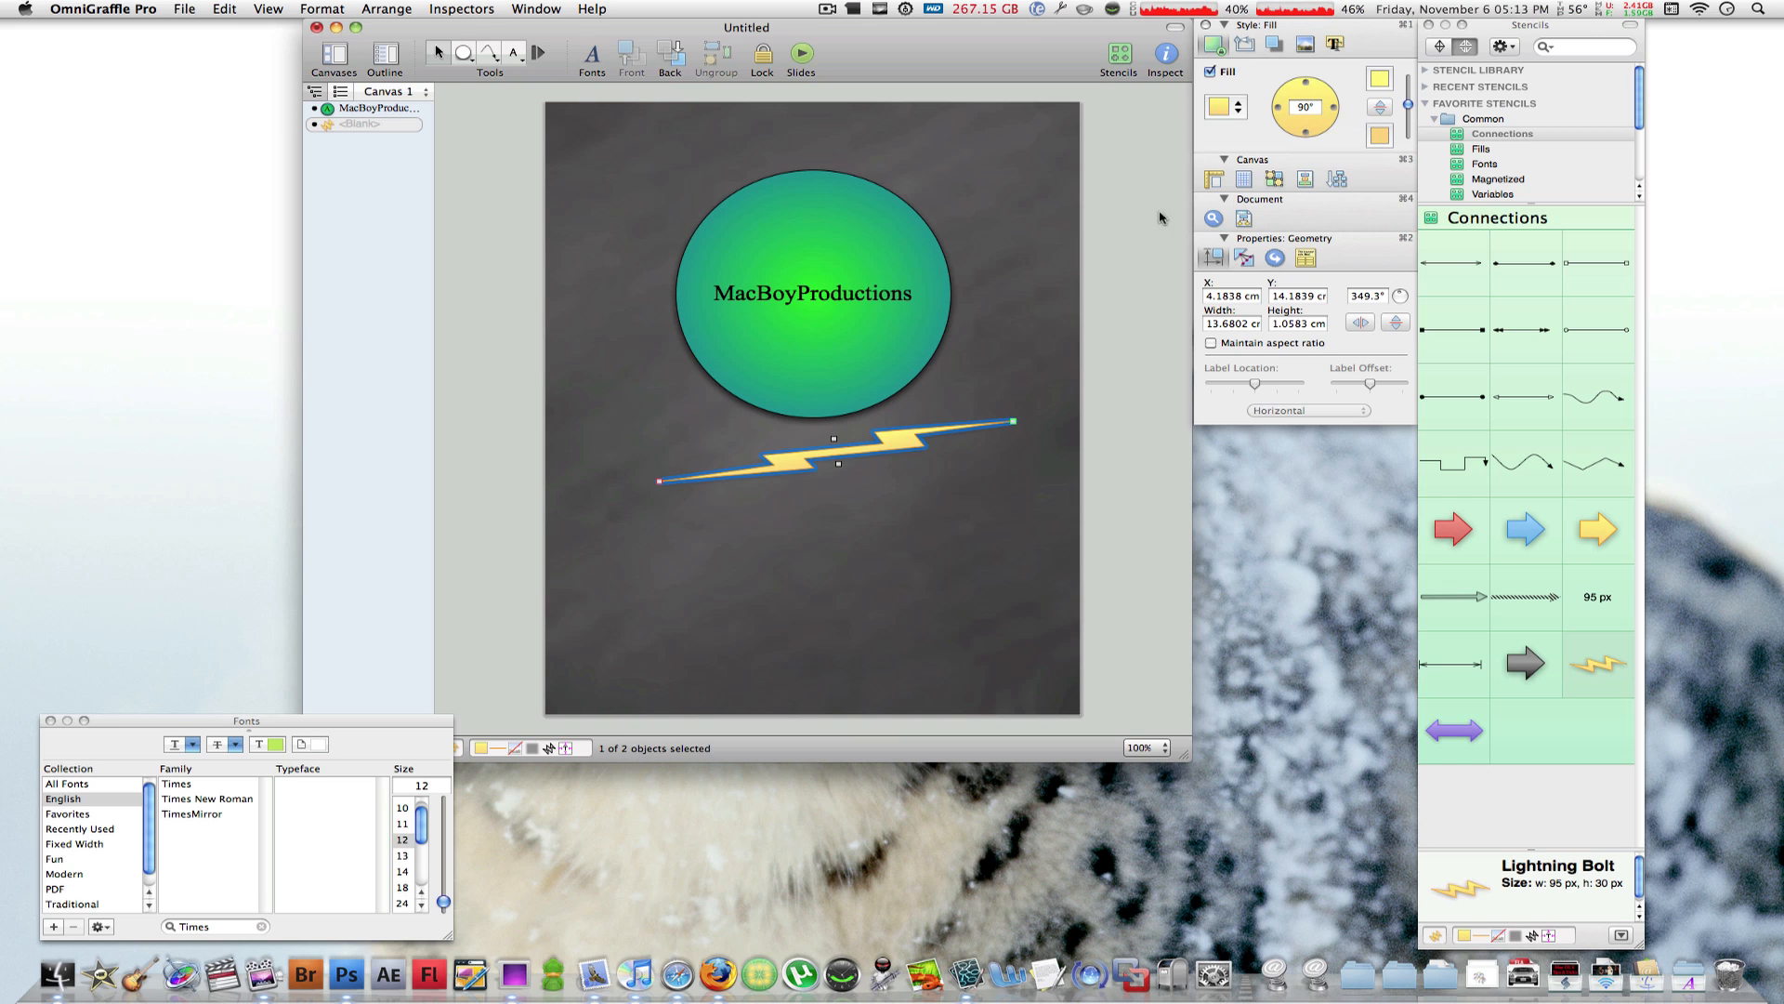
drag(836, 442, 785, 500)
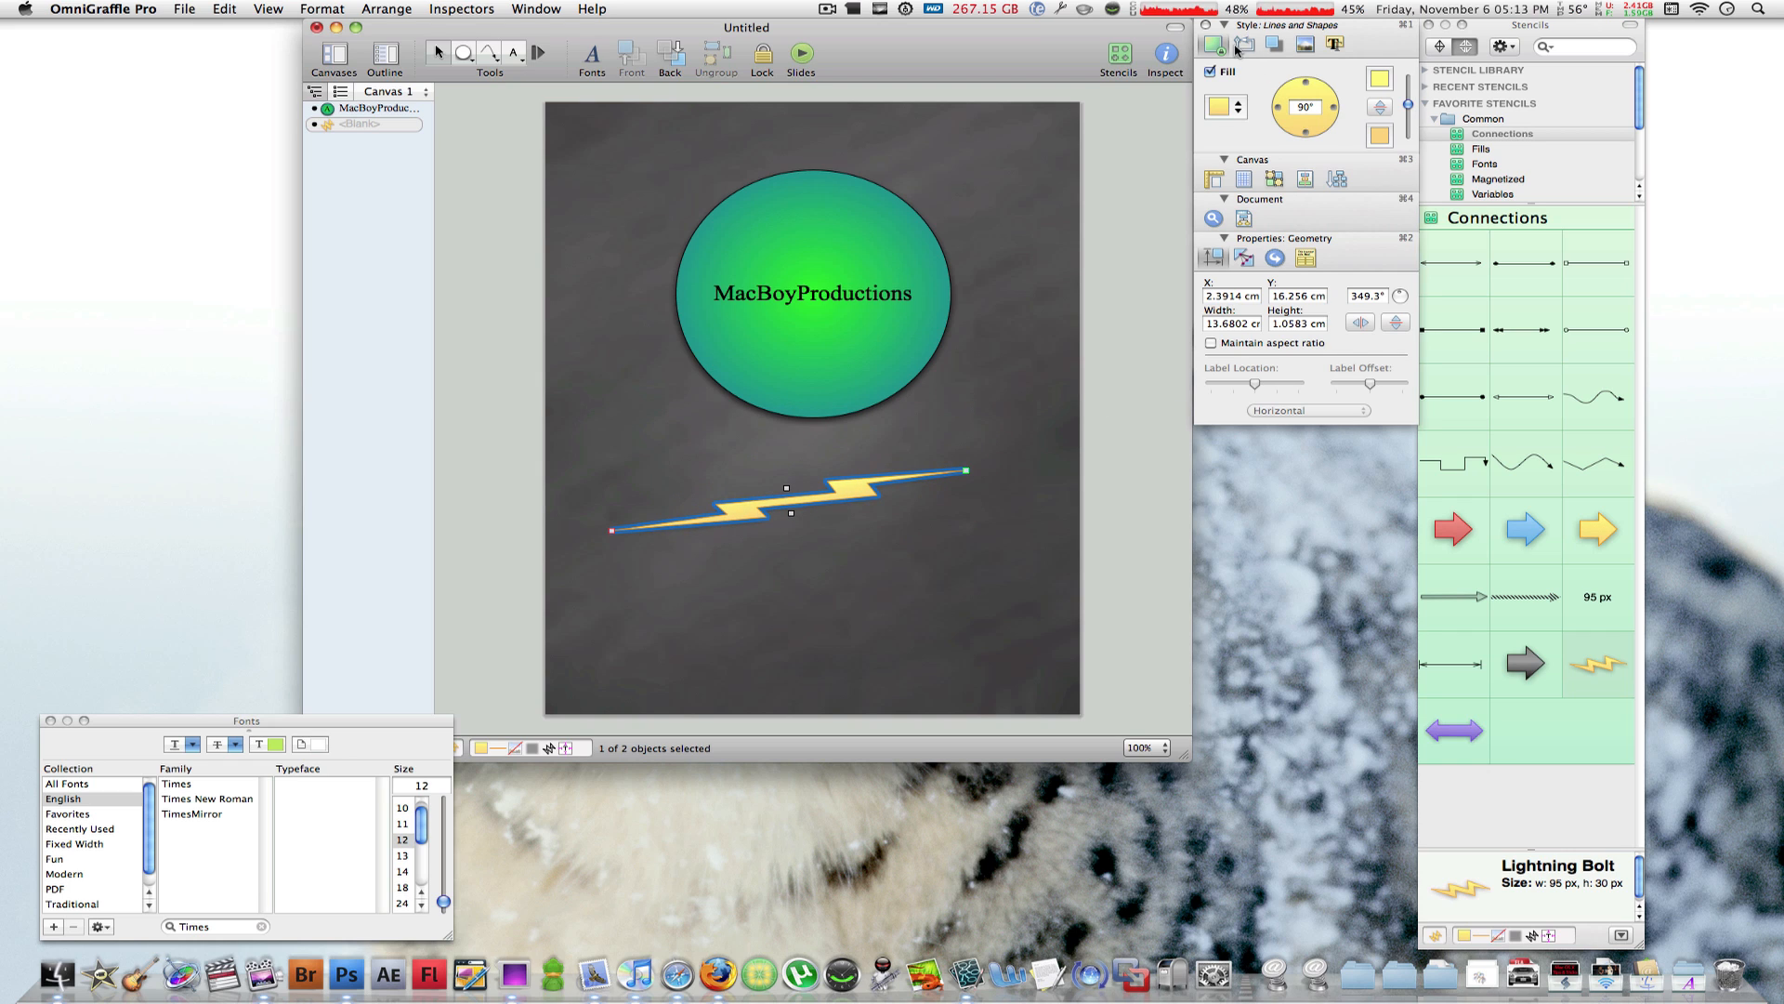
Turn the bolt's yellow blend angle to about 16° and deselect it
click(1244, 43)
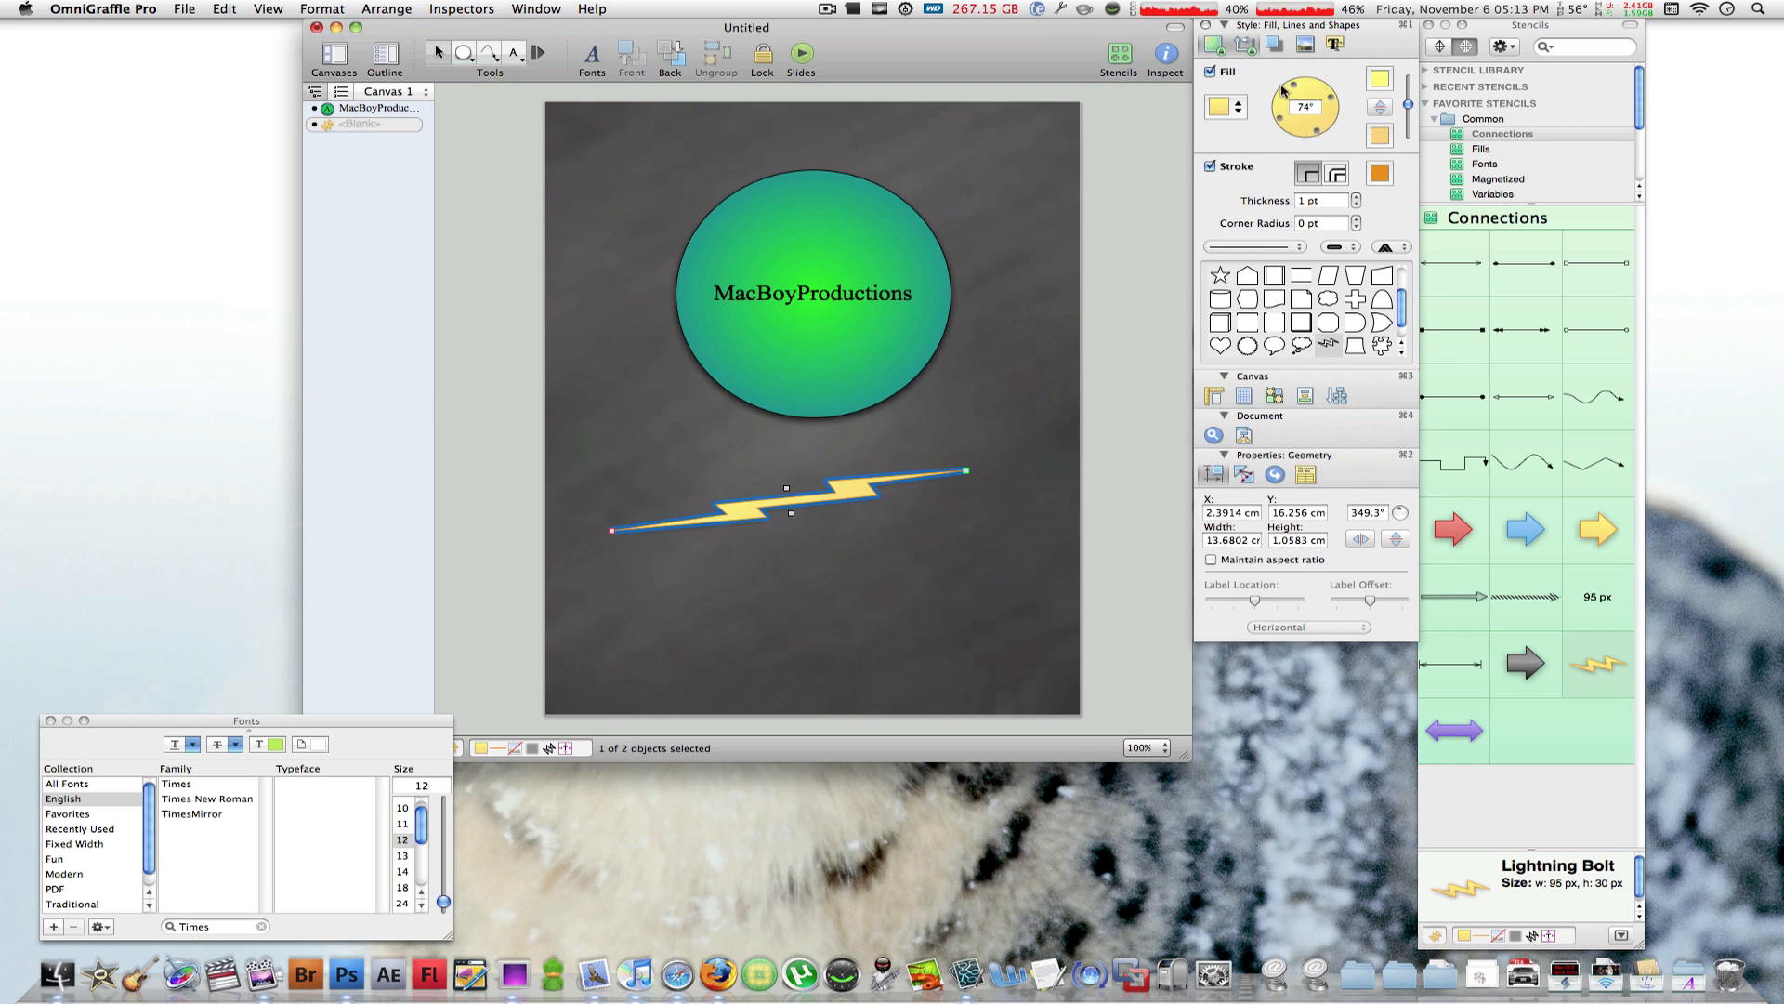
drag(1320, 97, 1292, 114)
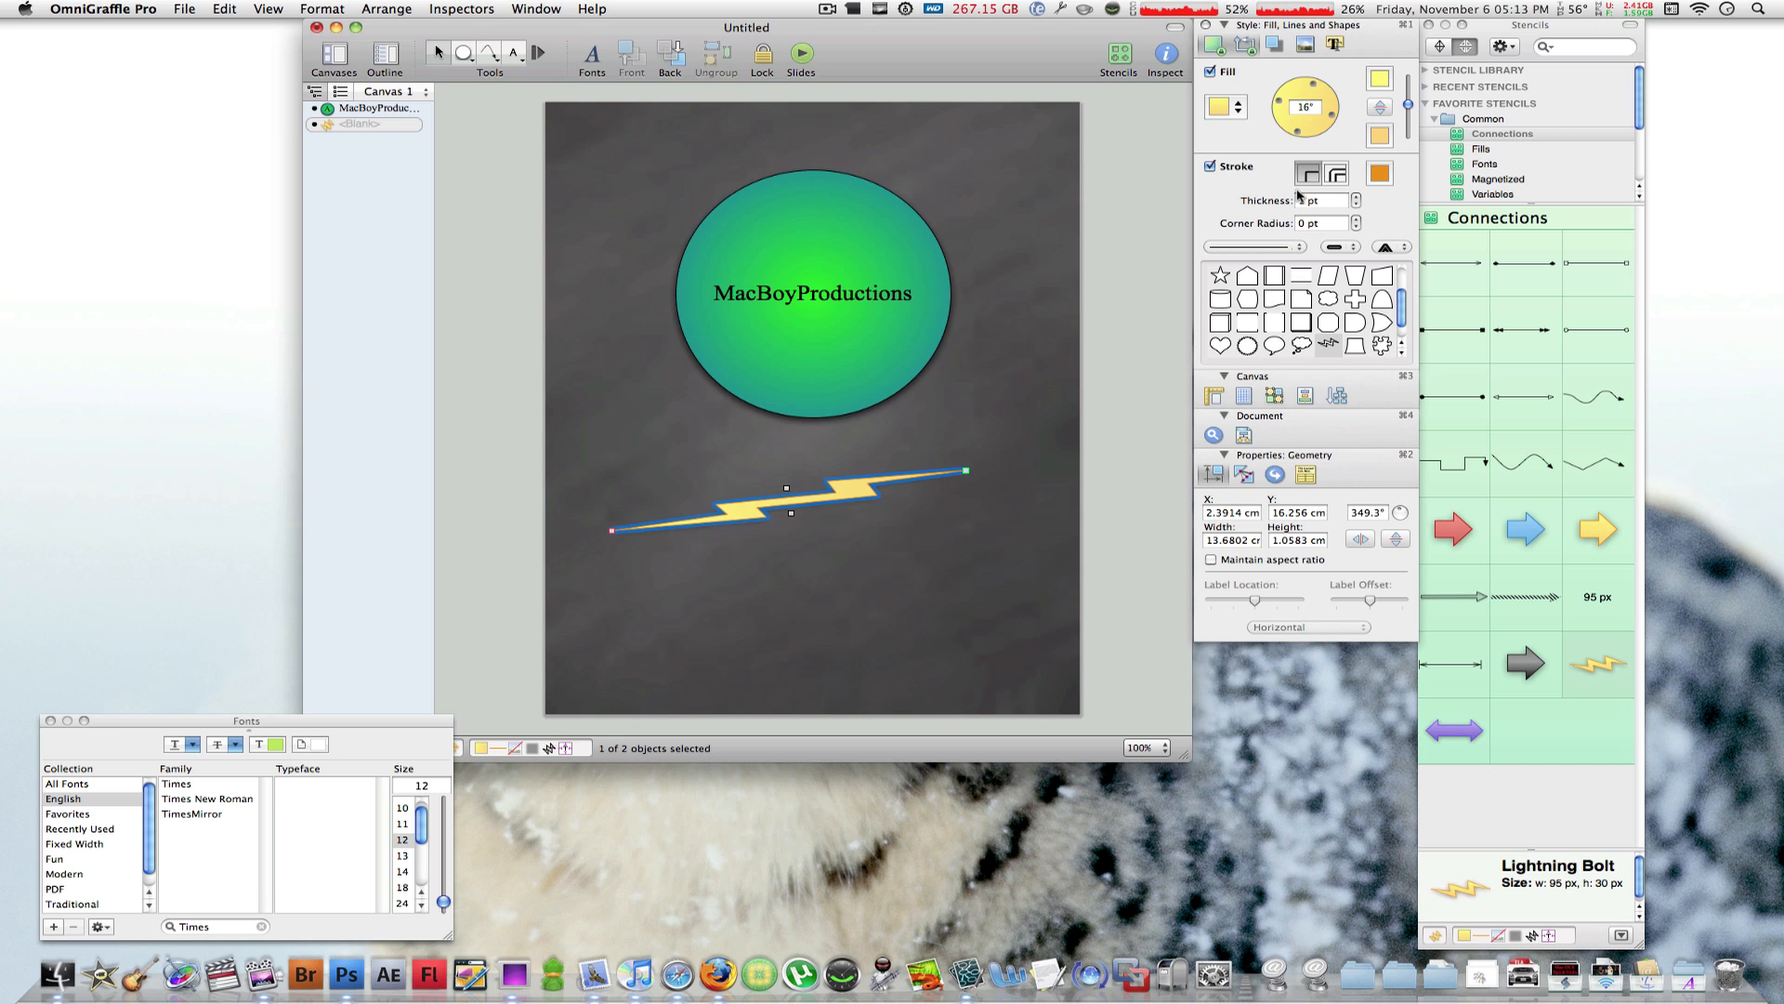
click(481, 442)
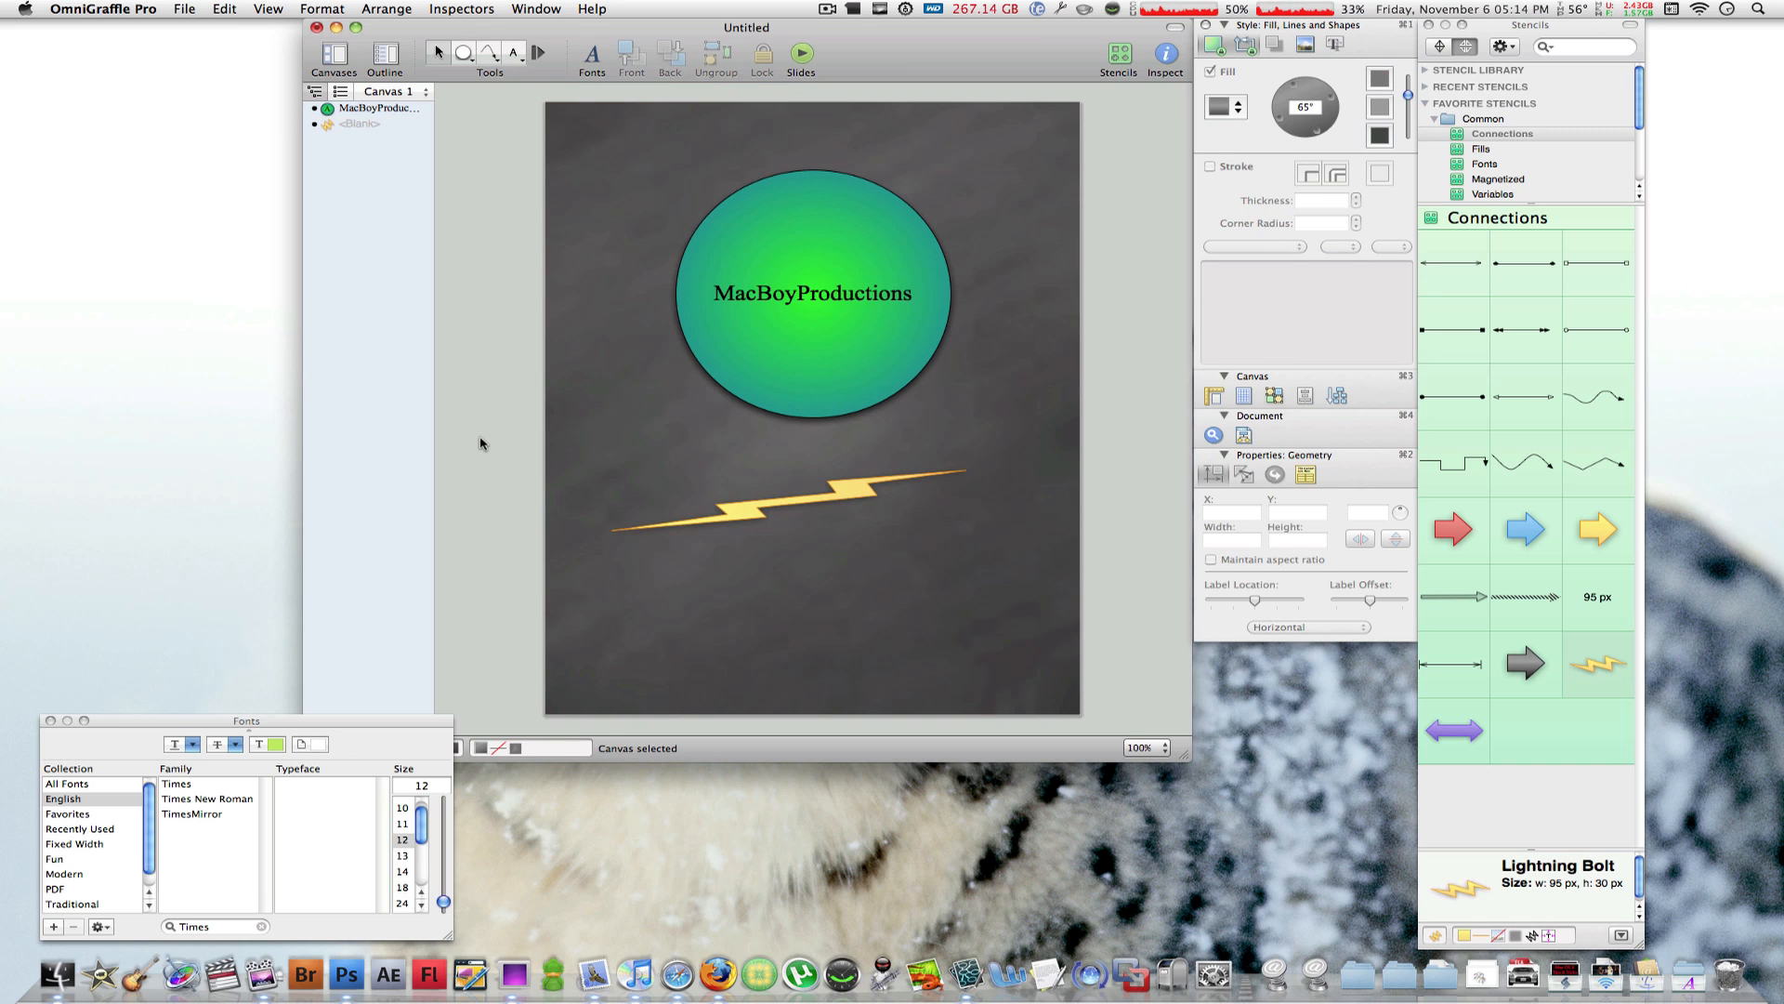